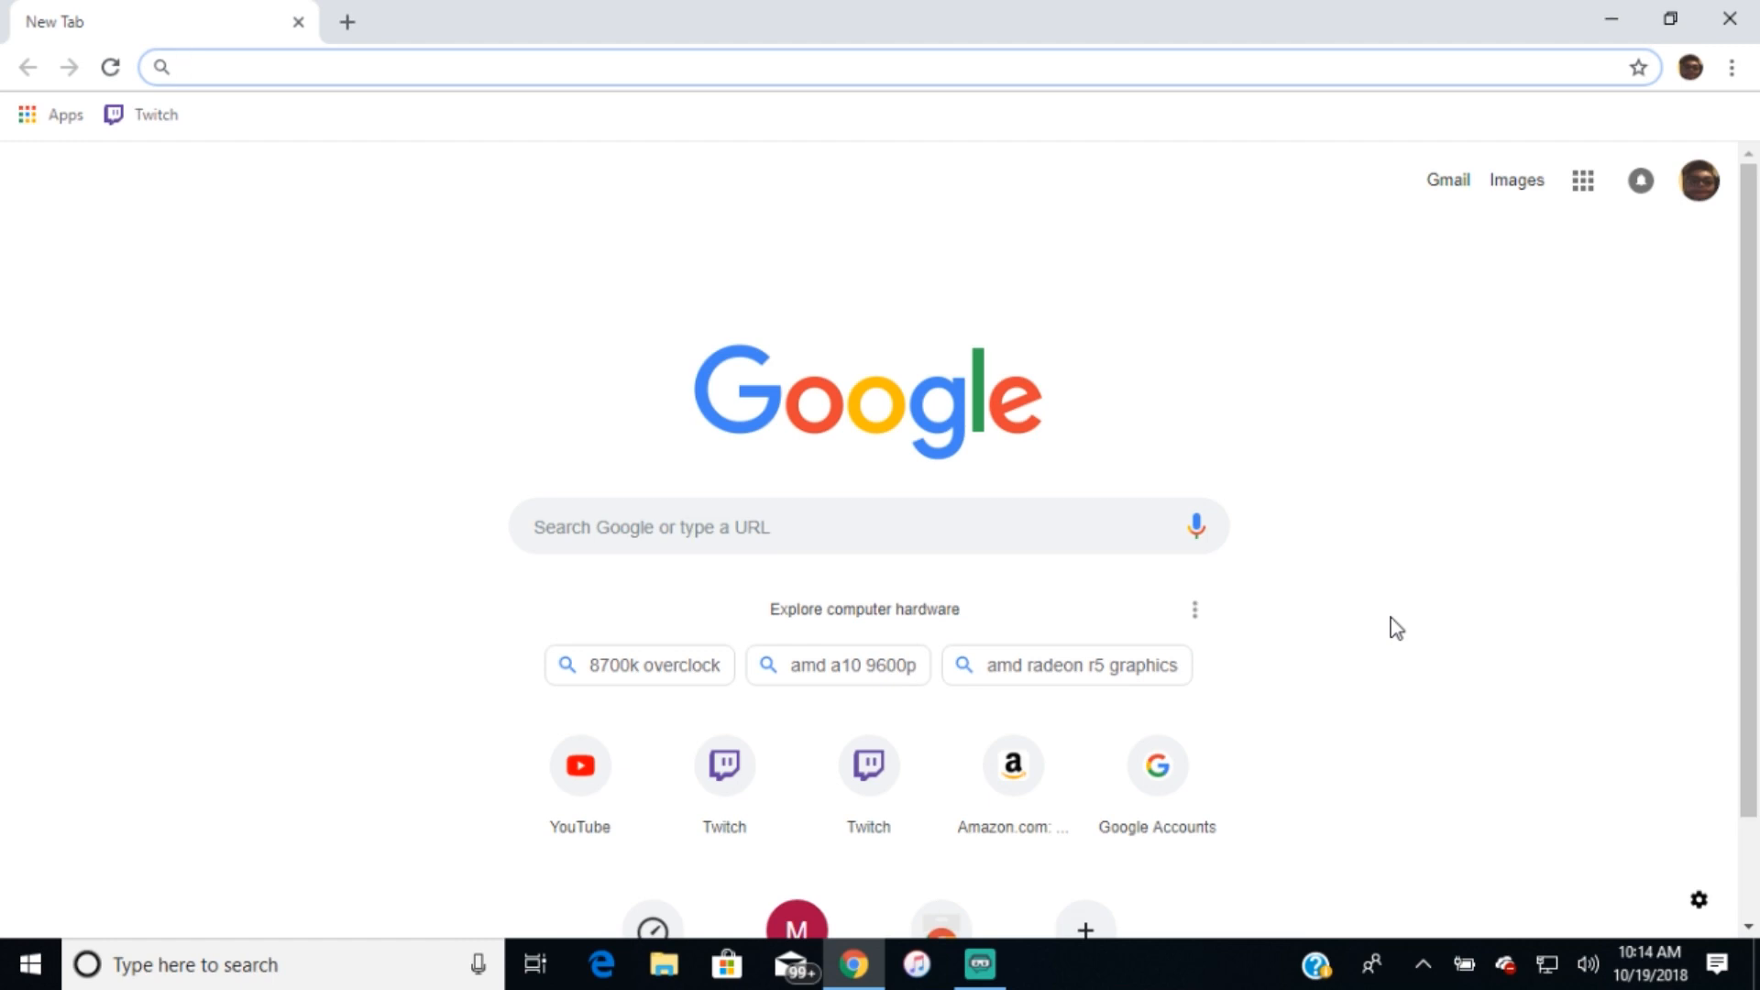
Search the web for 'remote play for ps4' and reach the official PlayStation.net download page.
left_click(450, 66)
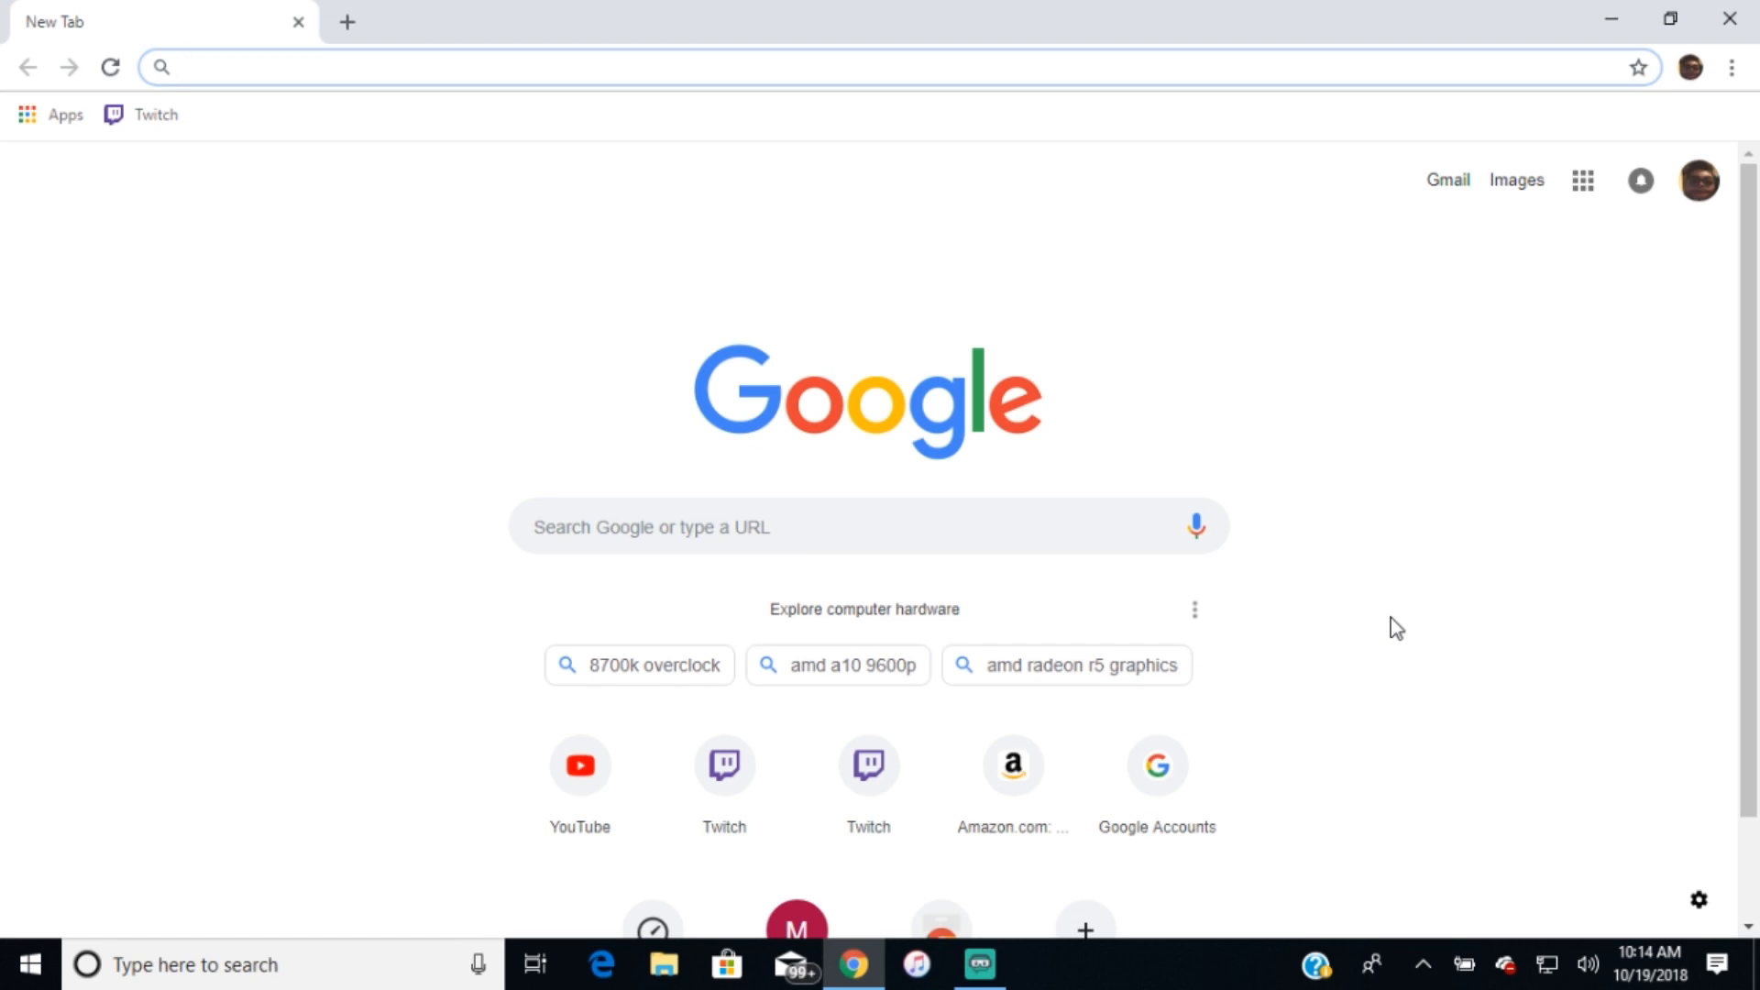
type("remote play for ps4")
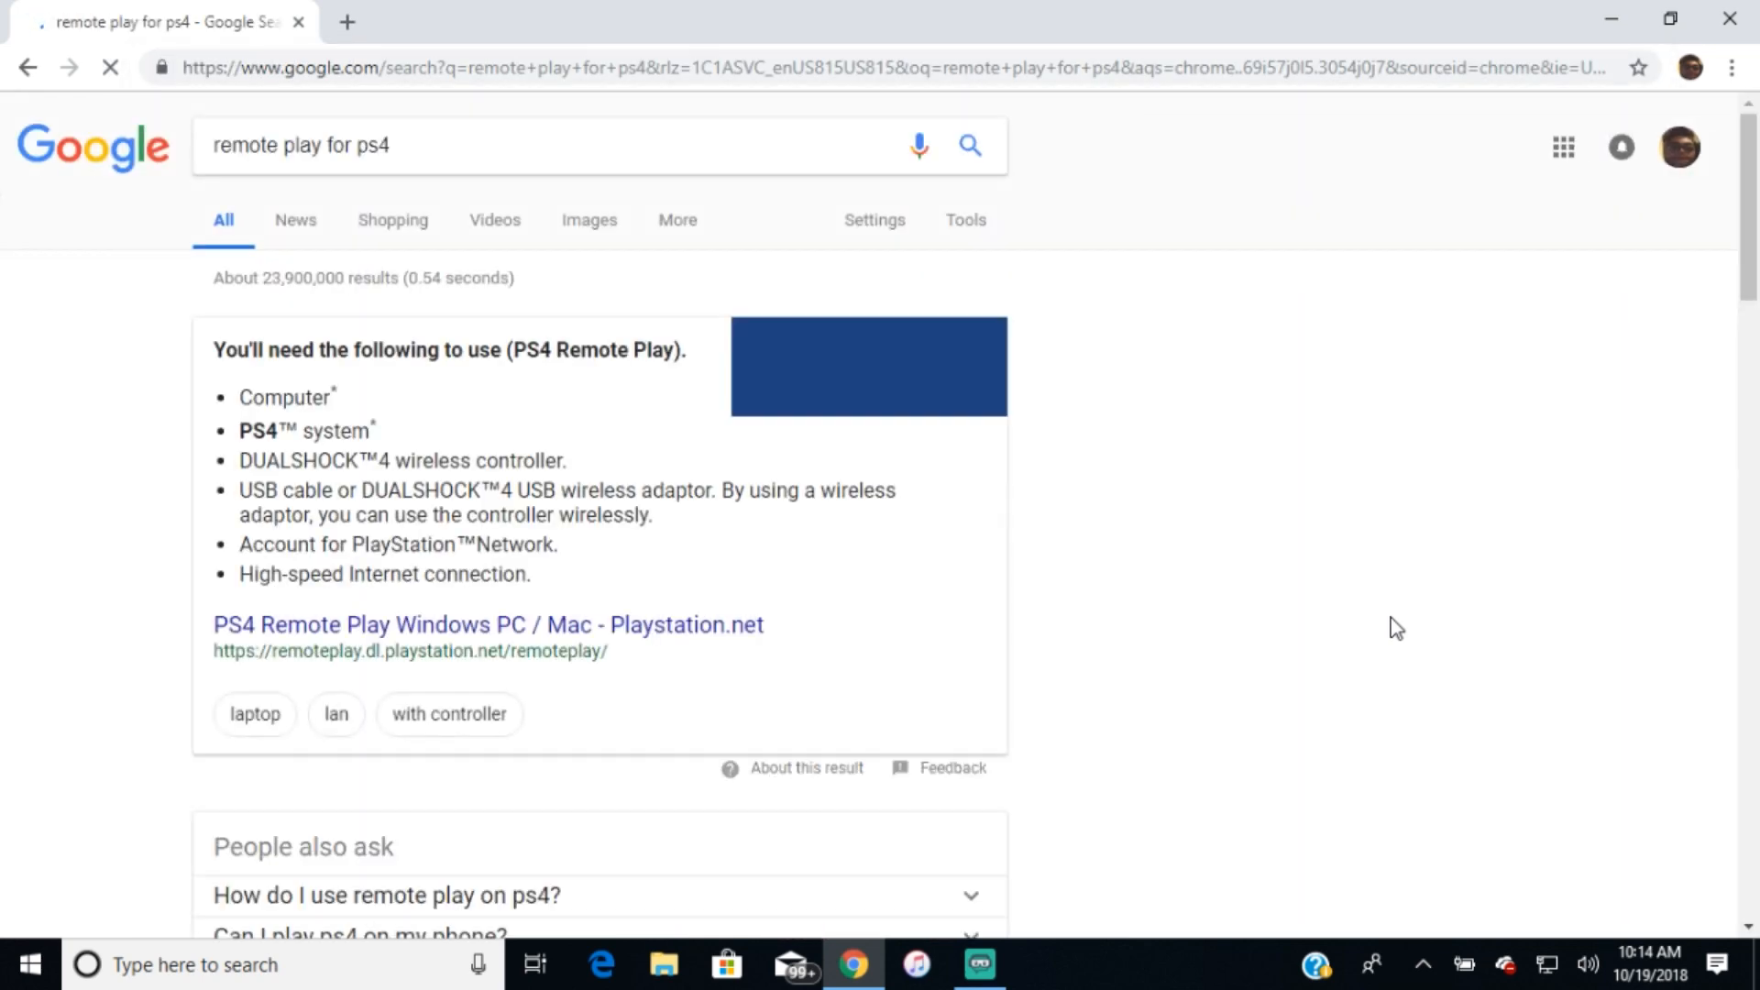
scroll("down", 3)
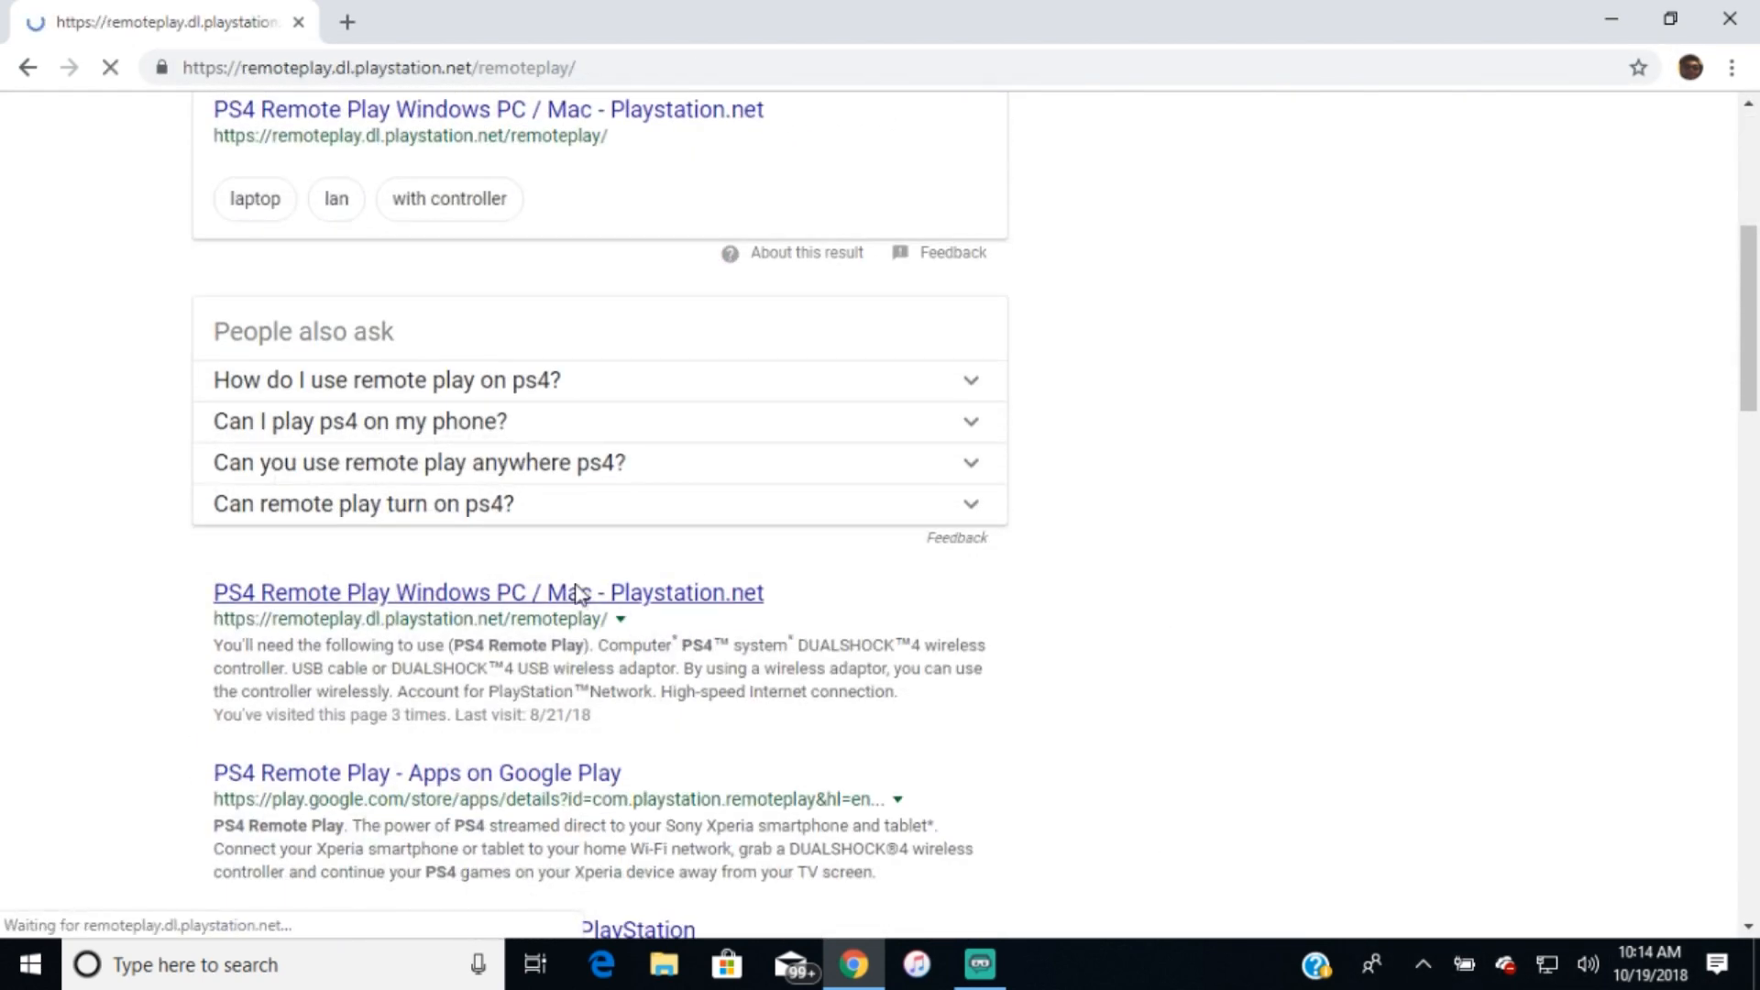
left_click(488, 592)
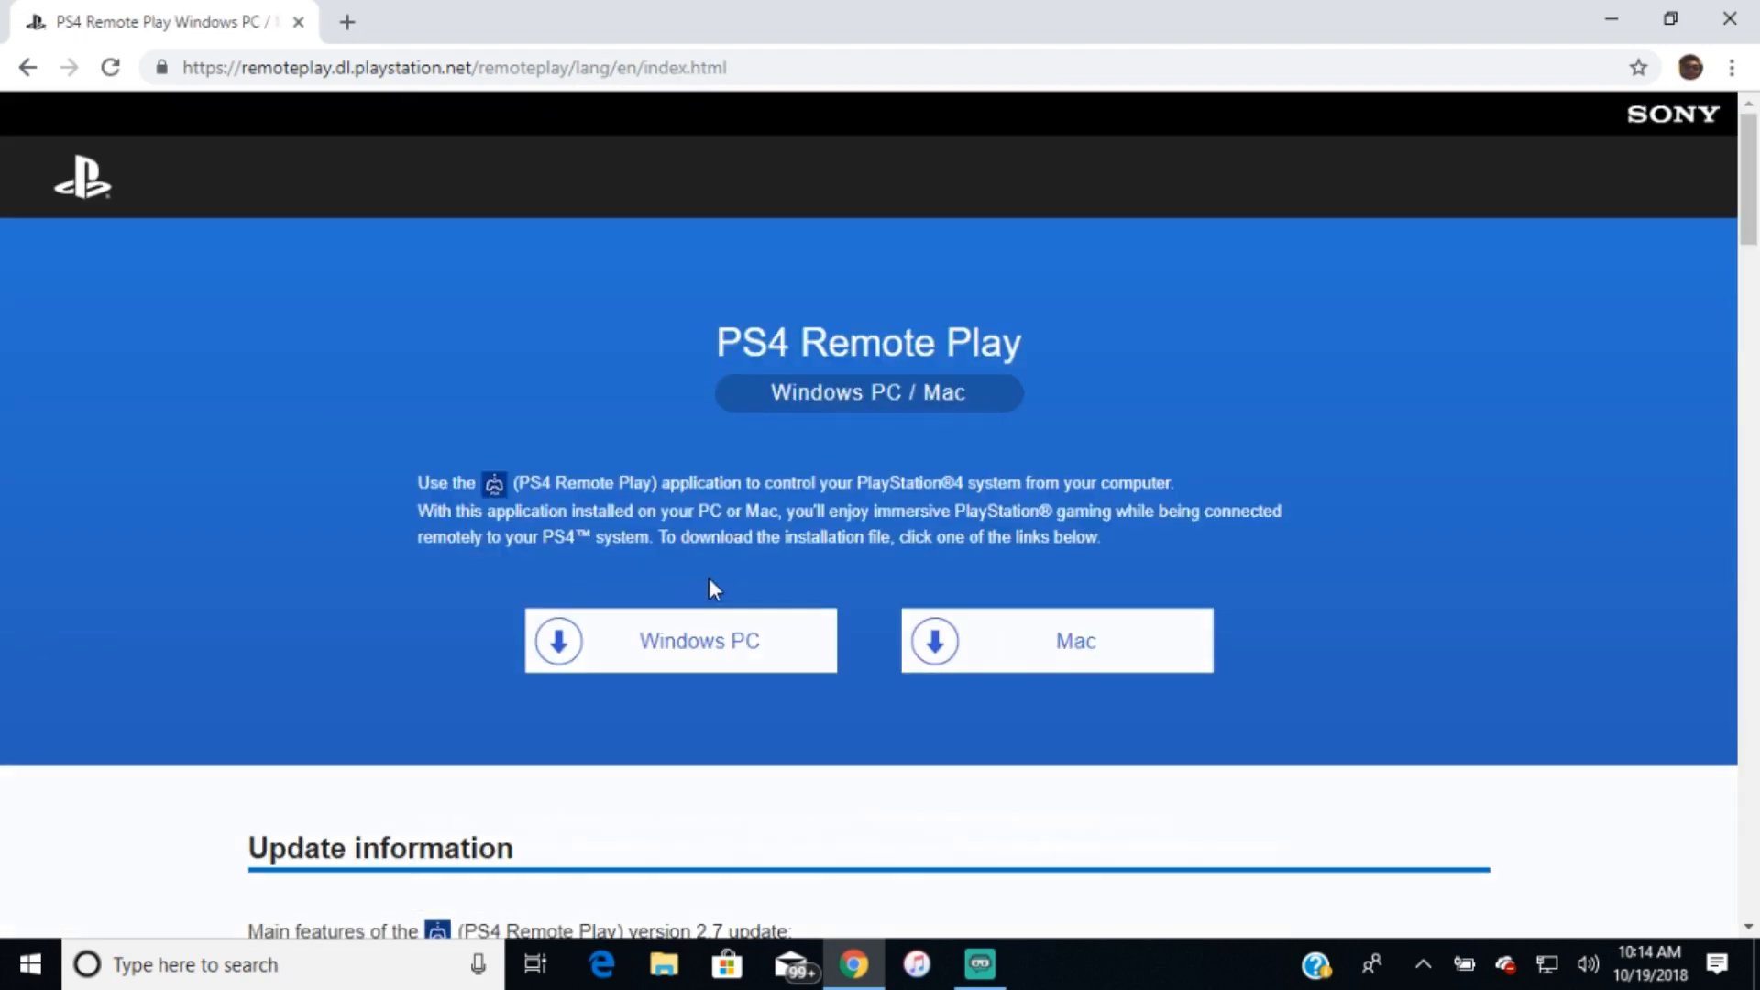
Choose the Windows PC installer and highlight the version 2.7 update note on the page.
scroll("down", 3)
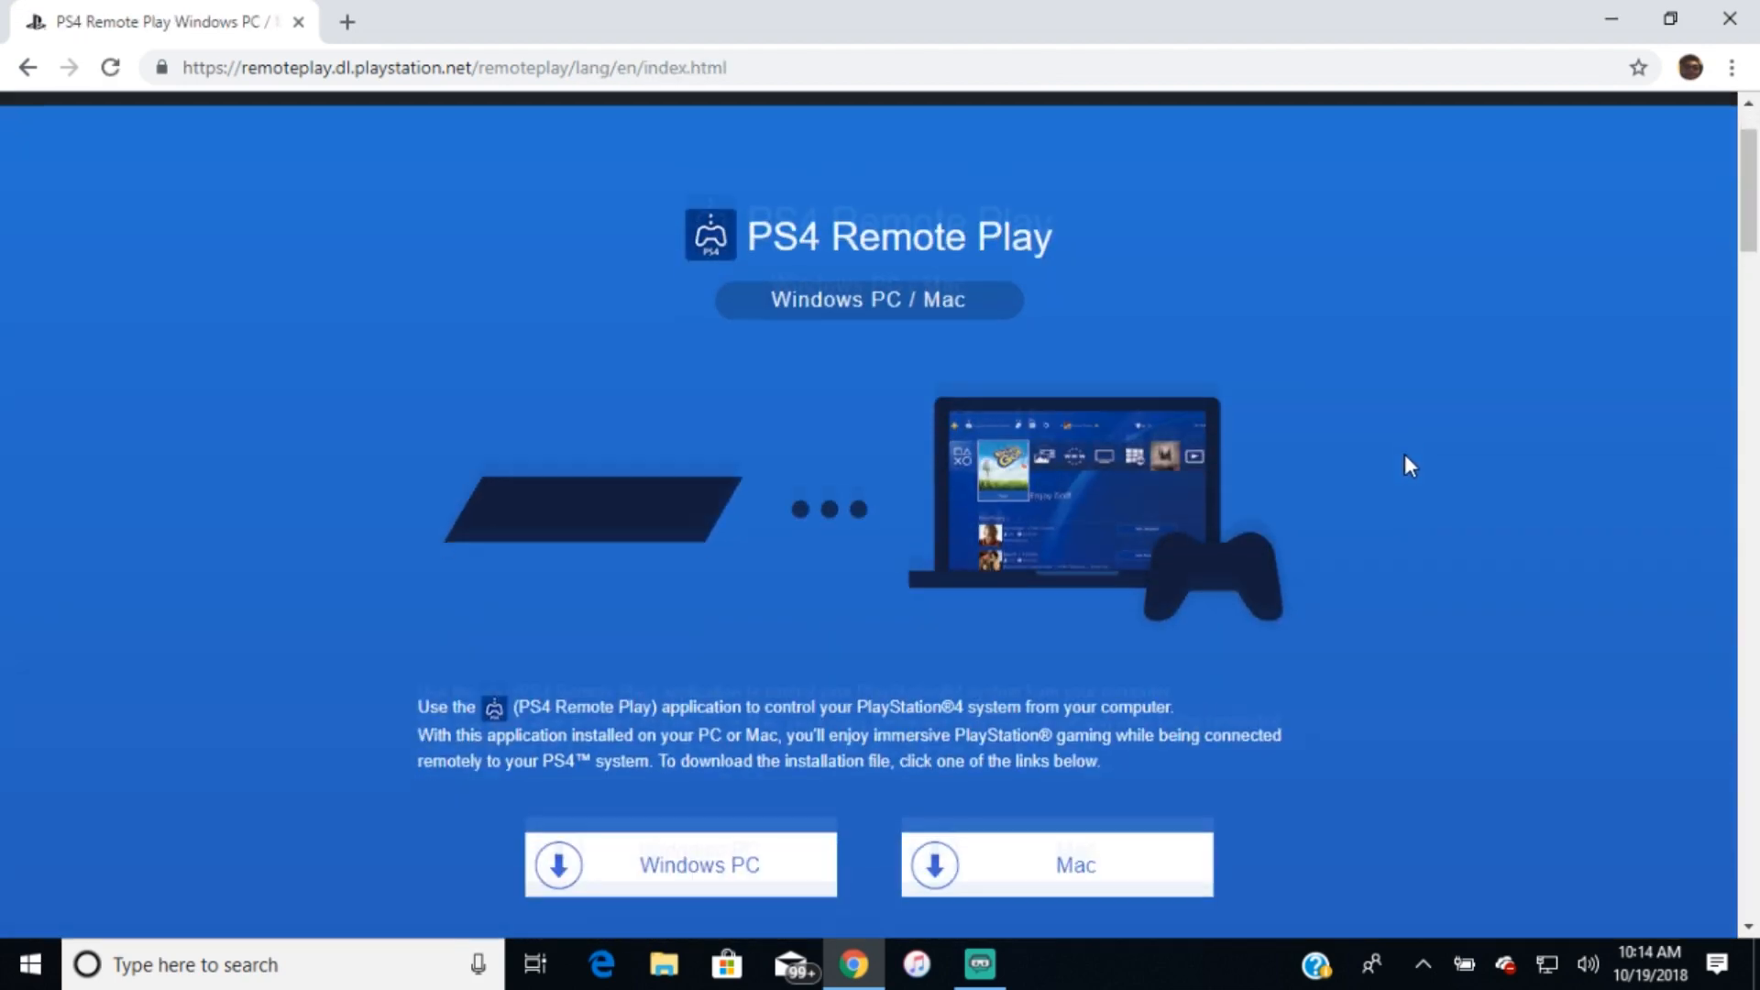
left_click(679, 863)
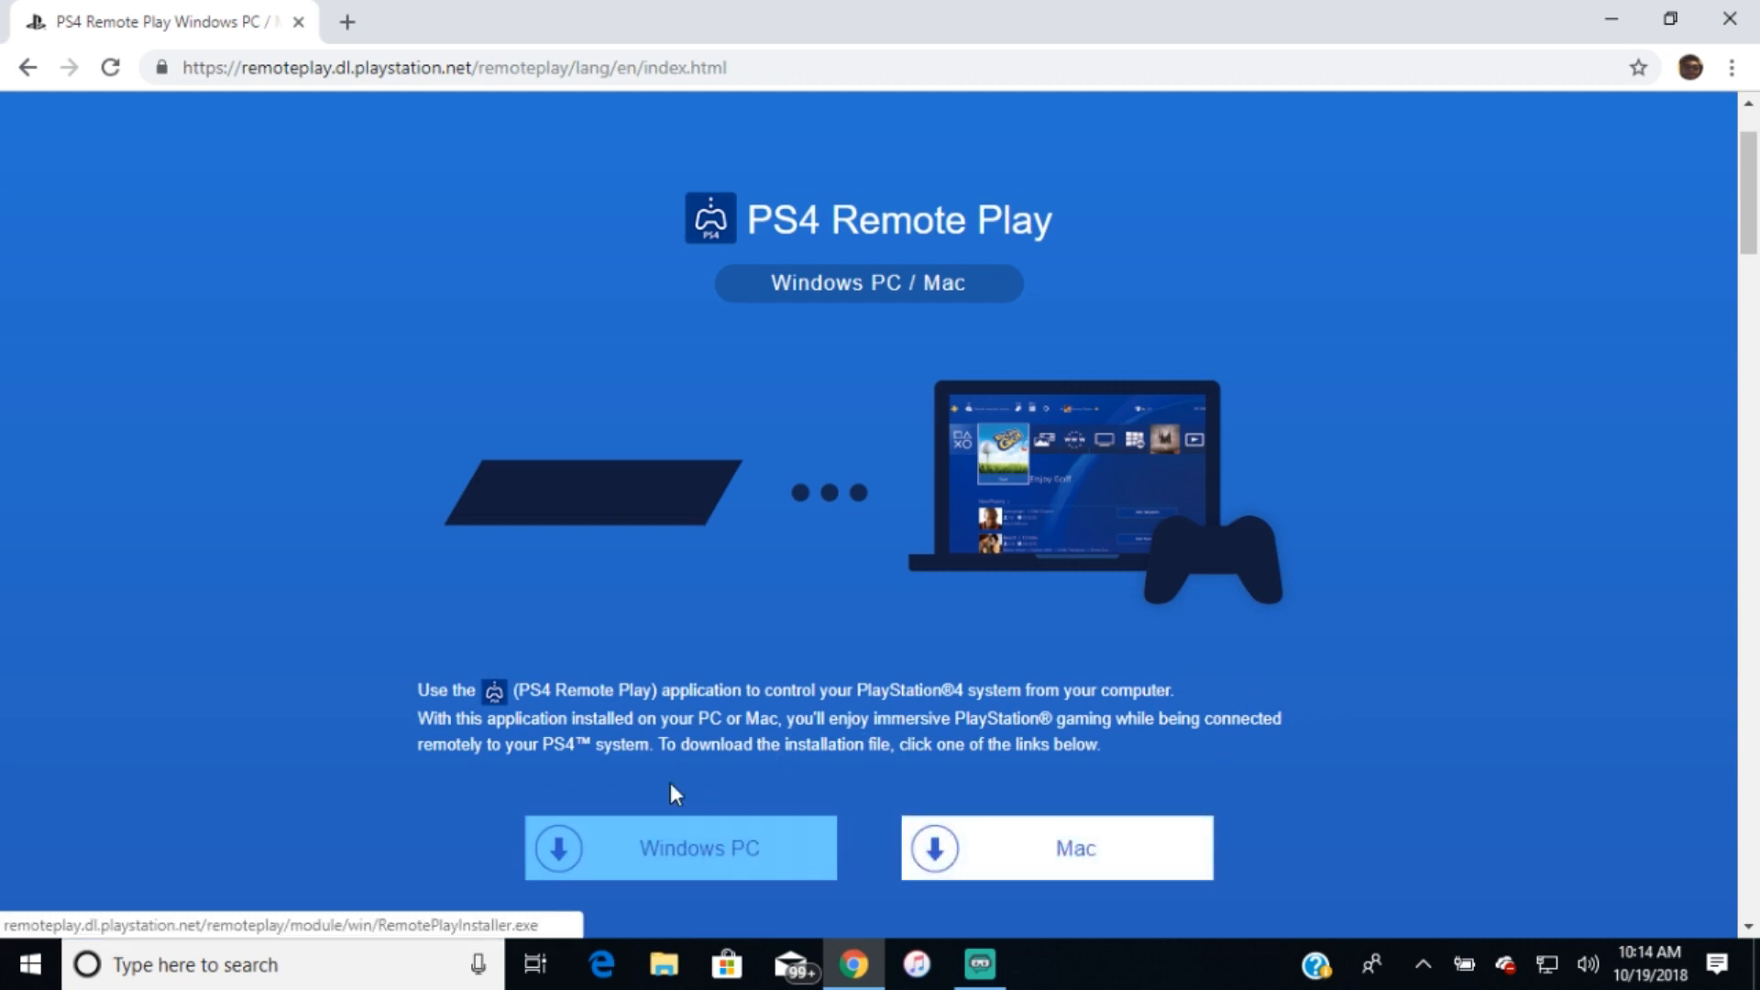
scroll("down", 3)
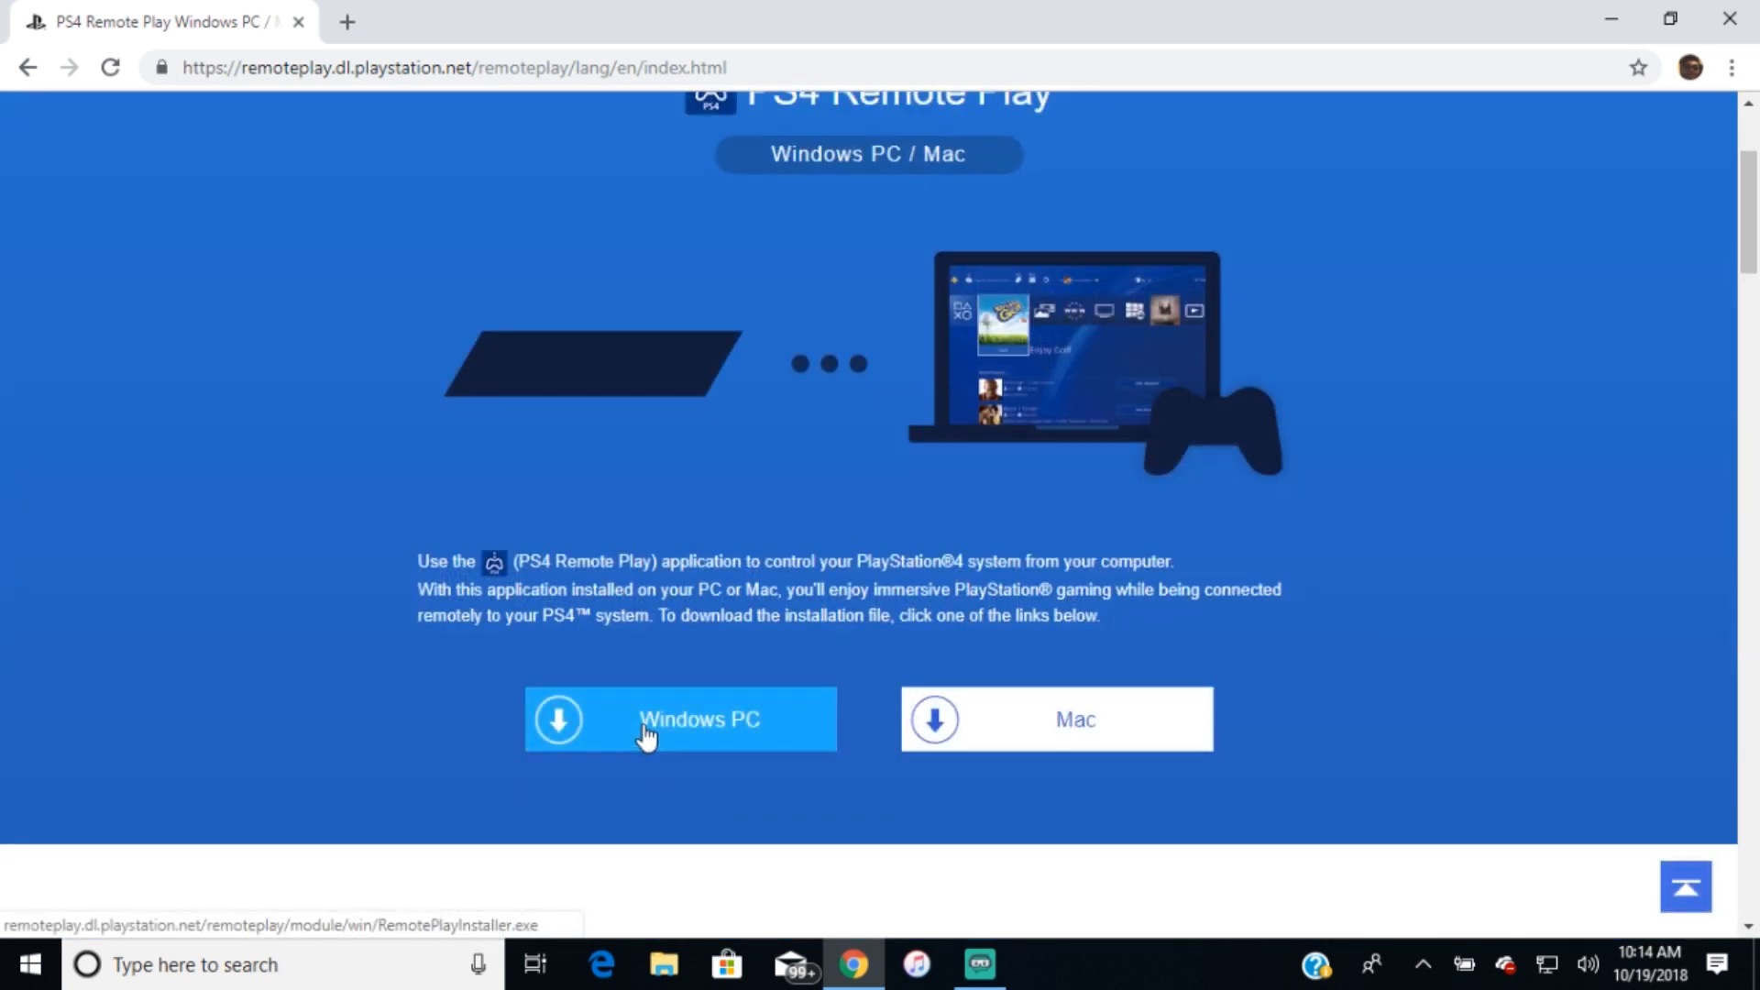
scroll("down", 3)
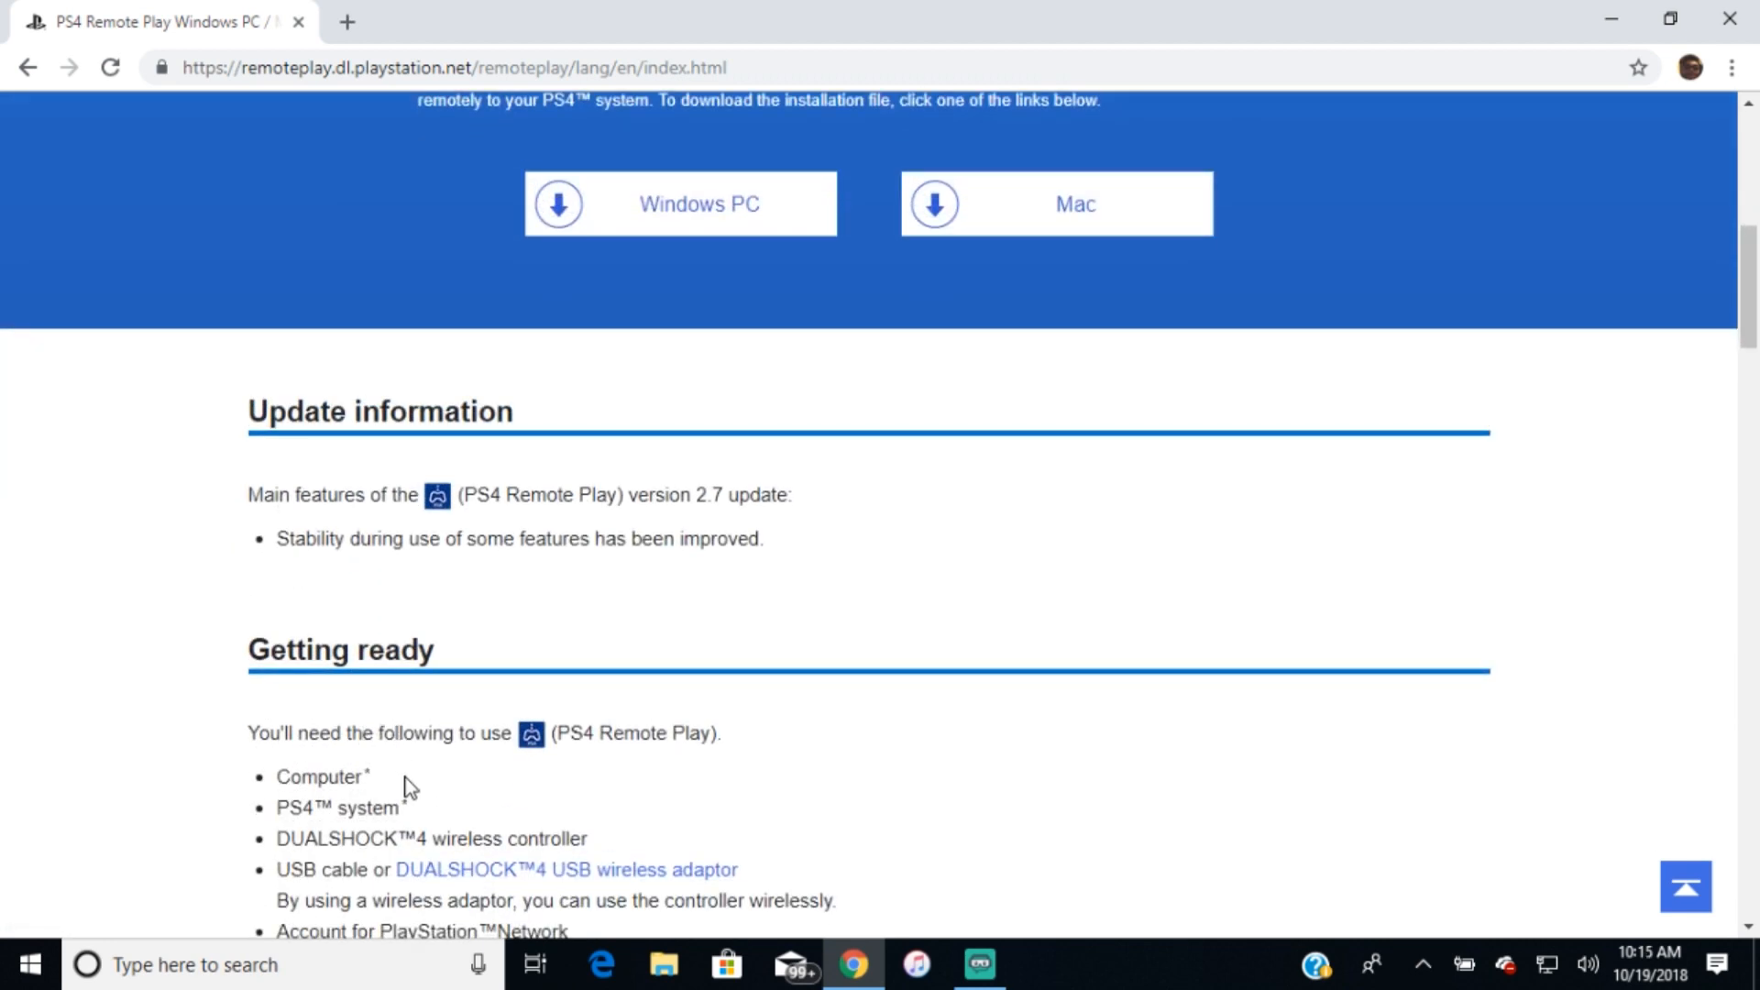
left_click_drag(622, 495, 788, 495)
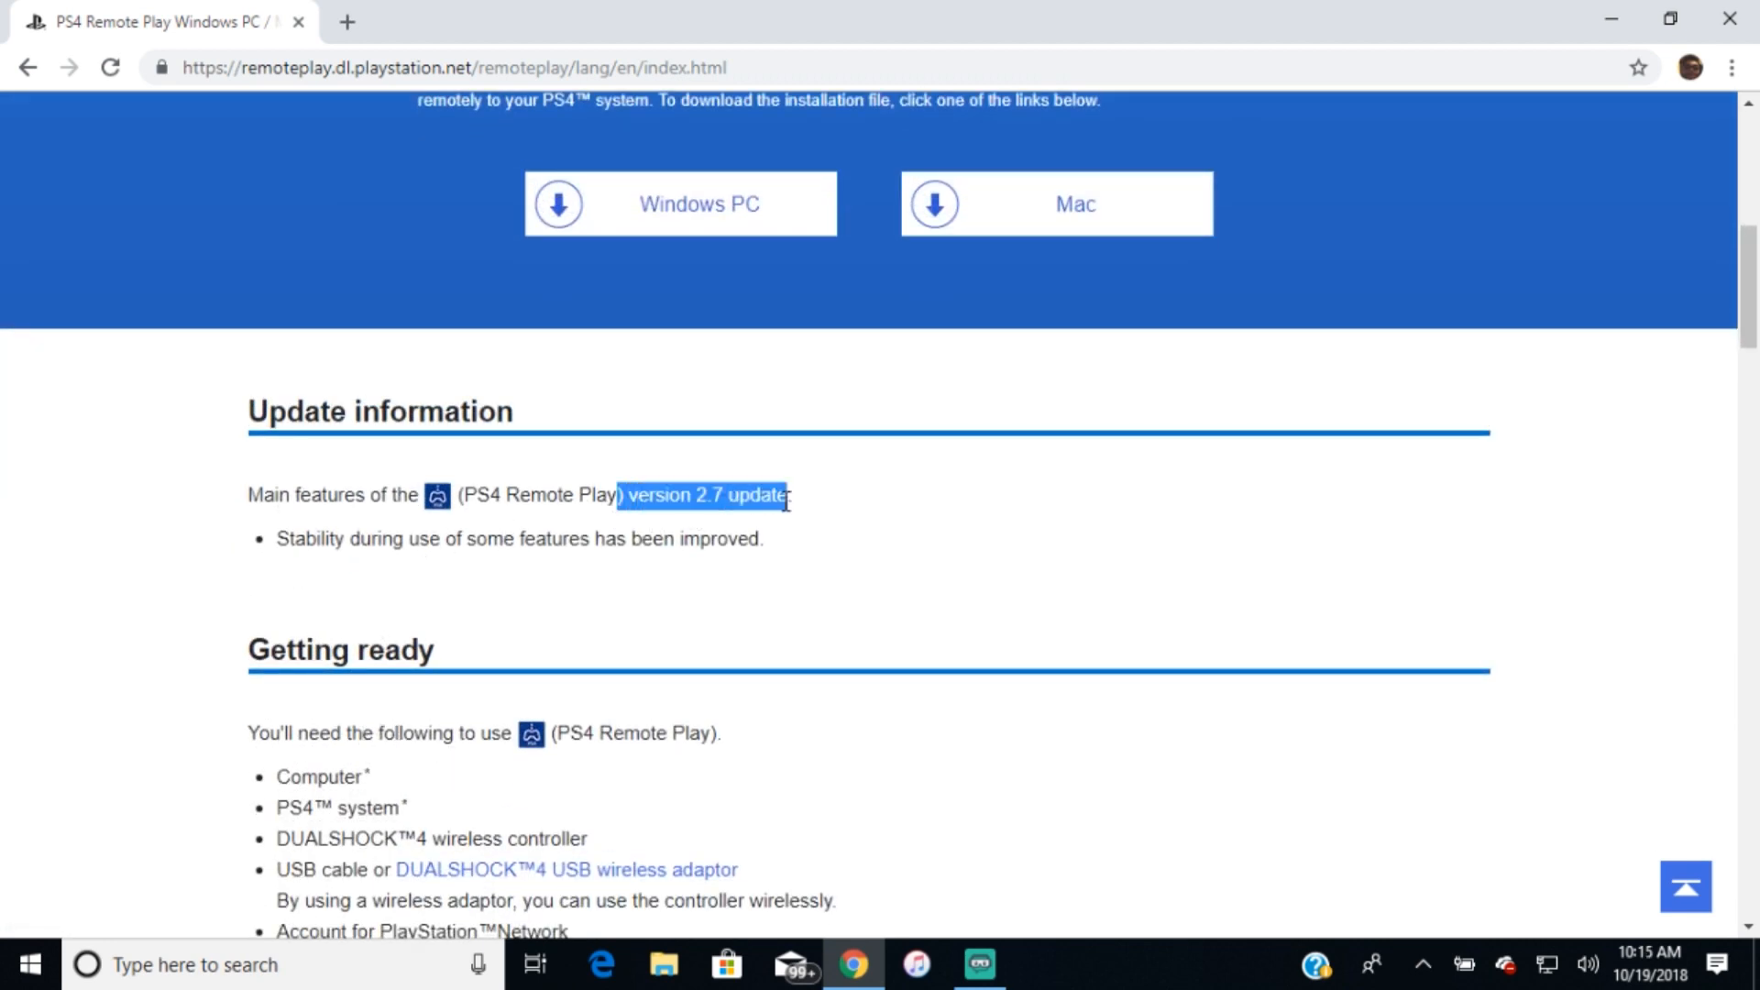
left_click(814, 495)
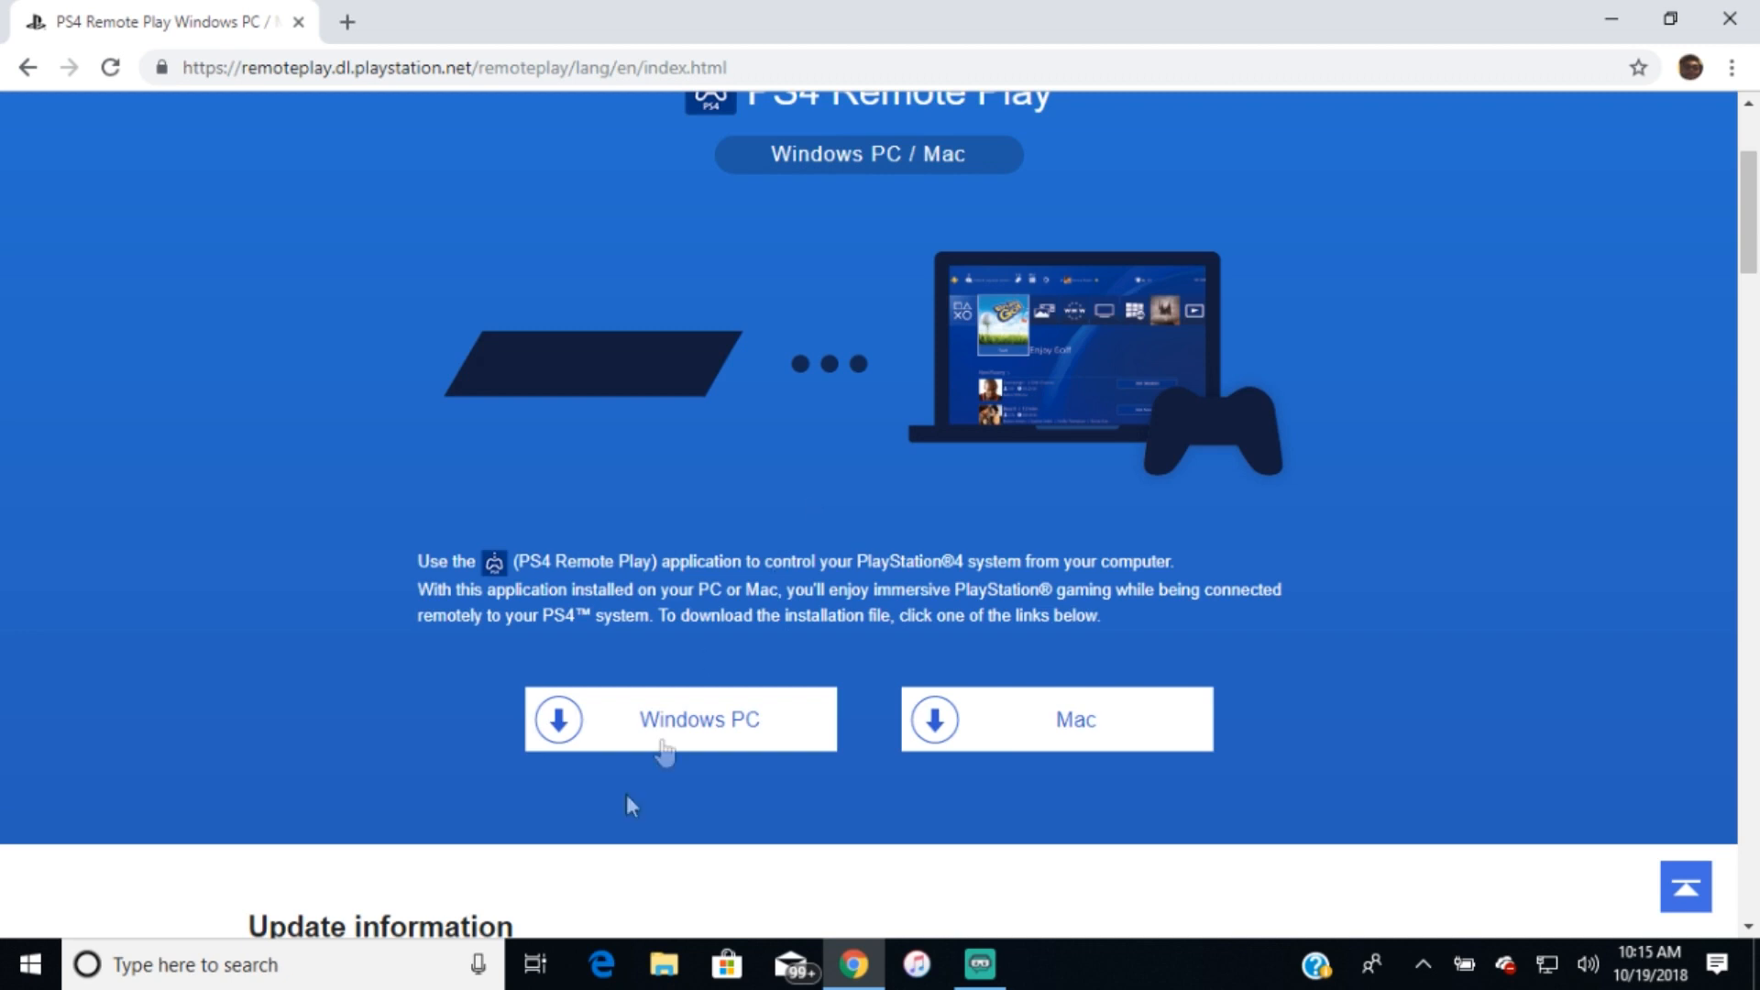
mouse_move(702, 719)
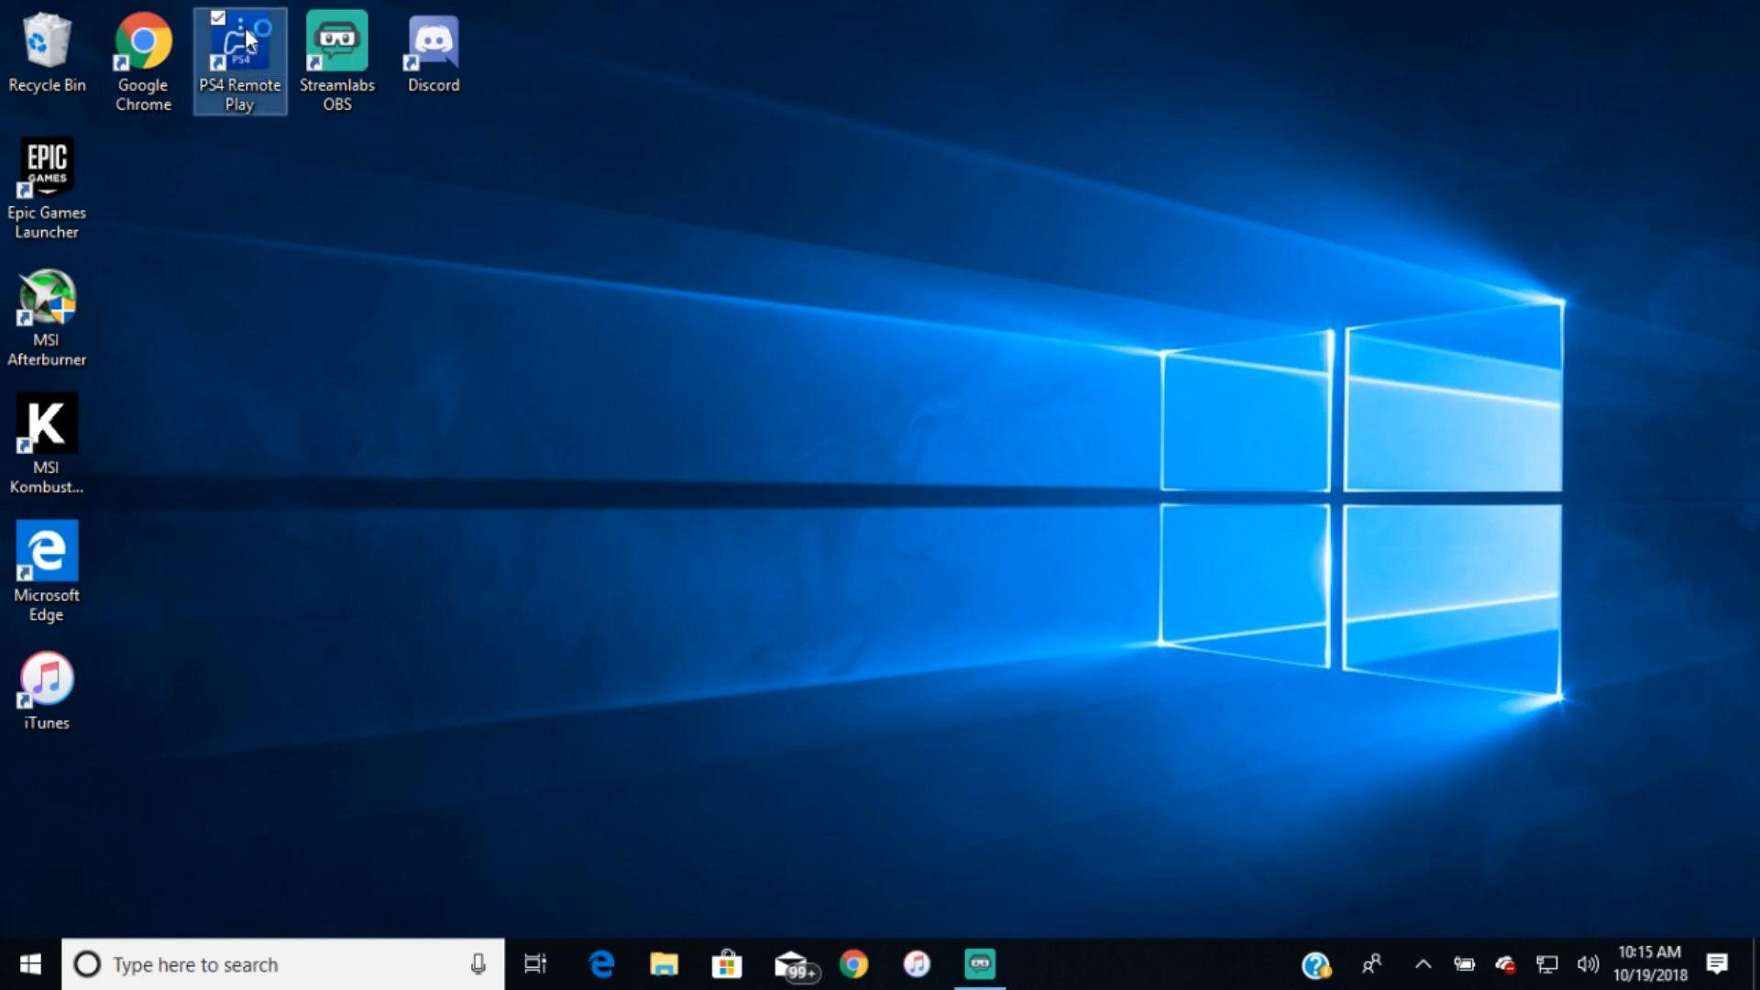
Launch PS4 Remote Play from its desktop shortcut and let the update check finish to the welcome window.
double_click(238, 53)
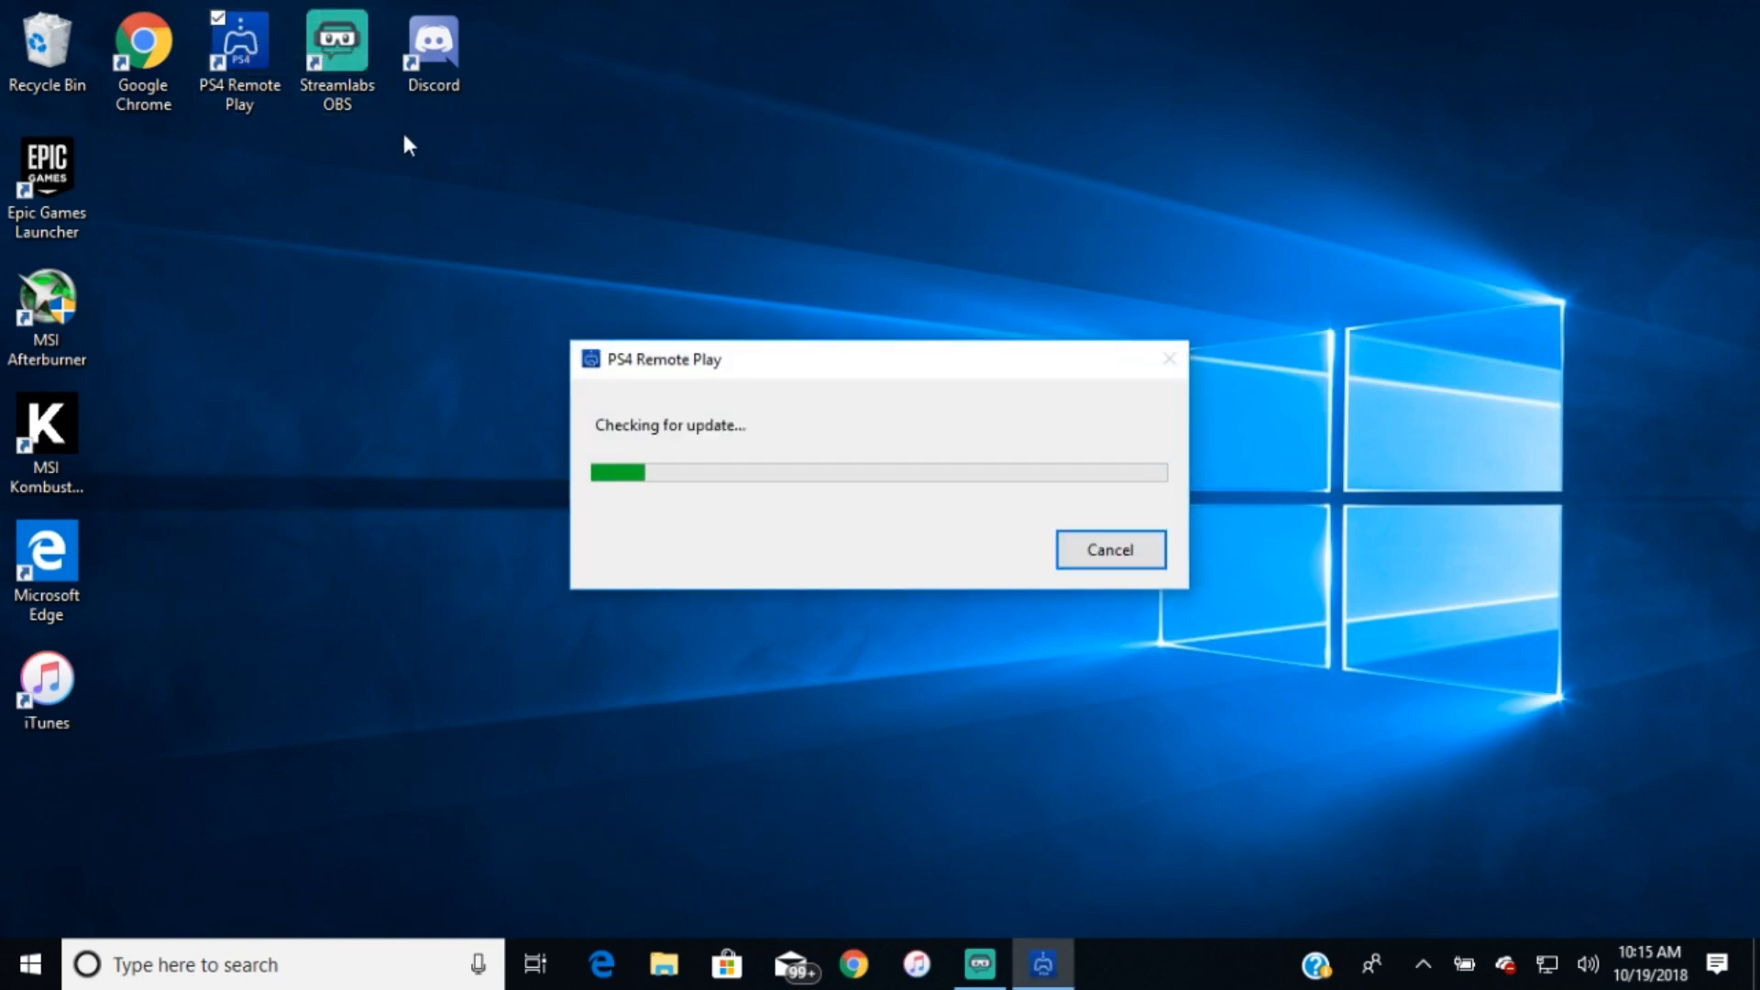
left_click(1109, 548)
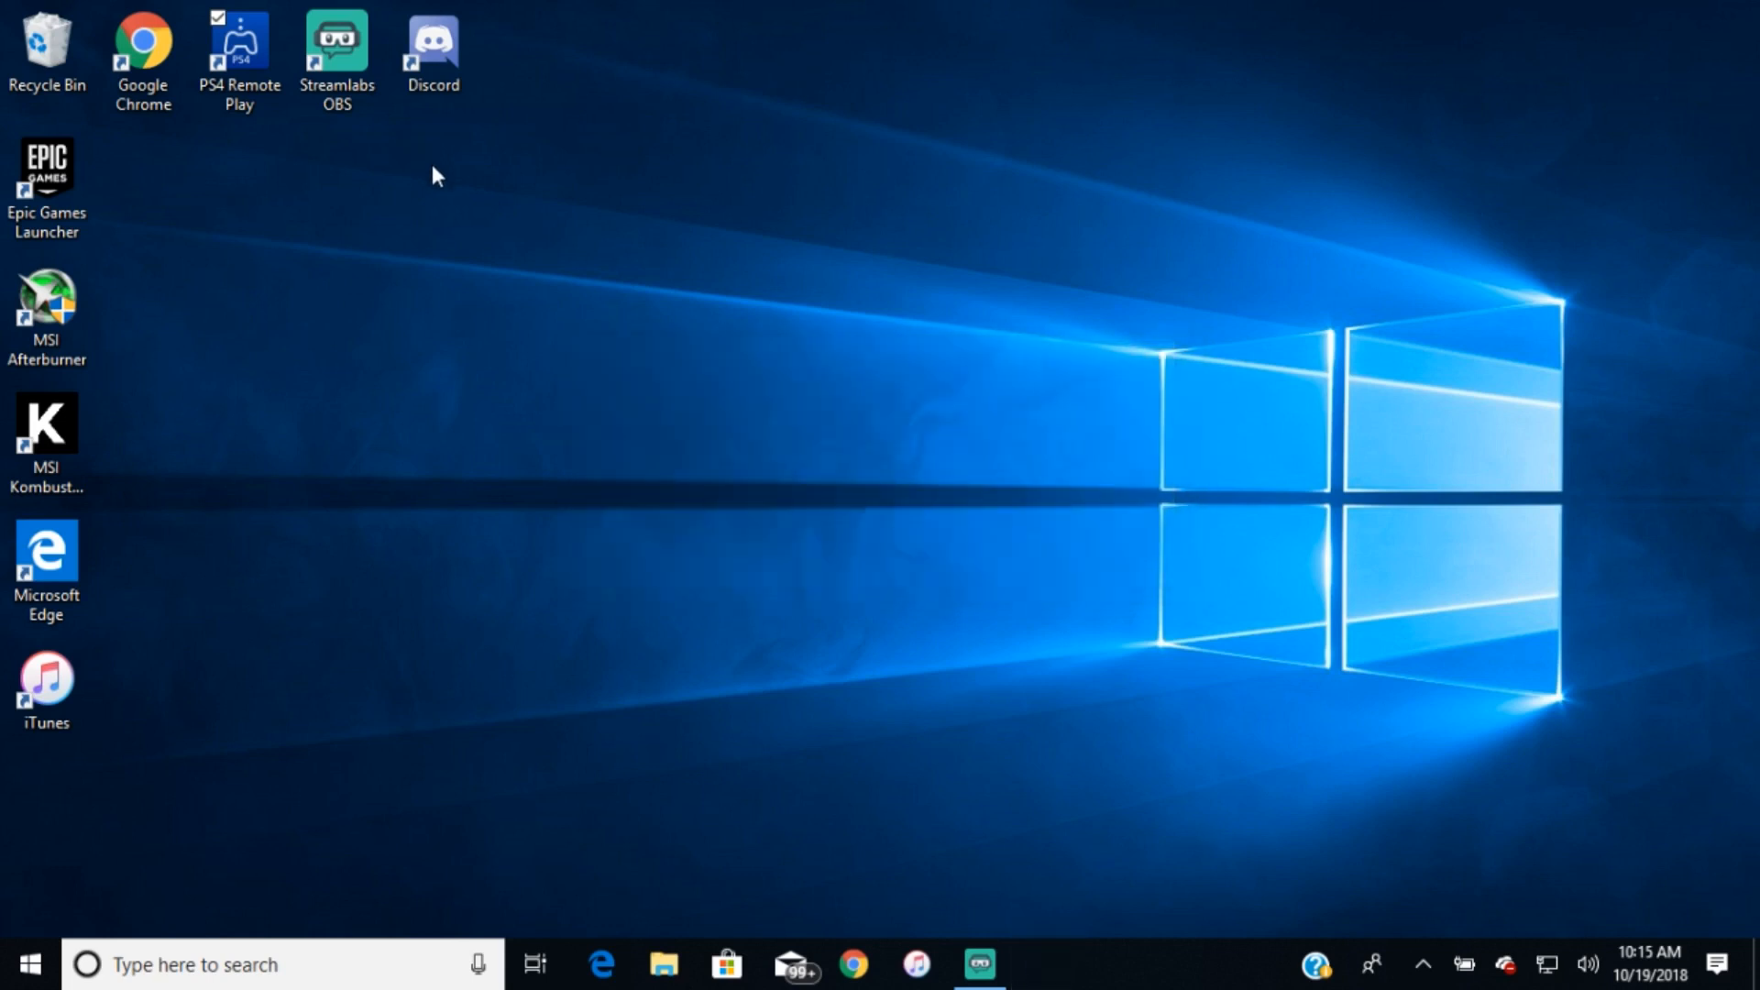
double_click(238, 44)
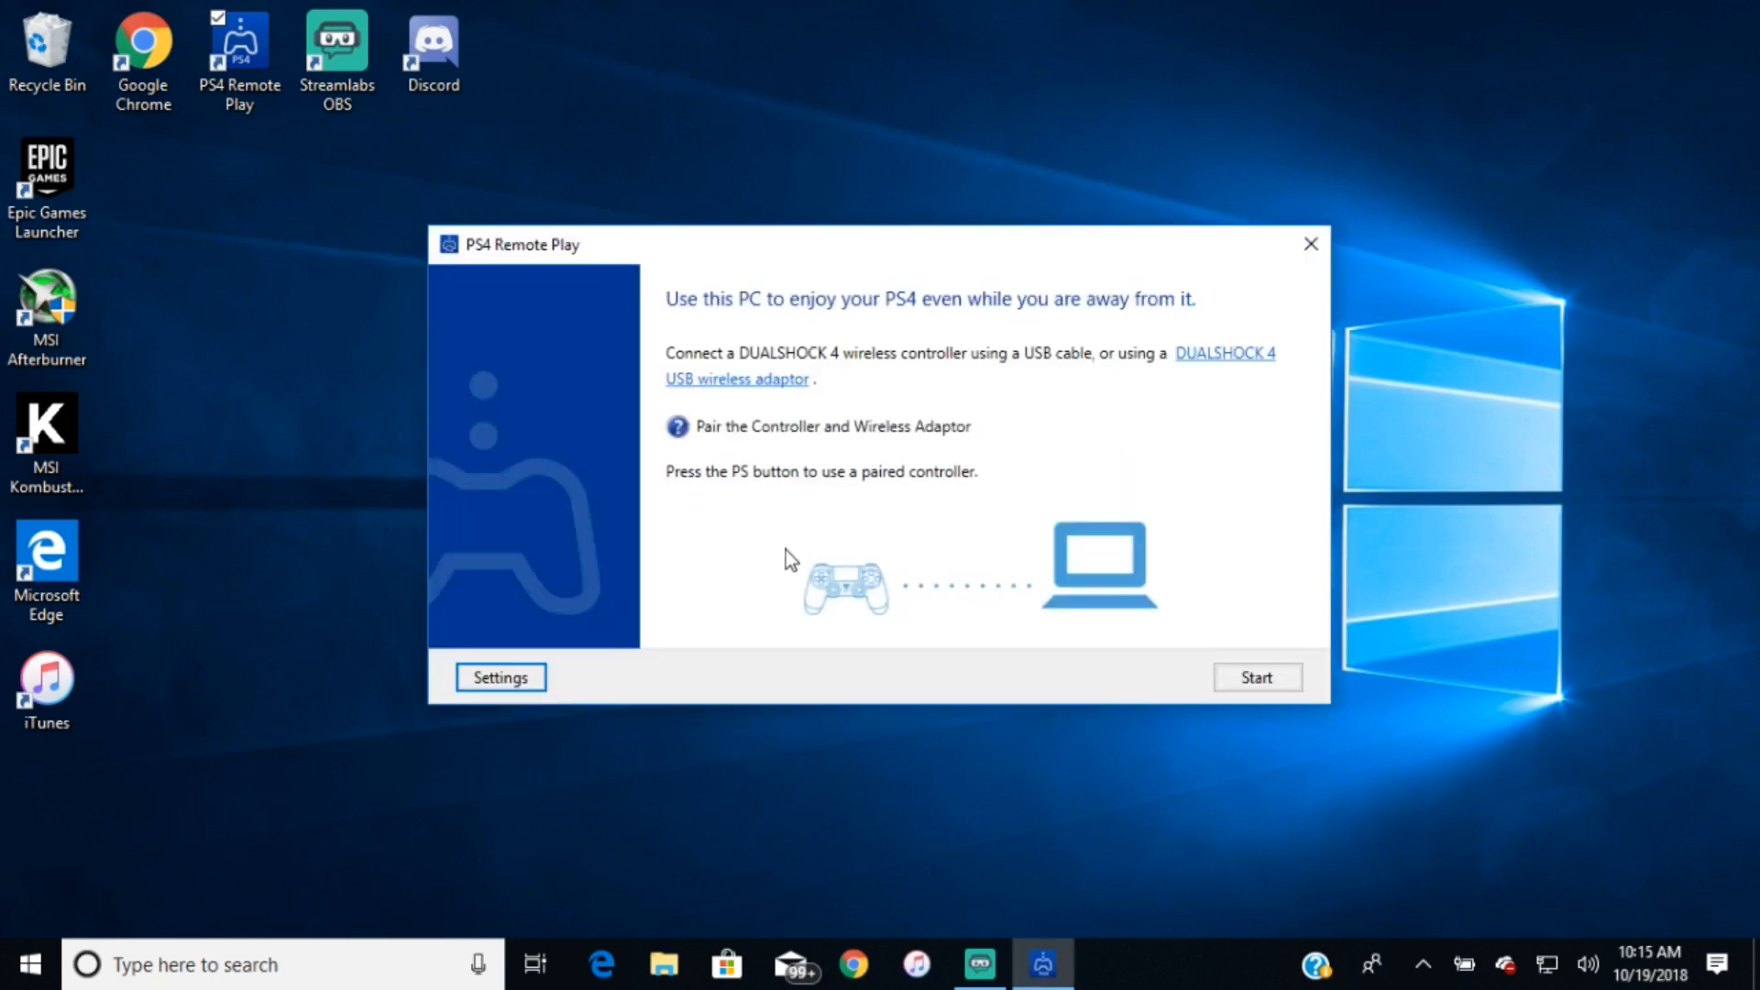
left_click(498, 676)
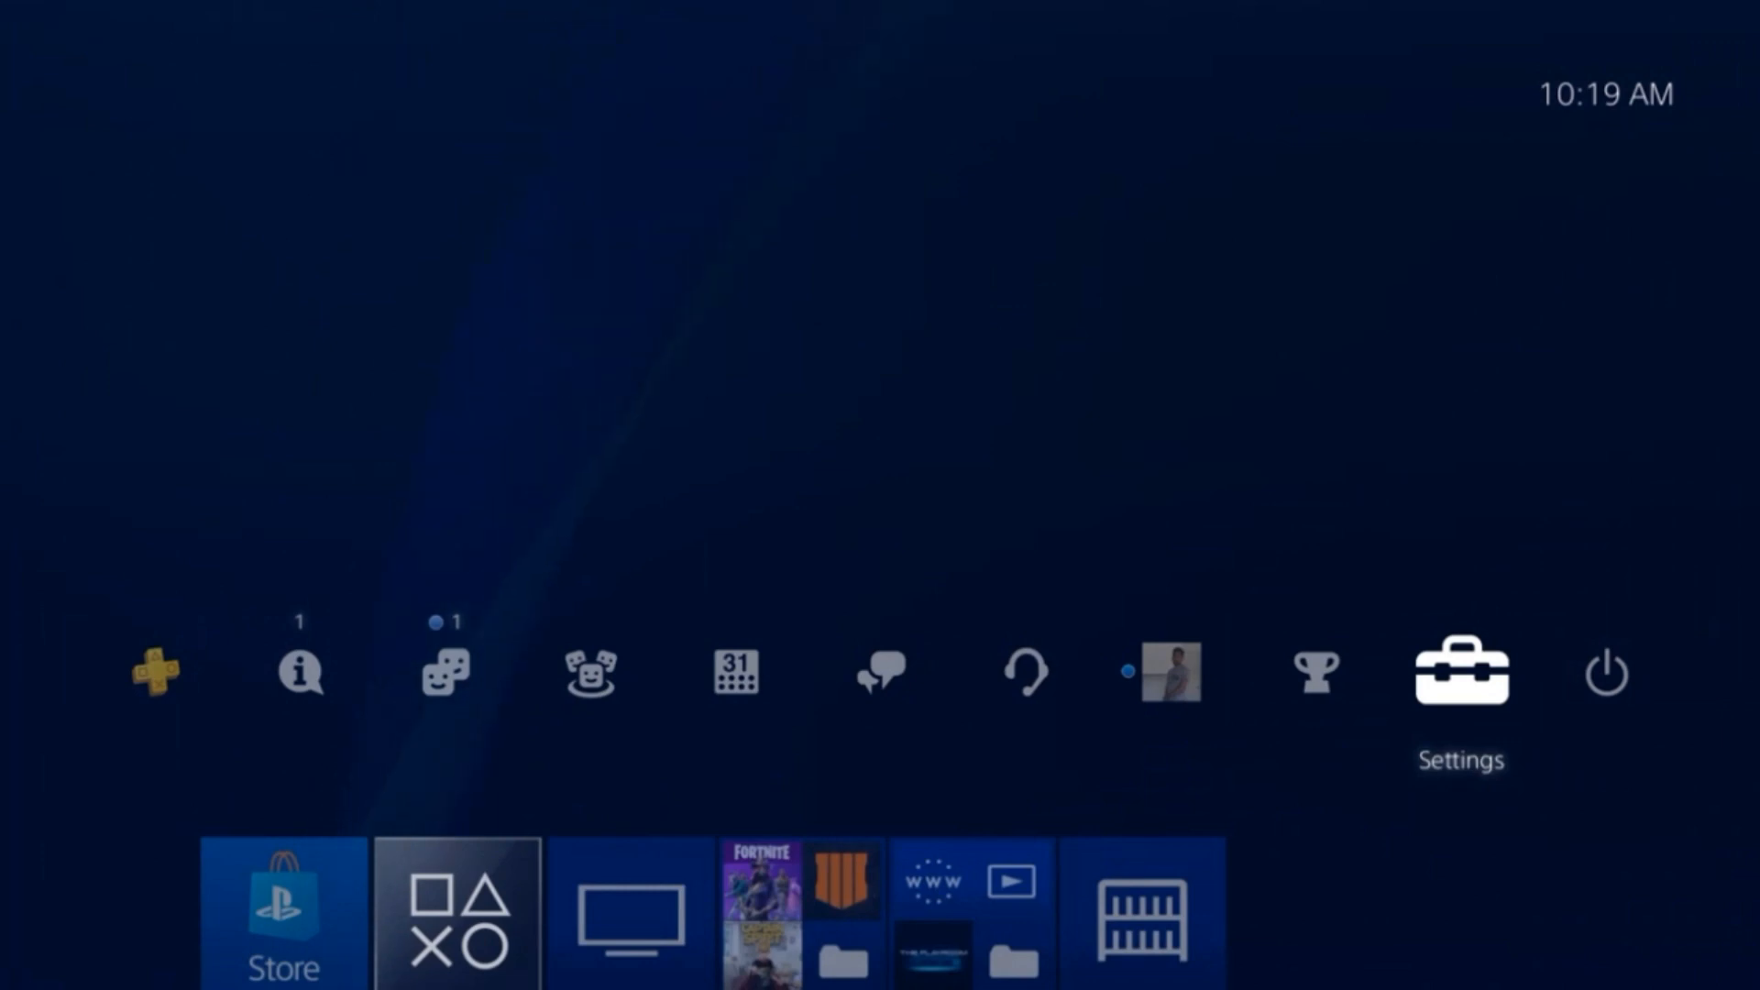
On the PS4 enter Settings > Remote Play Connection Settings and dismiss the unavailable-during-Remote-Play notice.
left_click(1461, 673)
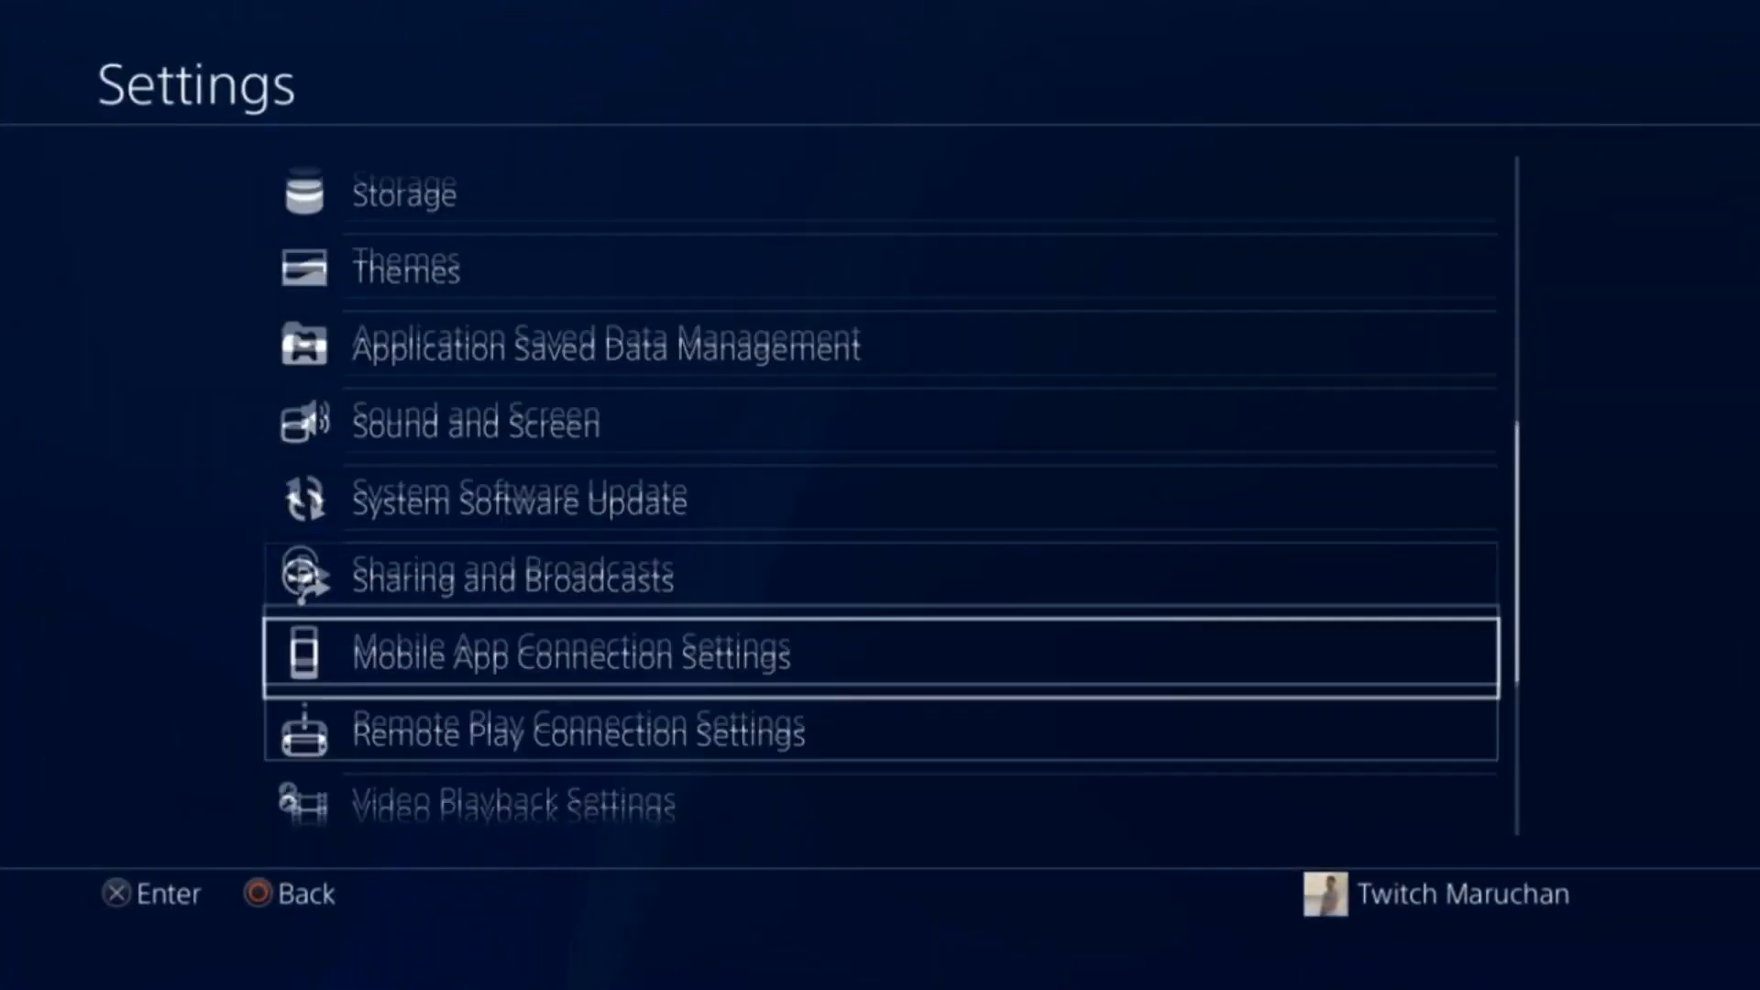
left_click(578, 731)
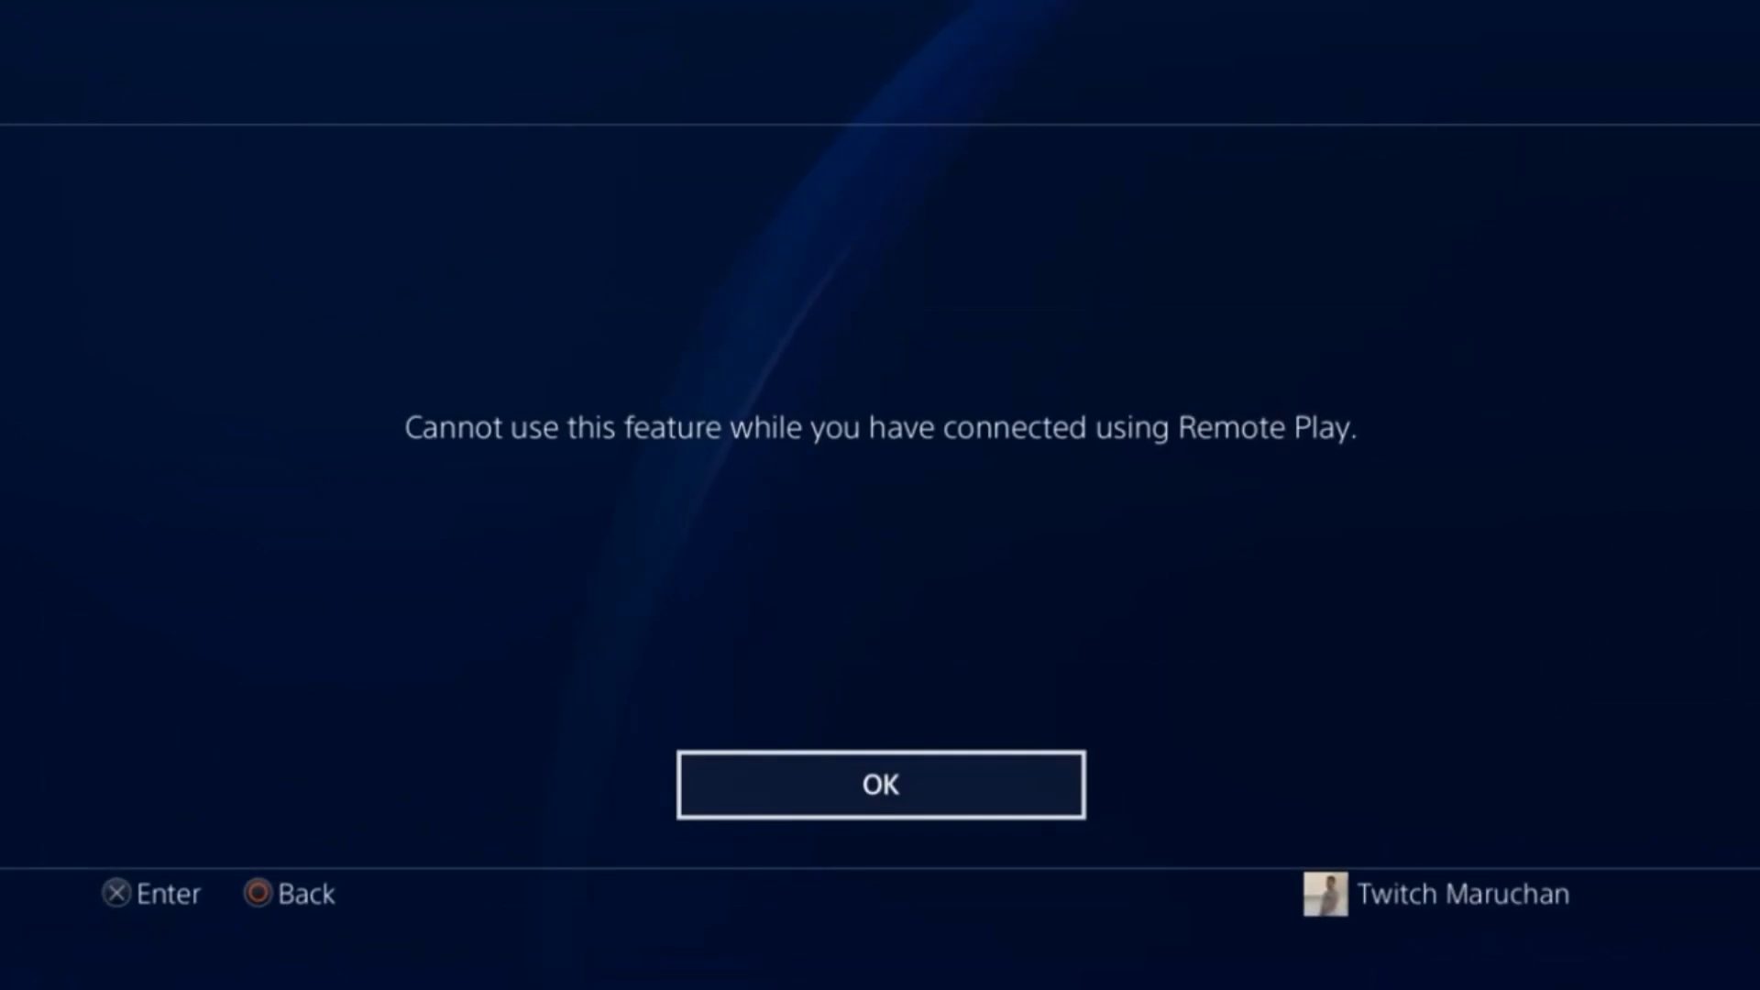
left_click(878, 783)
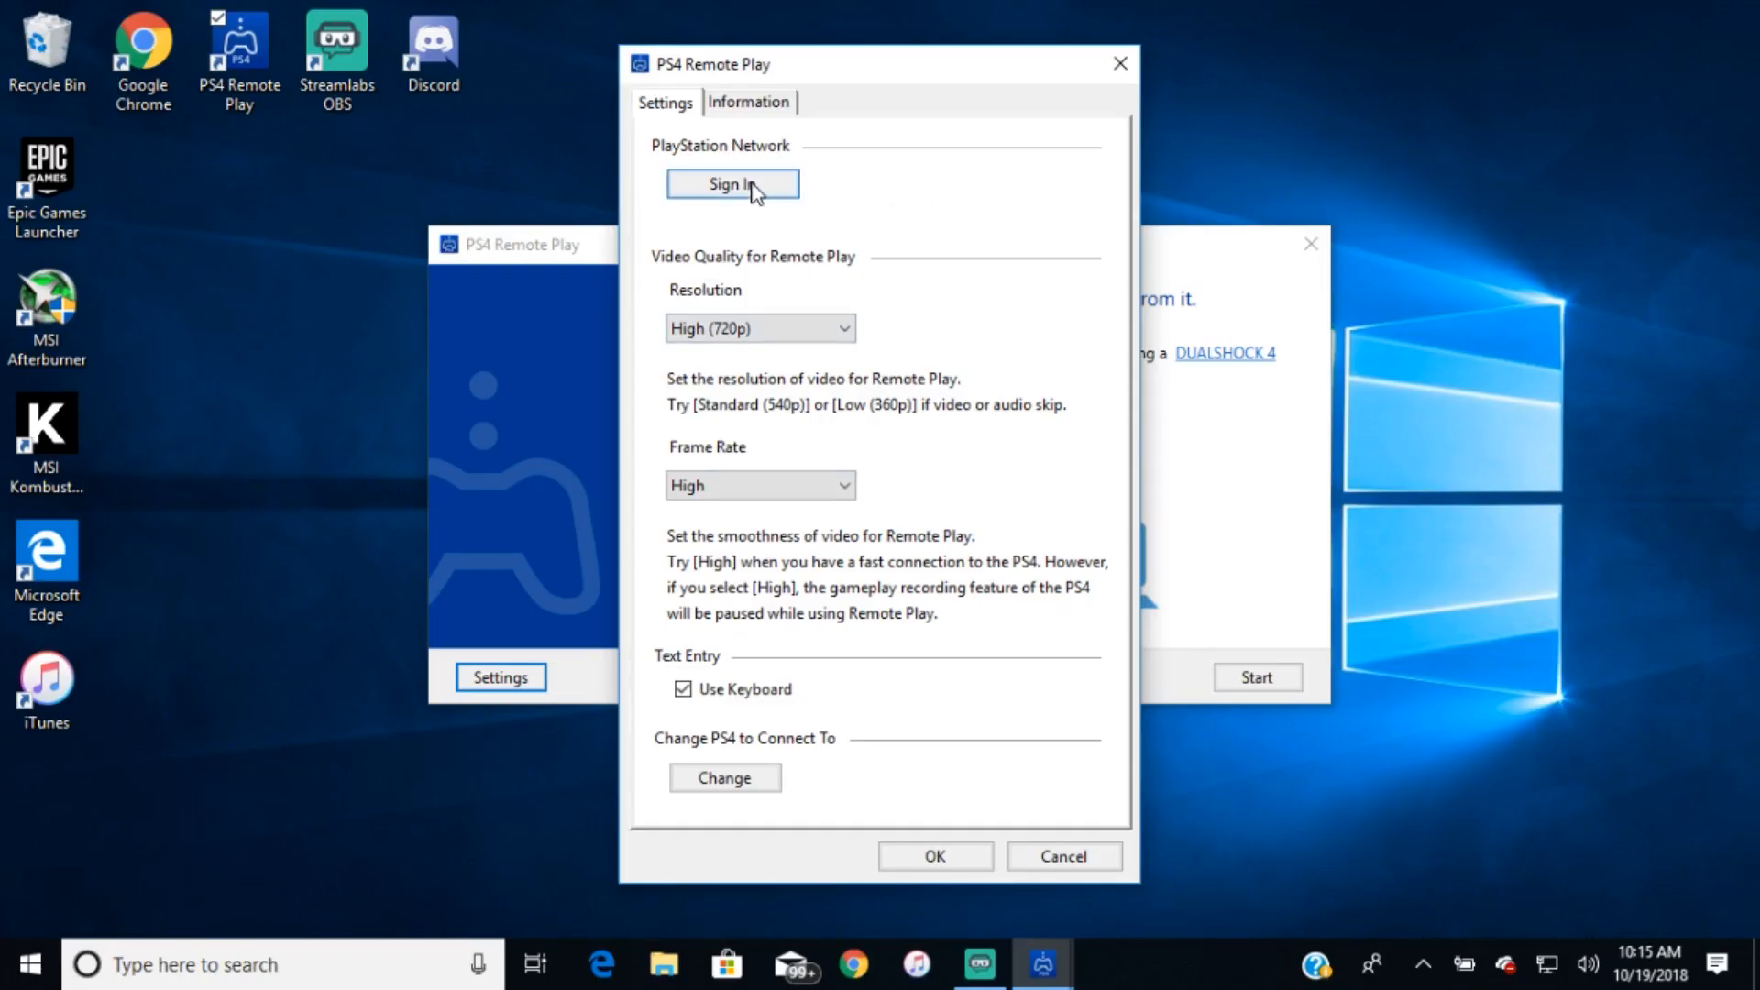
Sign in to PlayStation Network from the Remote Play app's settings window.
left_click(731, 183)
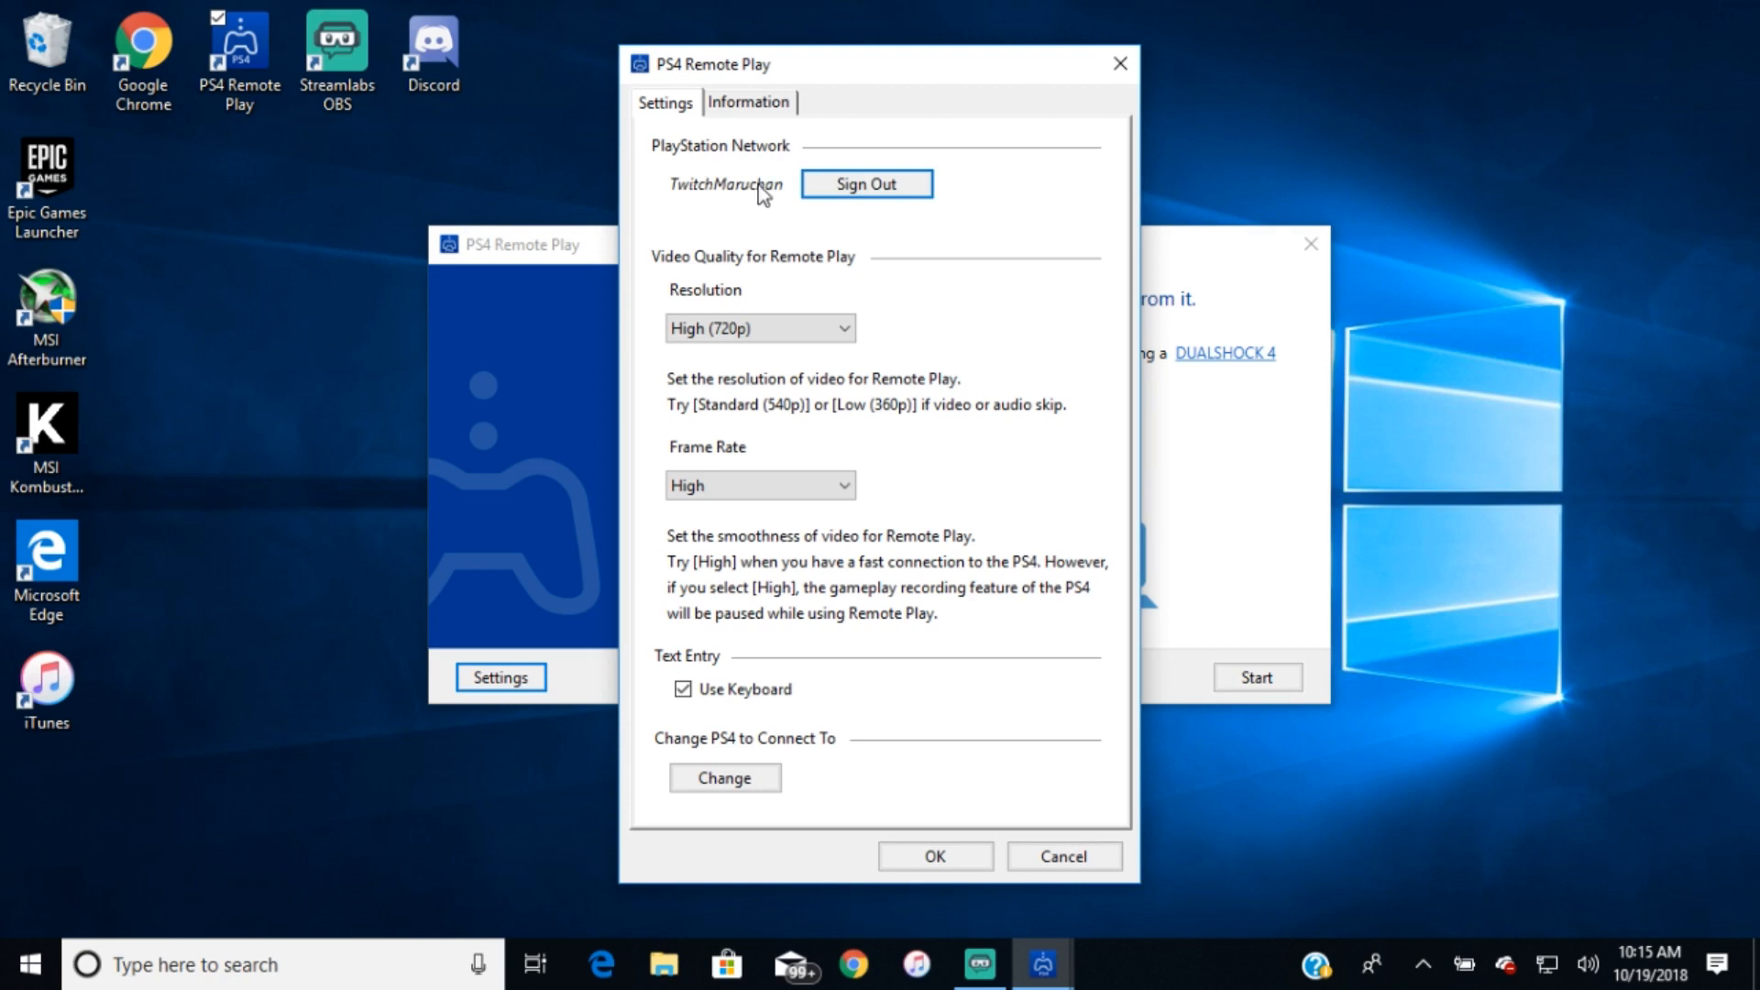
left_click(759, 329)
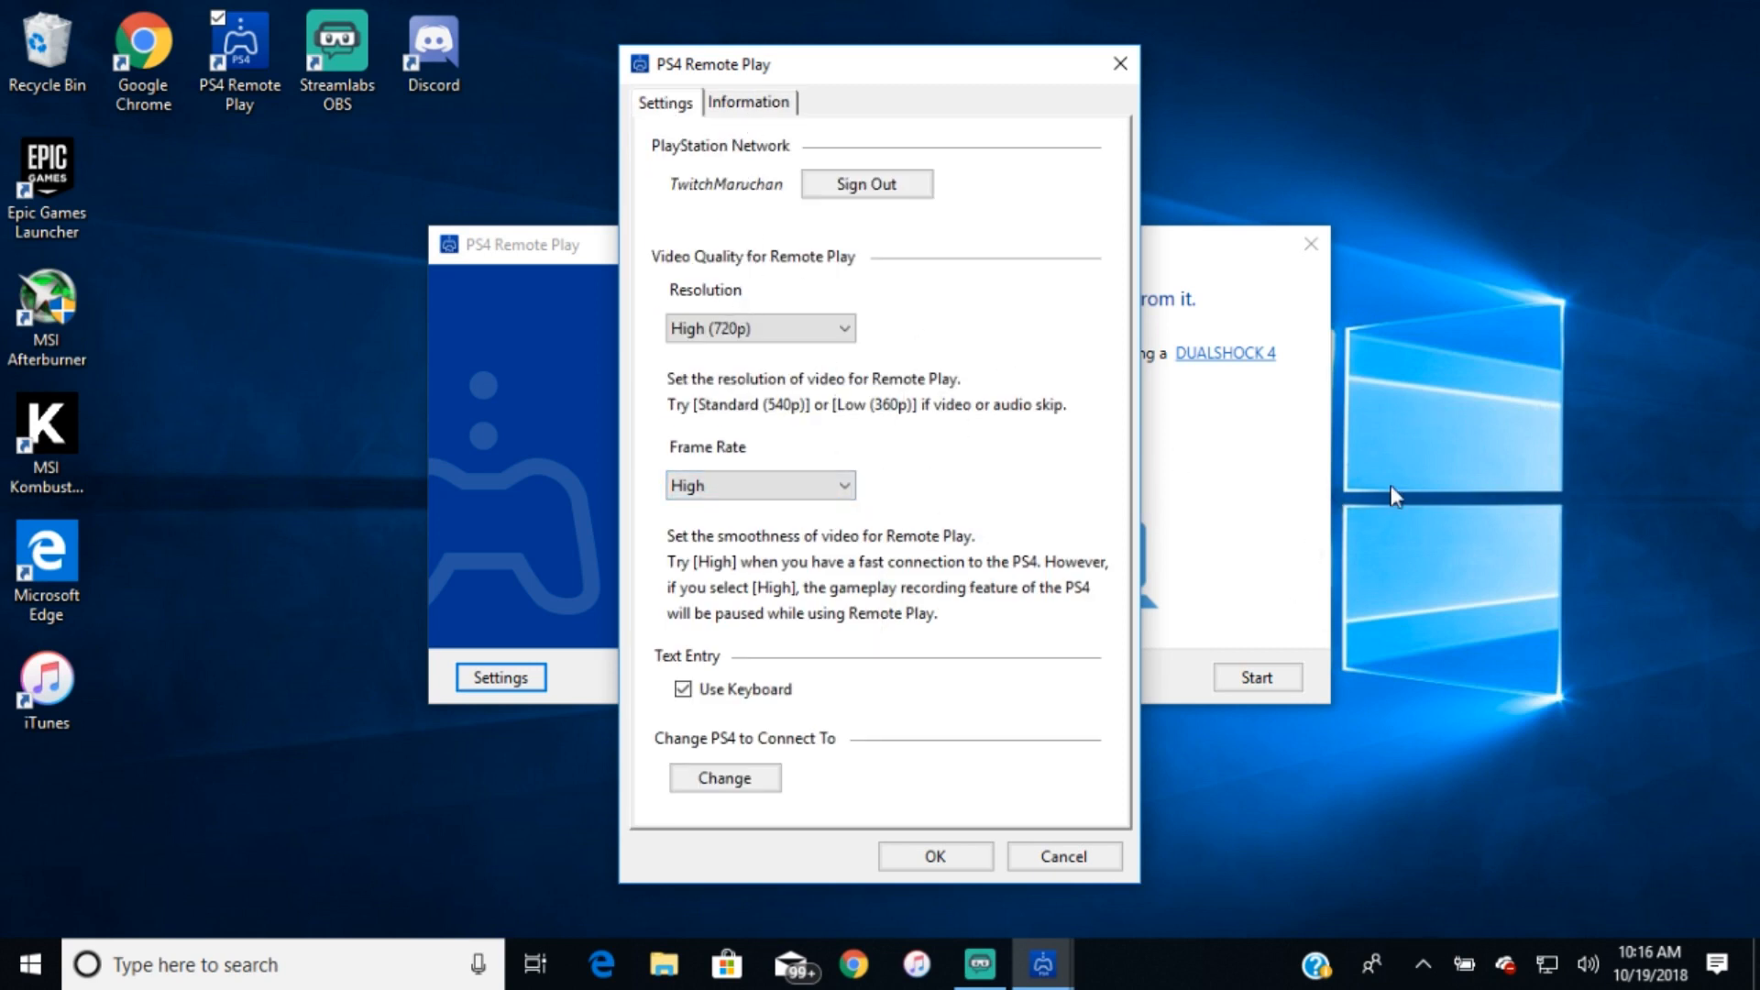
mouse_move(1019, 460)
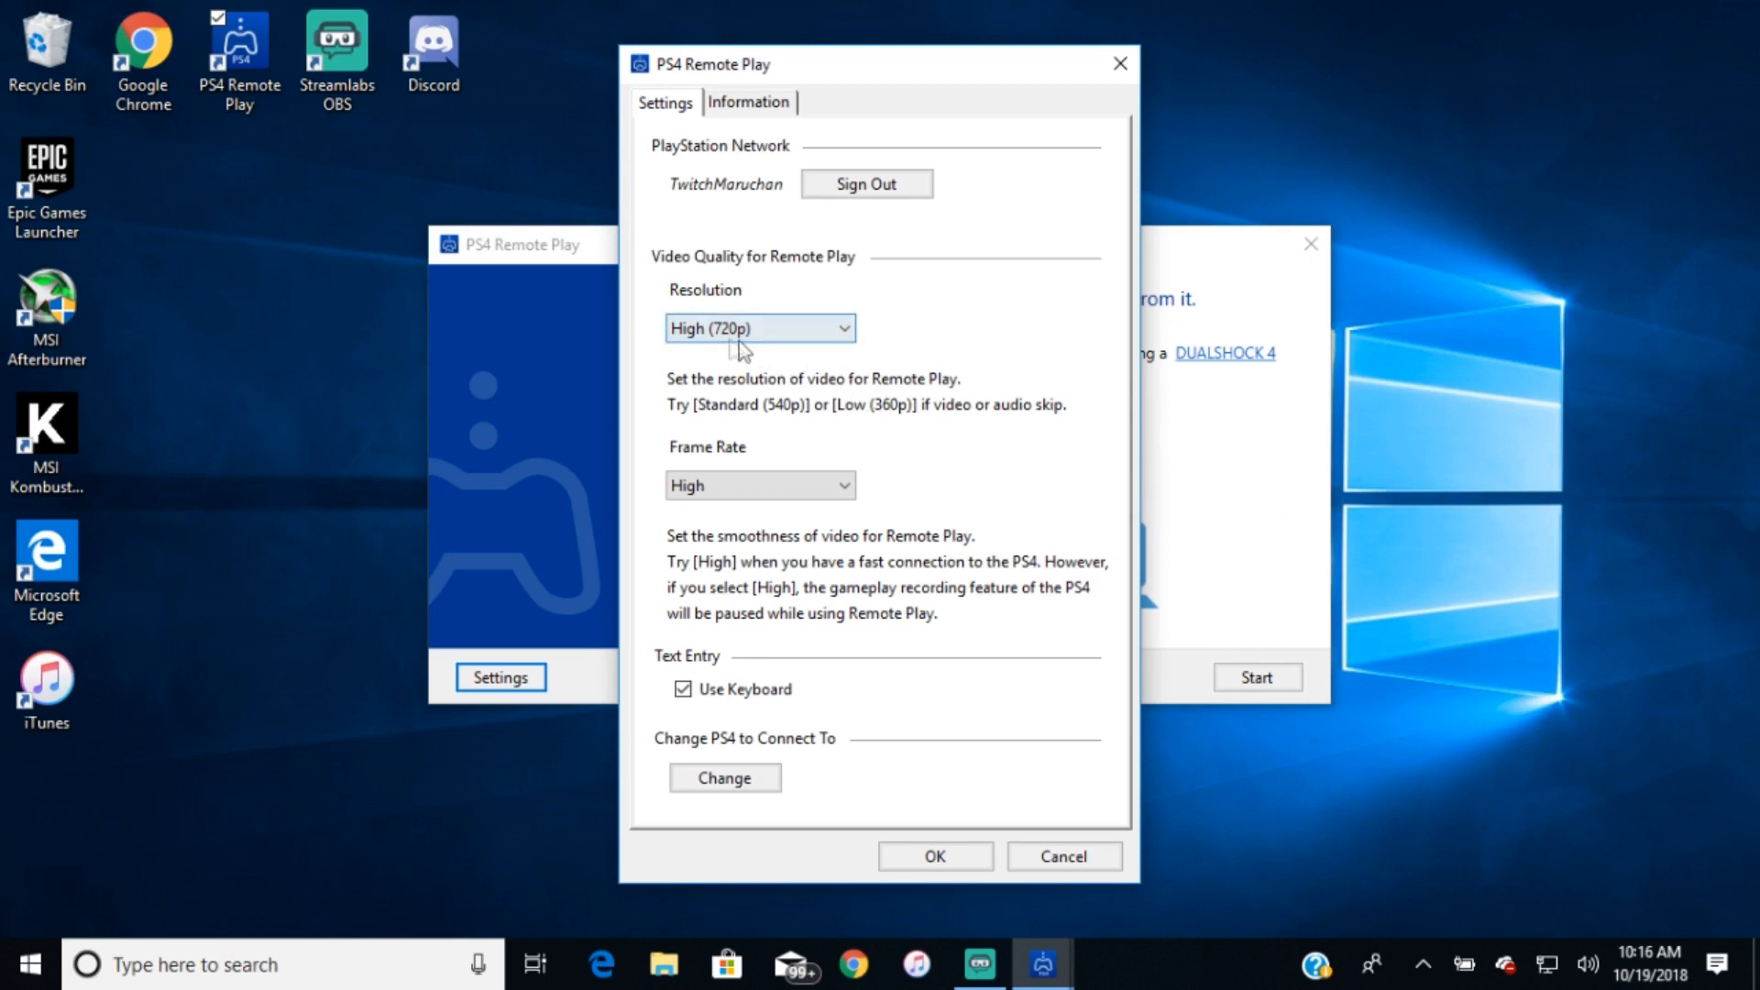
Keep Resolution at High (720p), set Frame Rate to High, and confirm the settings with OK.
left_click(759, 328)
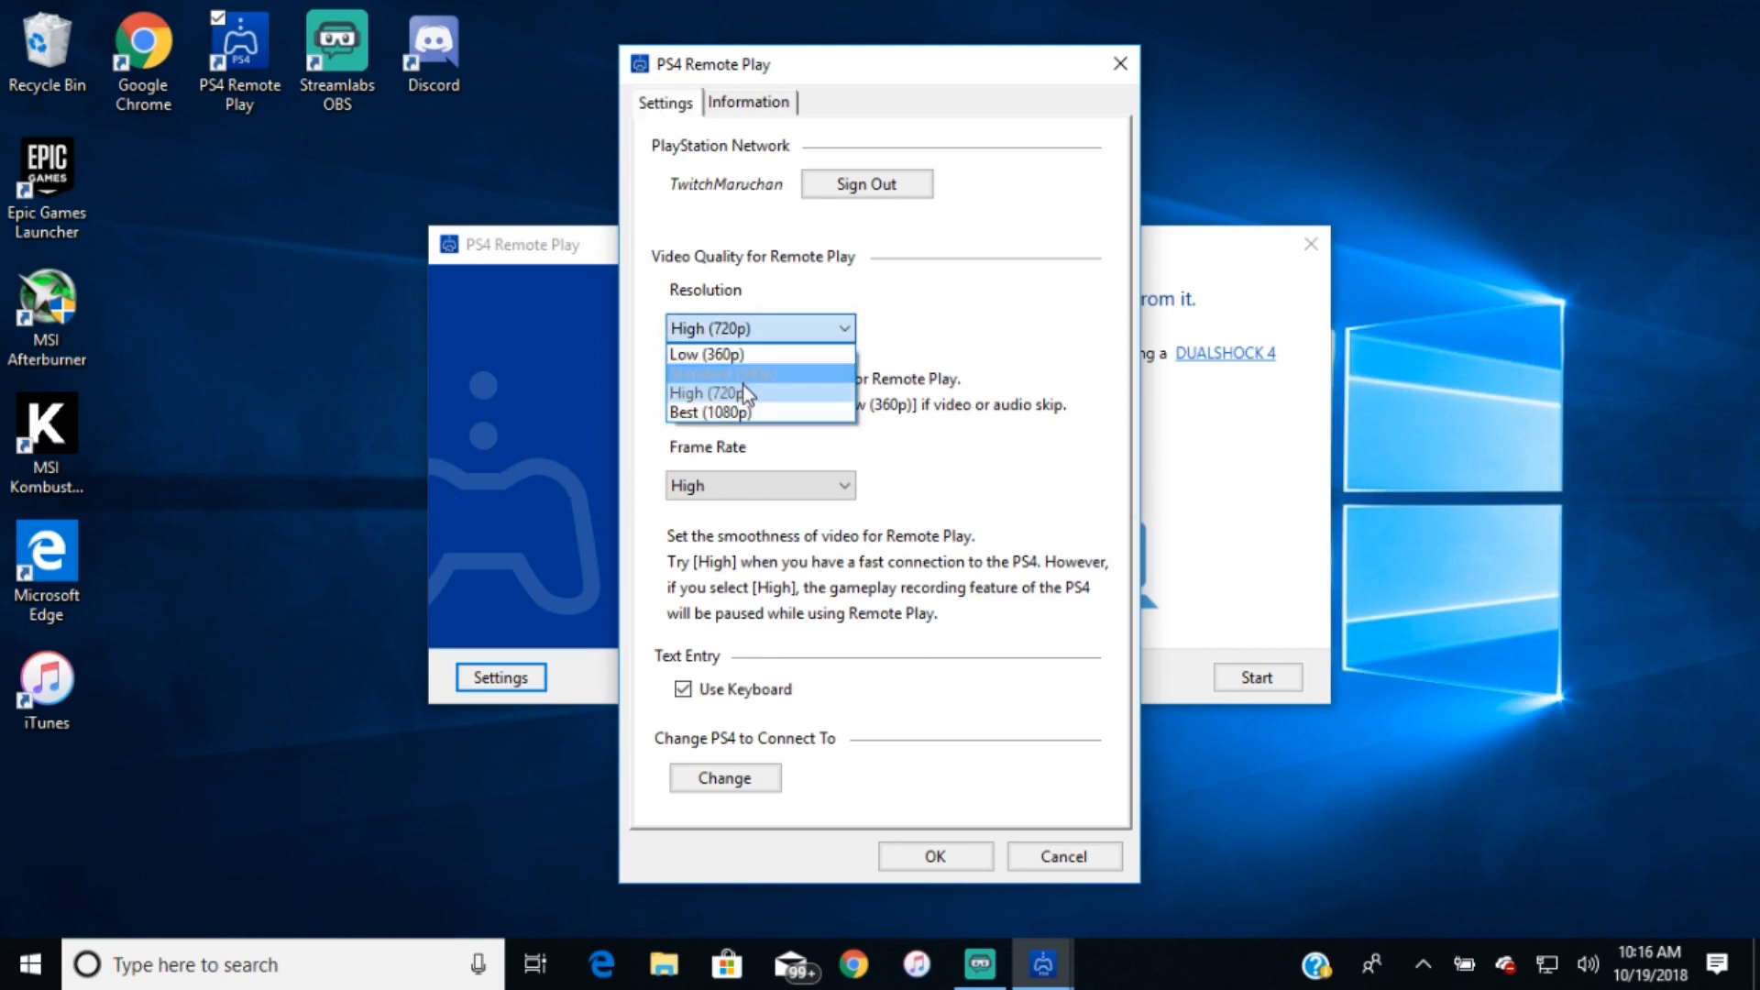
left_click(718, 392)
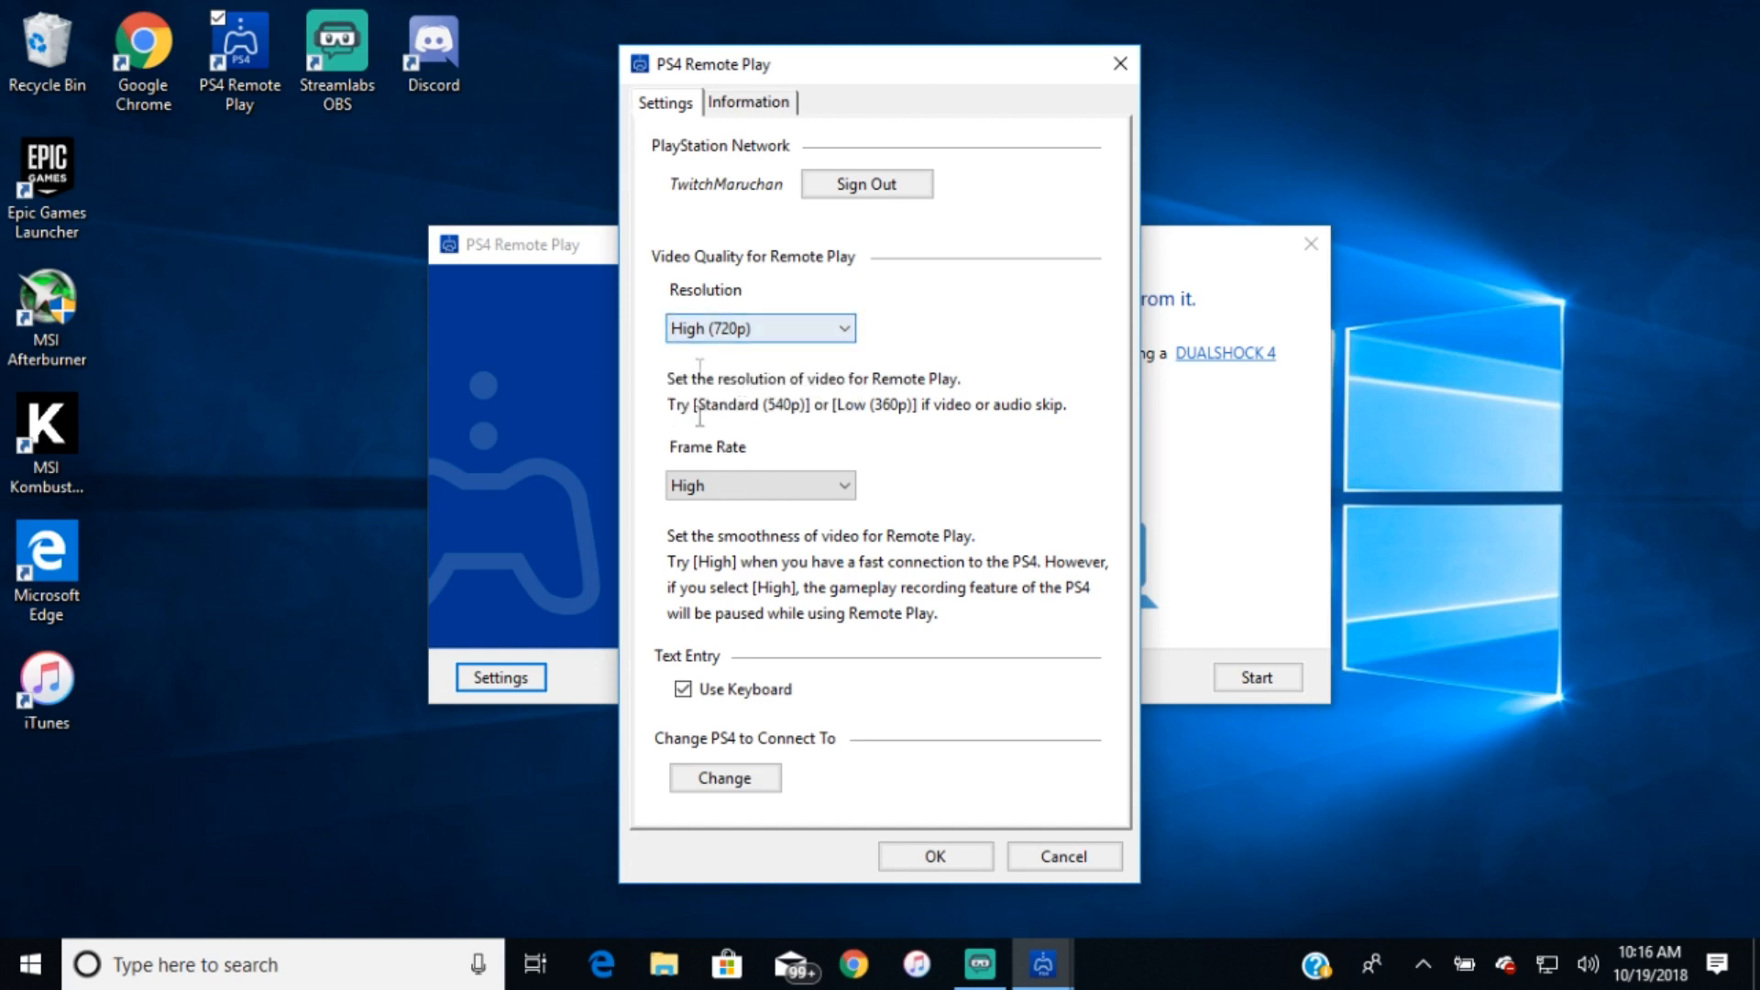
left_click(759, 484)
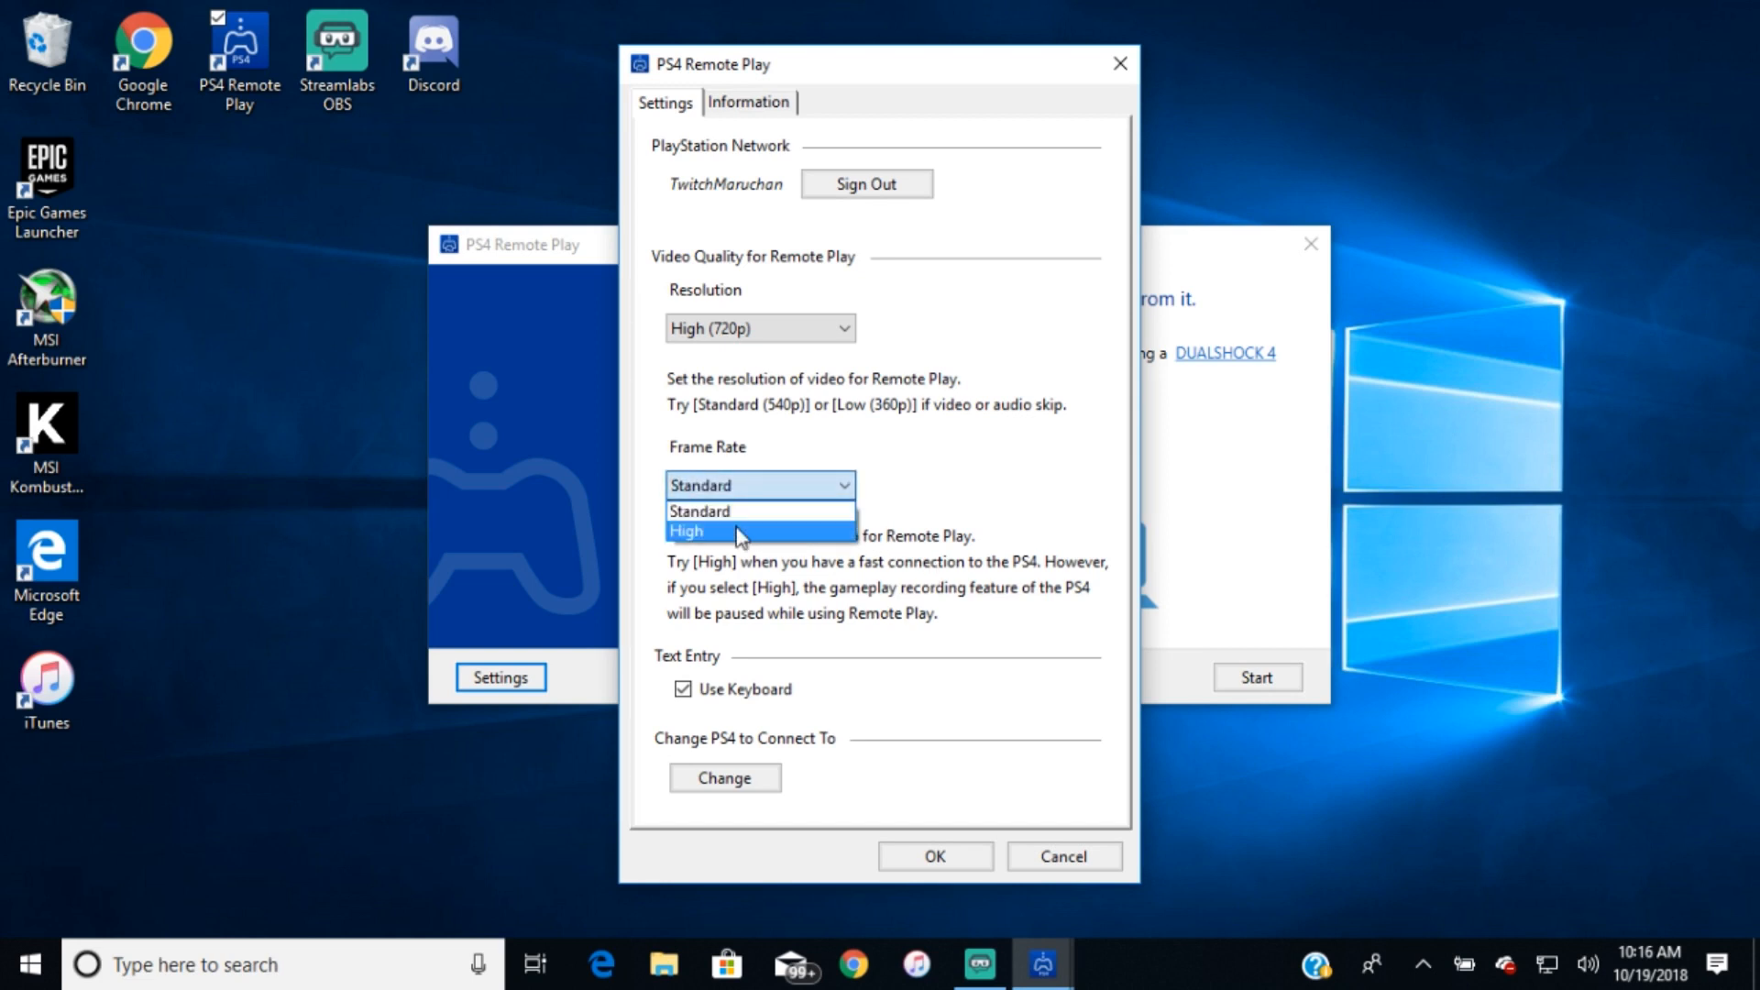
left_click(685, 530)
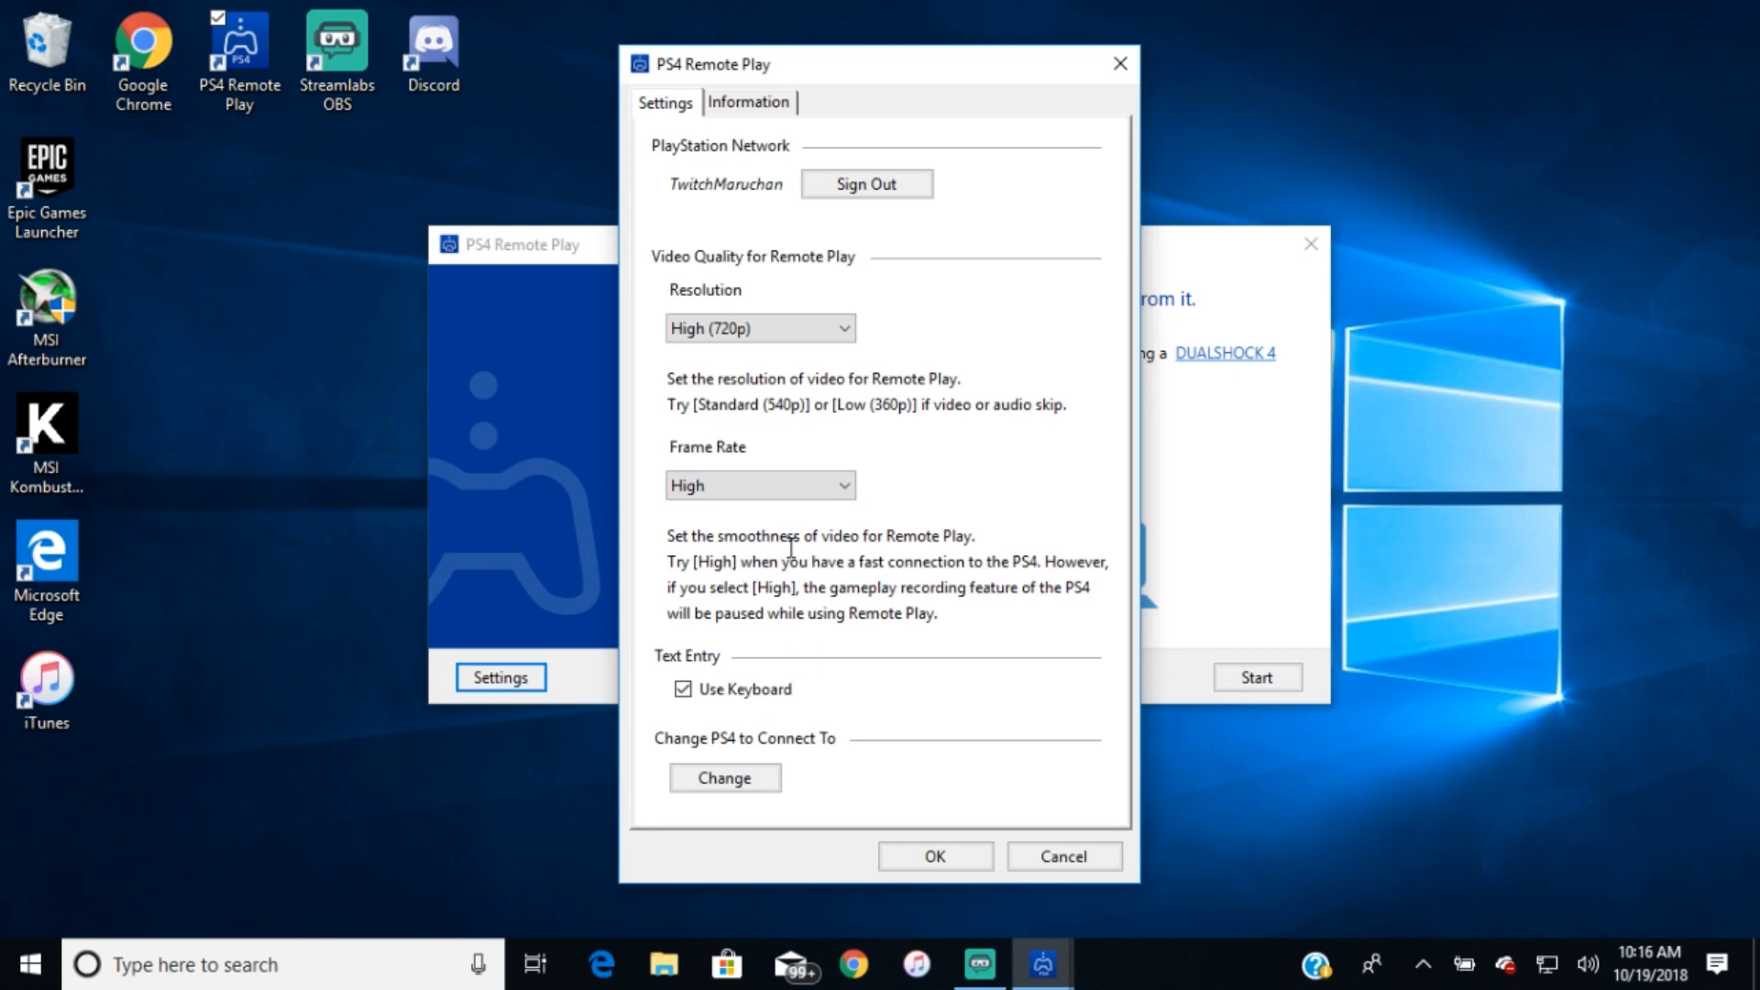
left_click(682, 689)
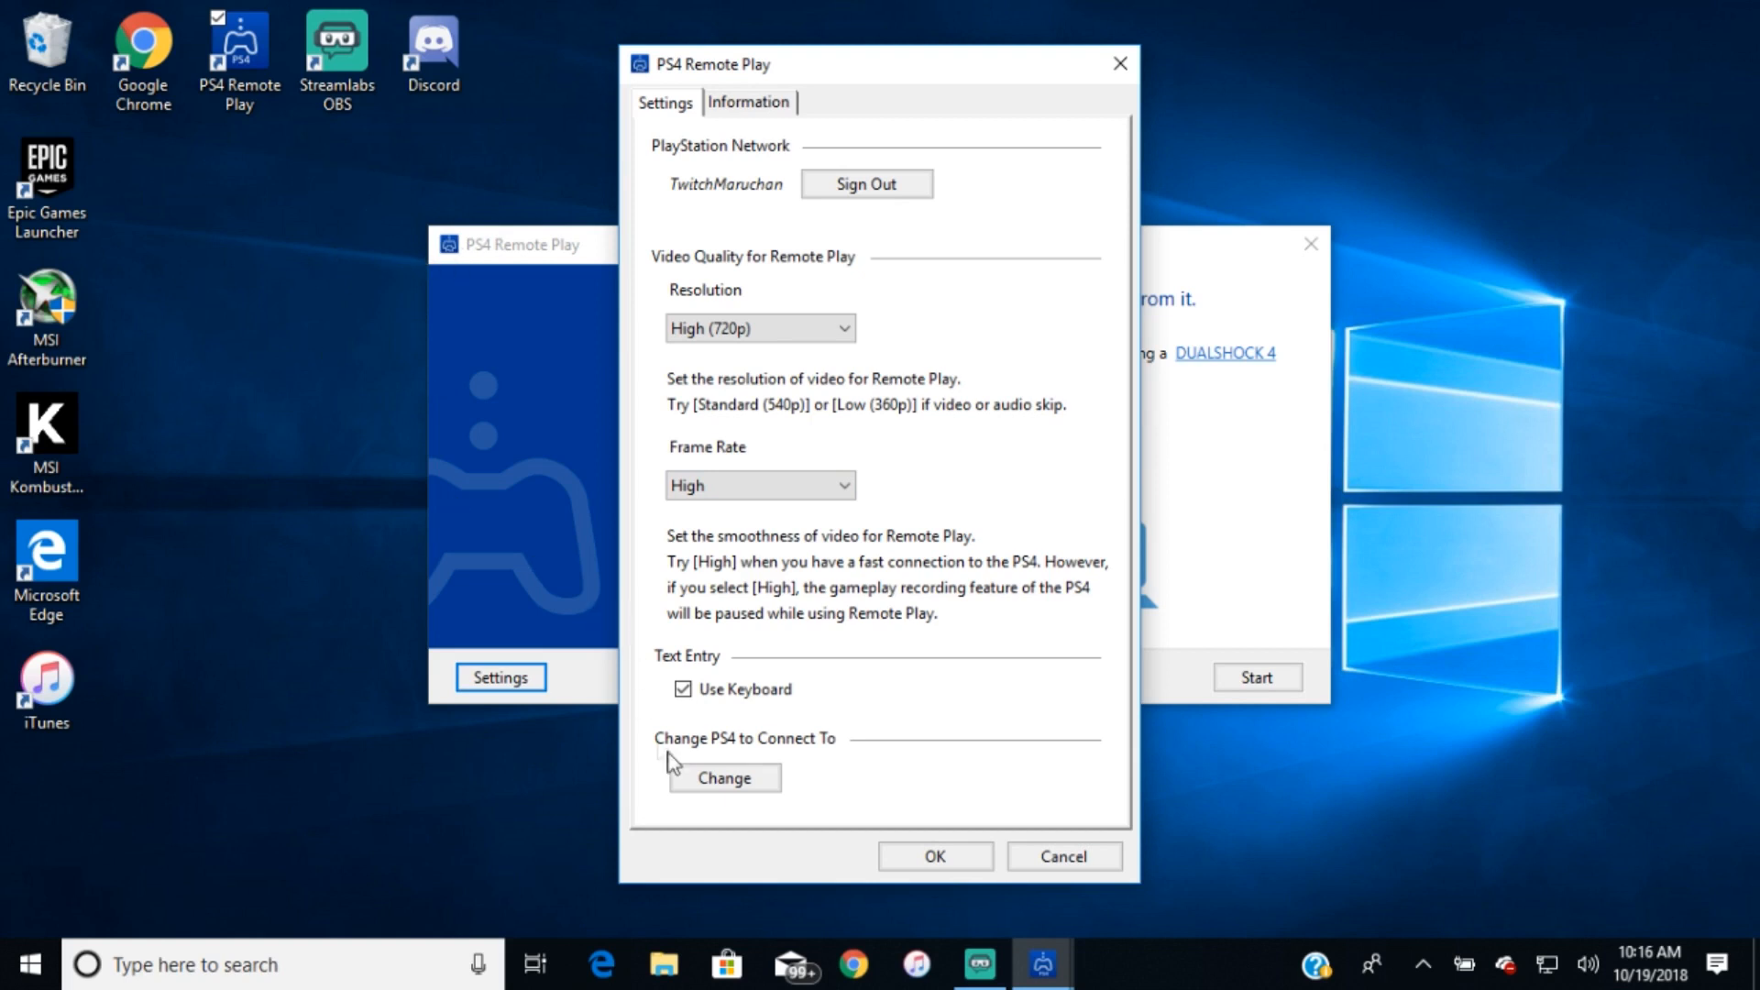
left_click(682, 689)
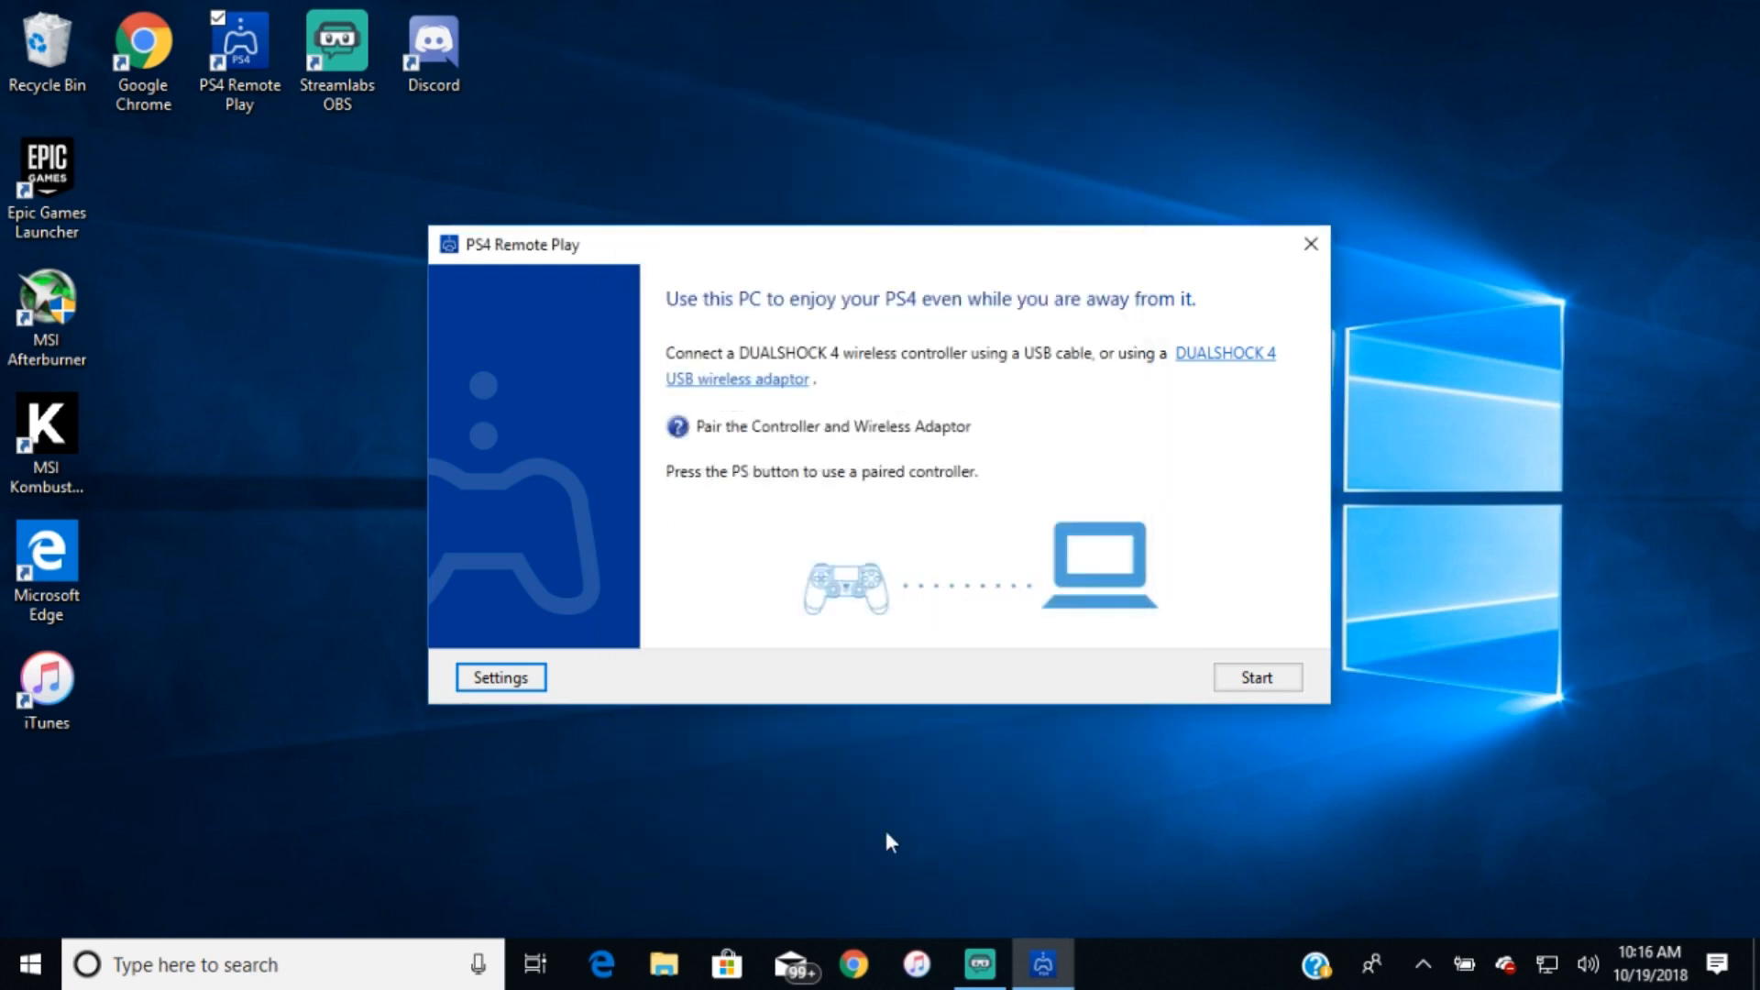
mouse_move(592, 337)
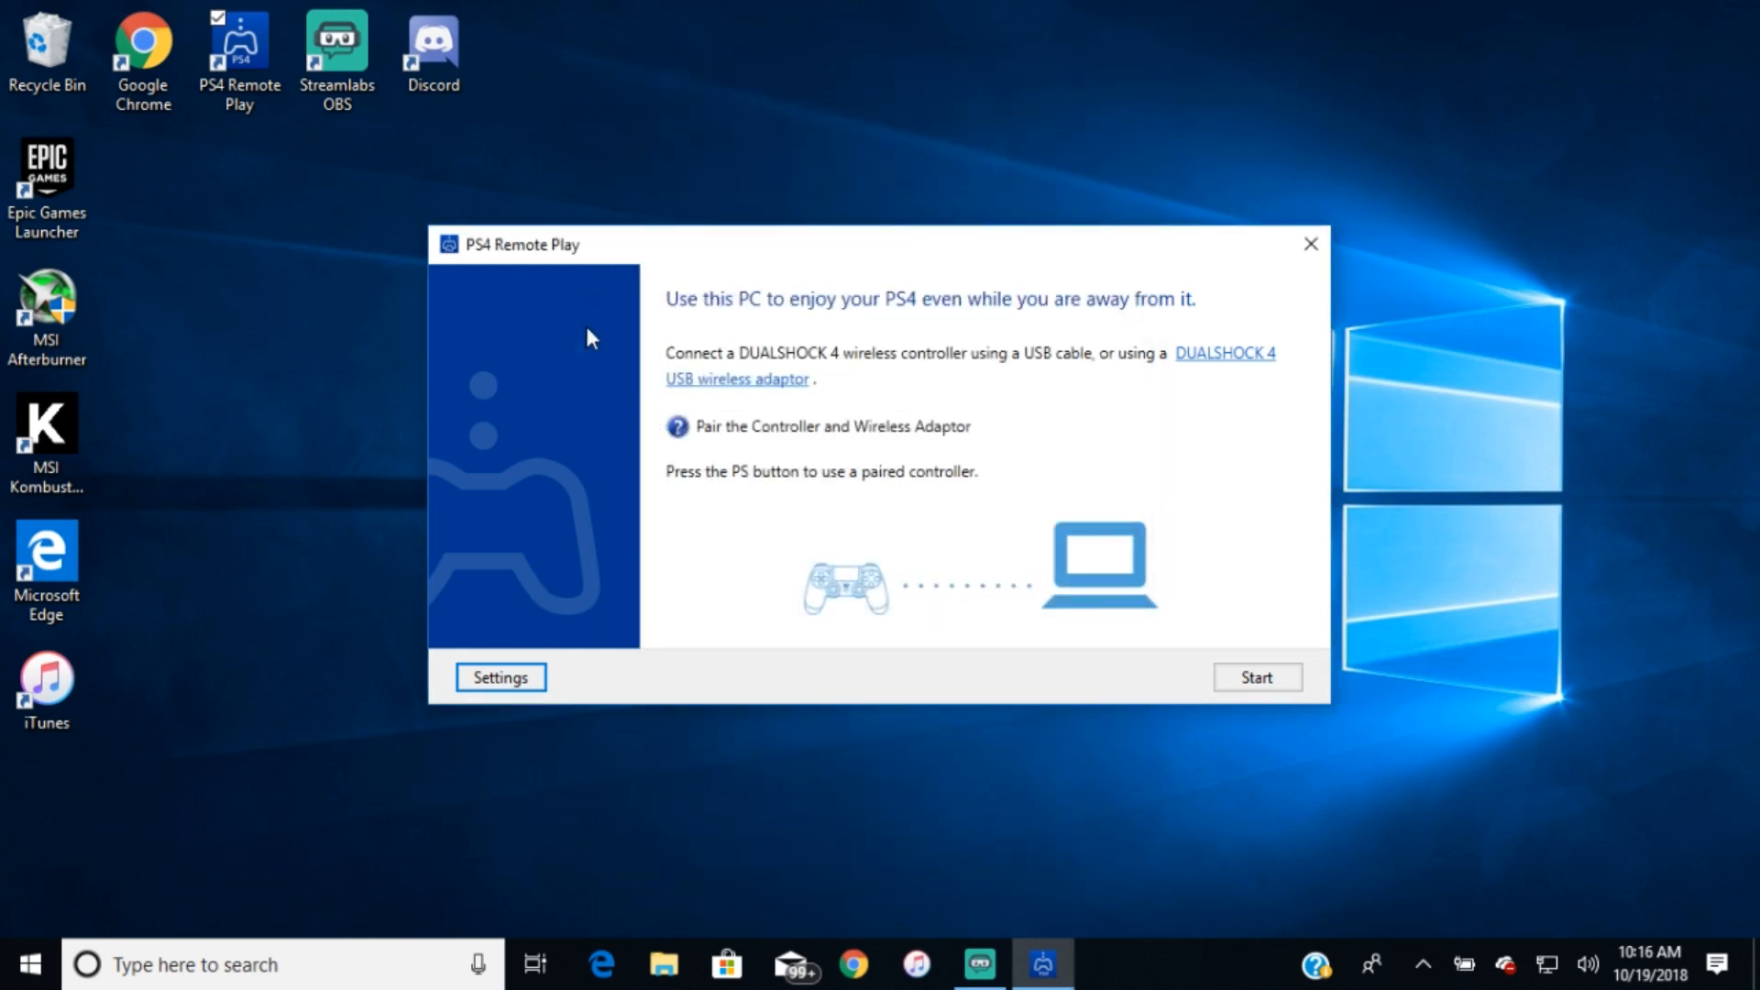
mouse_move(612, 321)
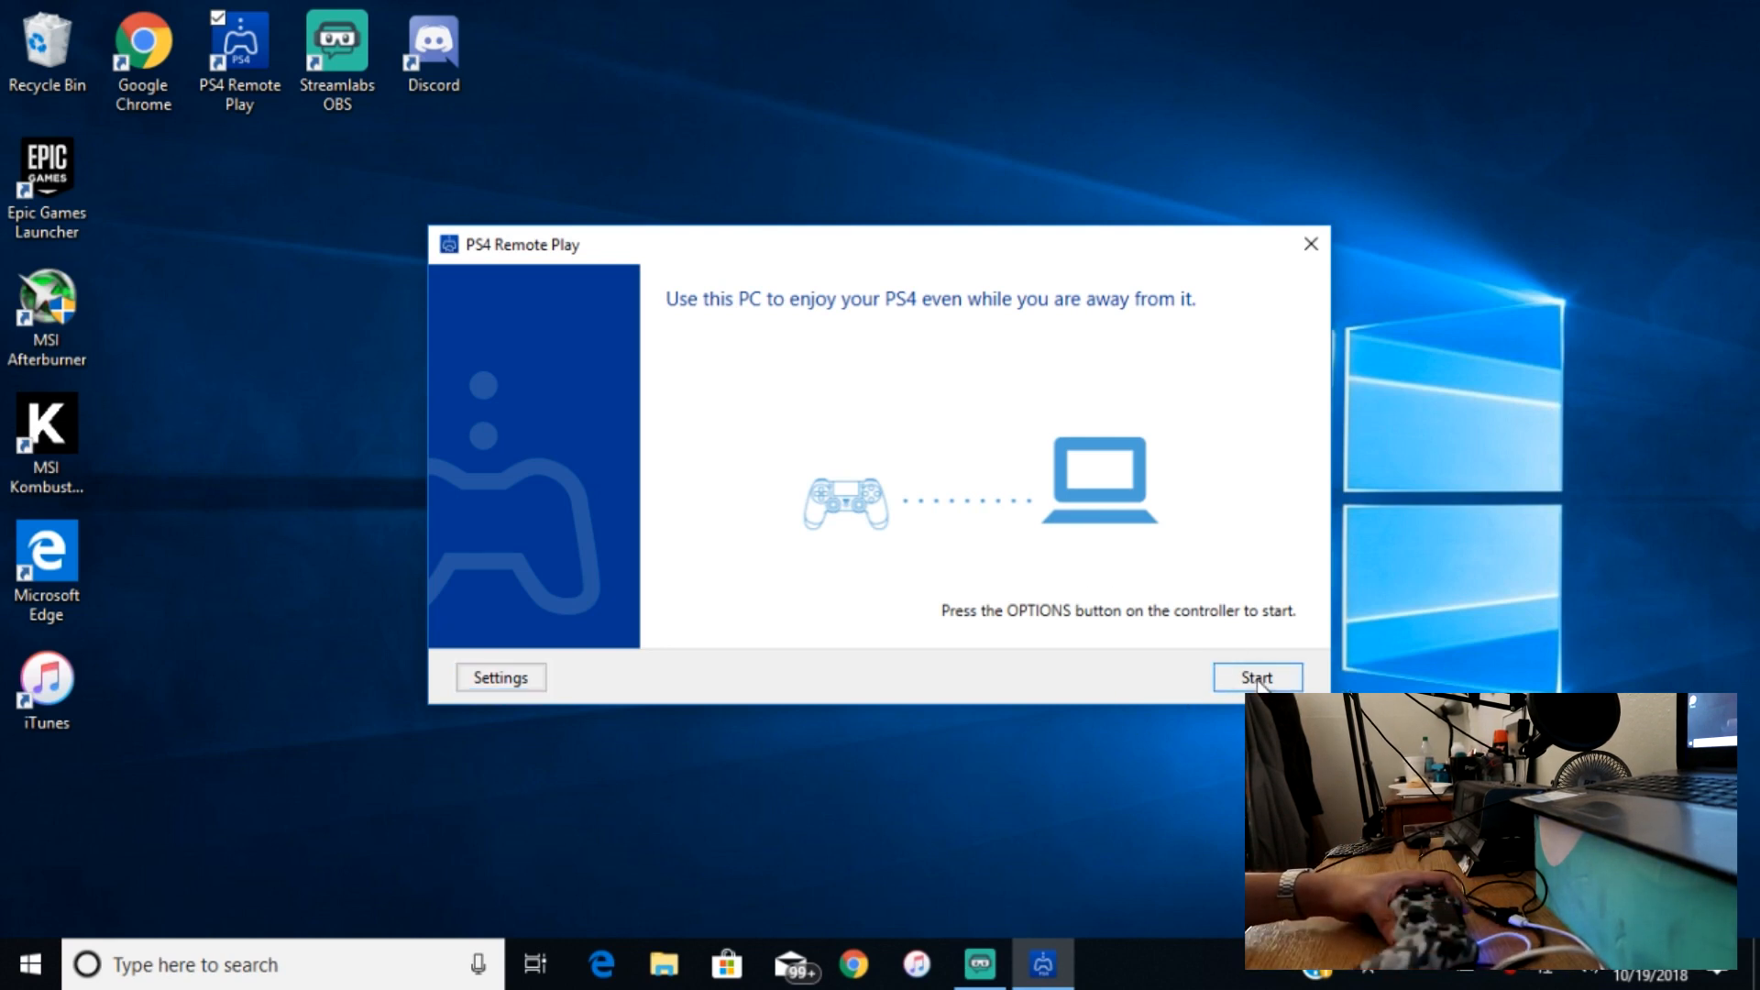
Start the Remote Play connection and move the PS4 function screen to Messages to show recent conversations.
left_click(1253, 677)
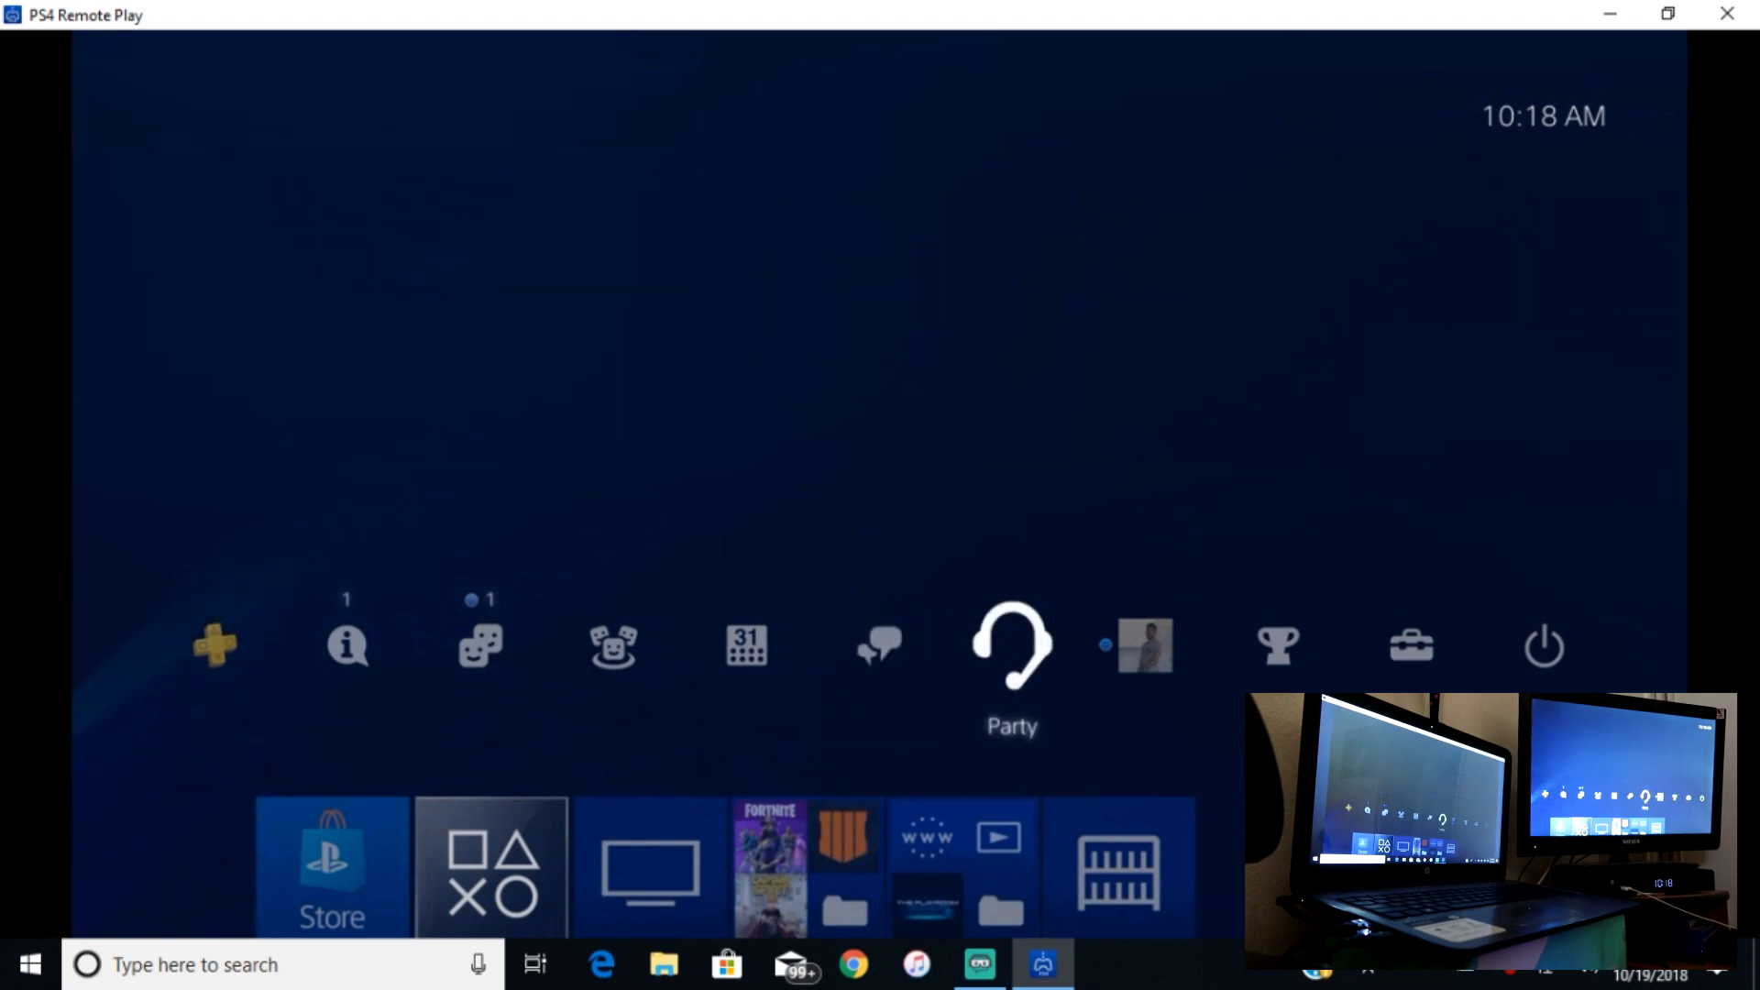
left_click(878, 644)
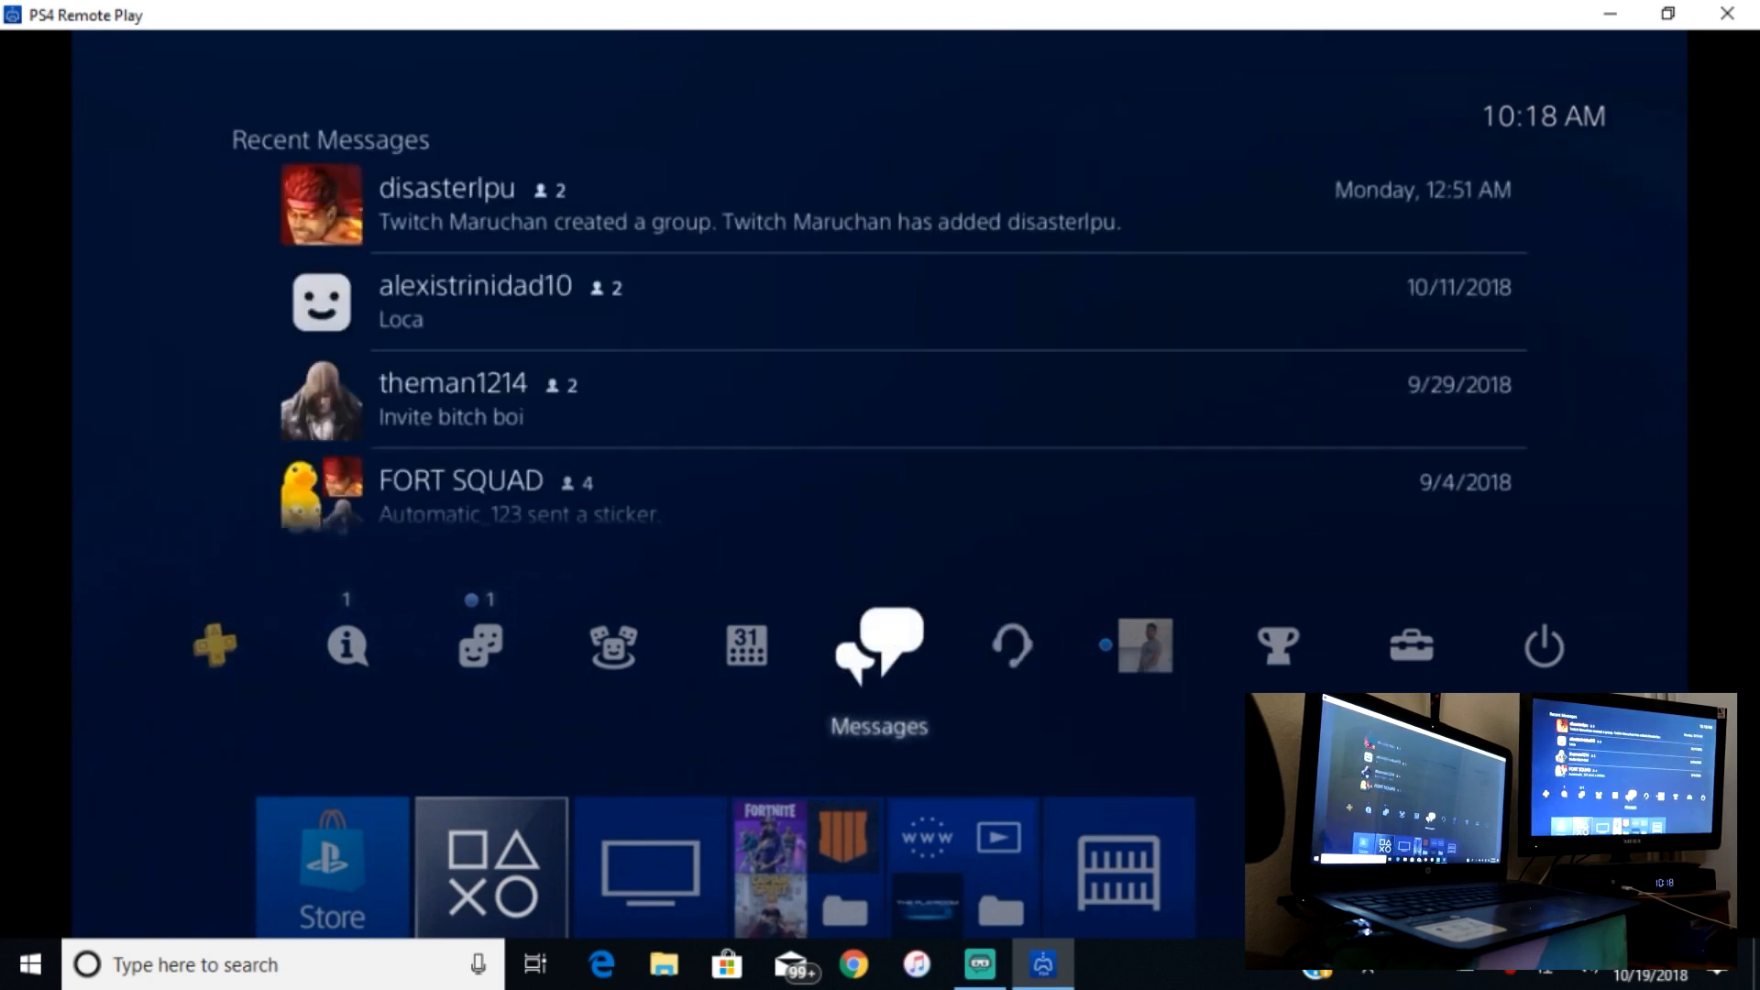
left_click(1008, 643)
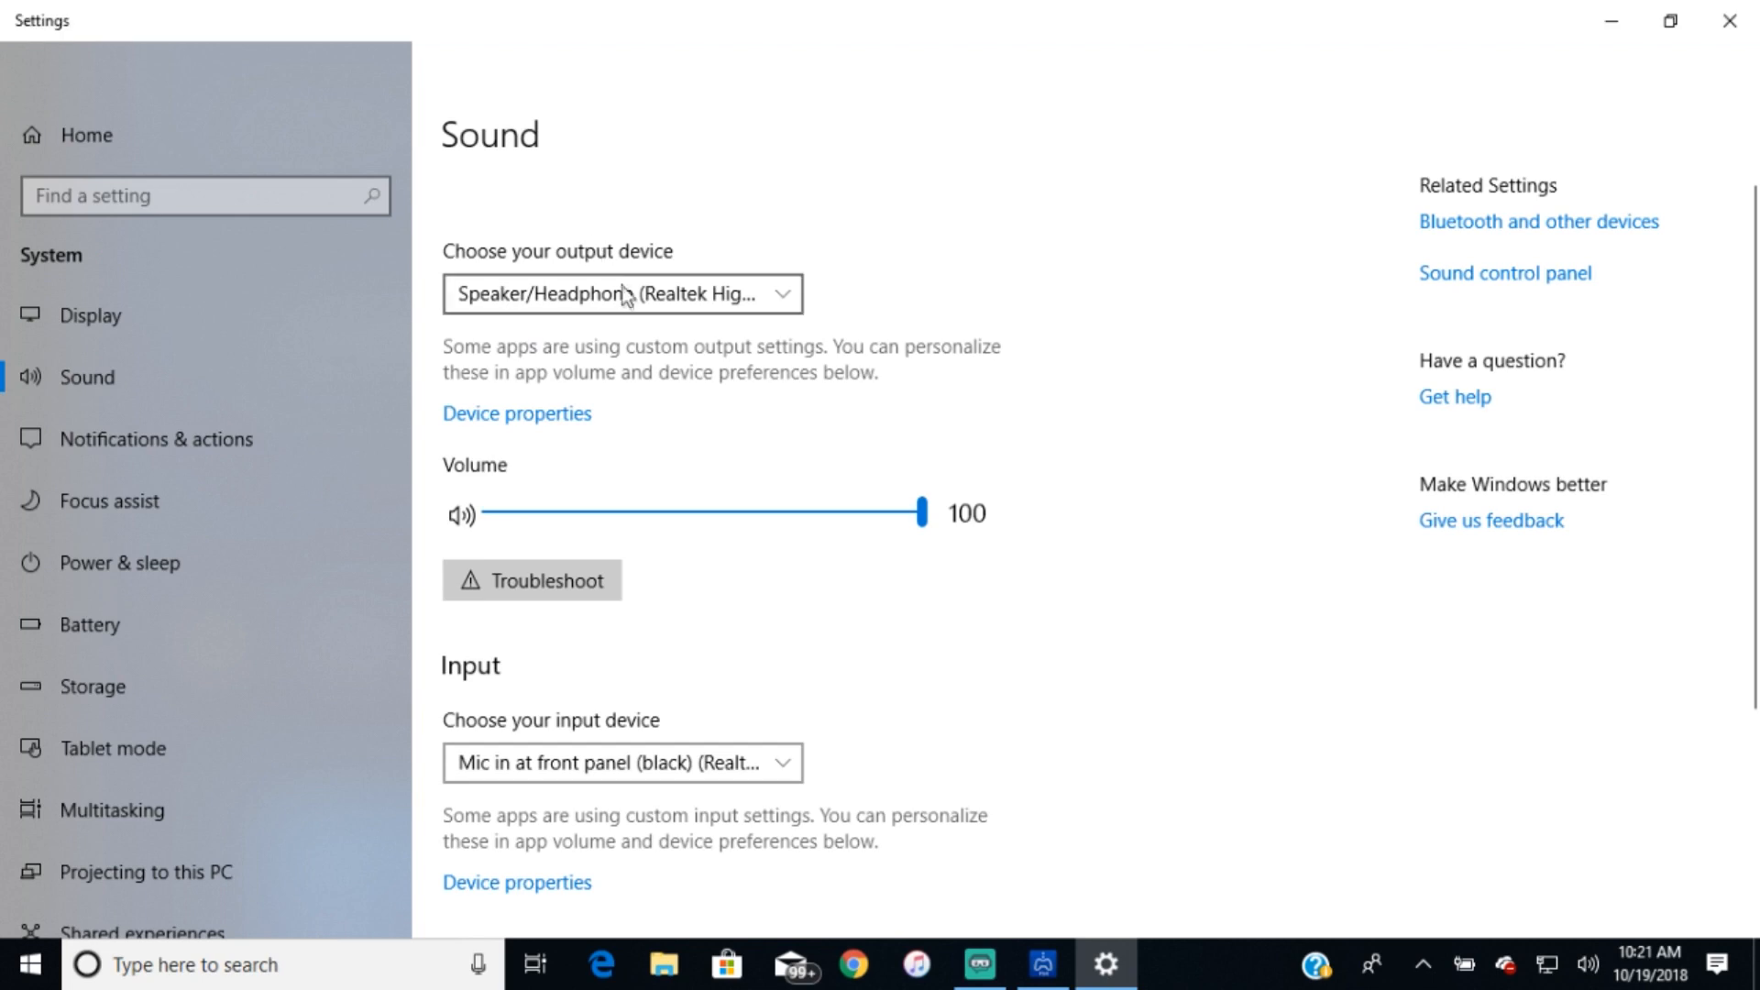
mouse_move(1094, 277)
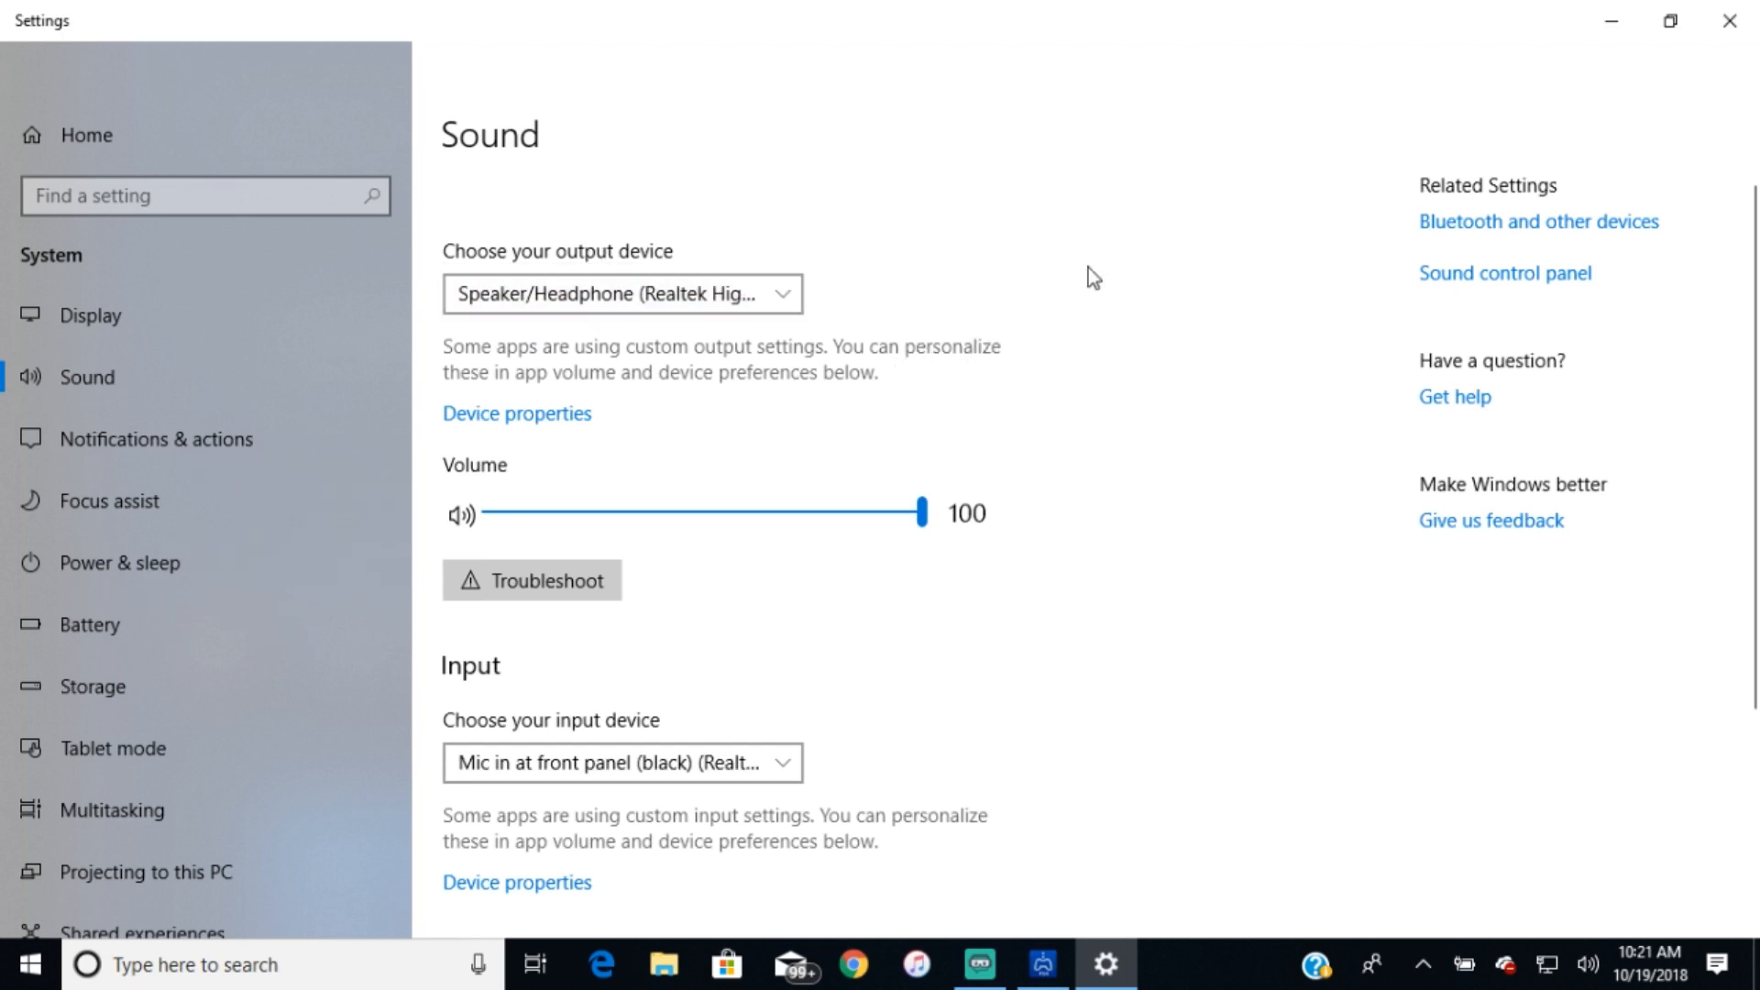
mouse_move(921, 698)
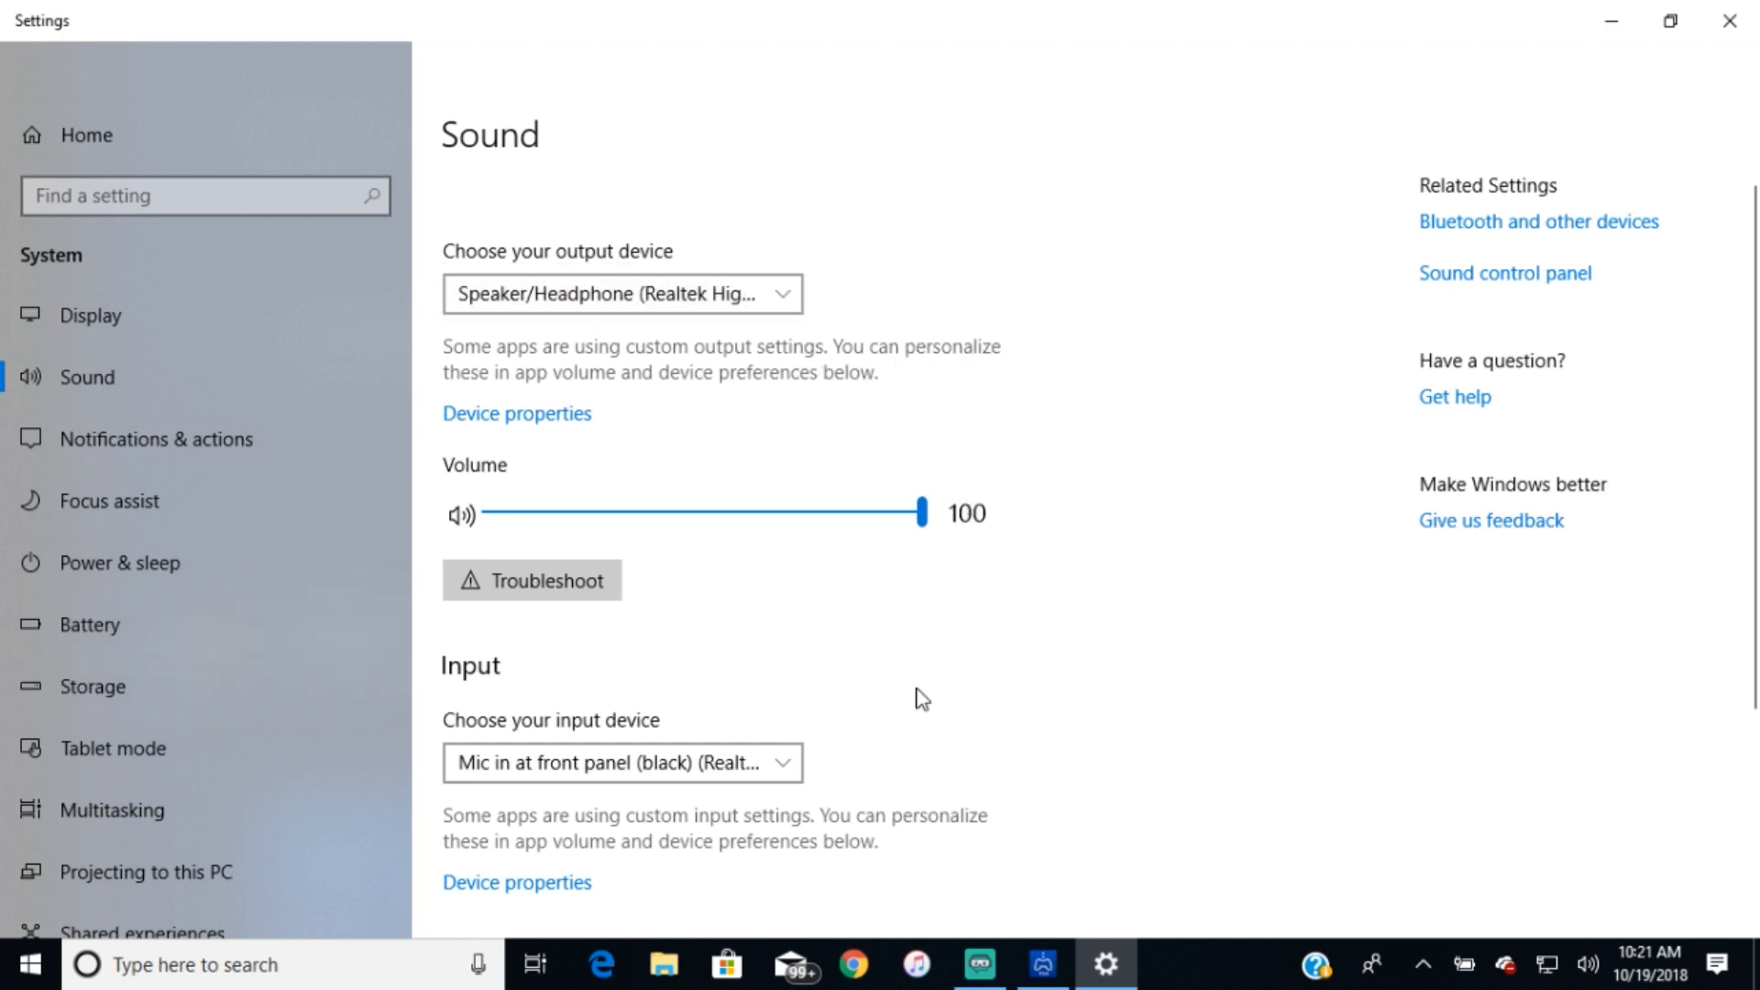
left_click(622, 763)
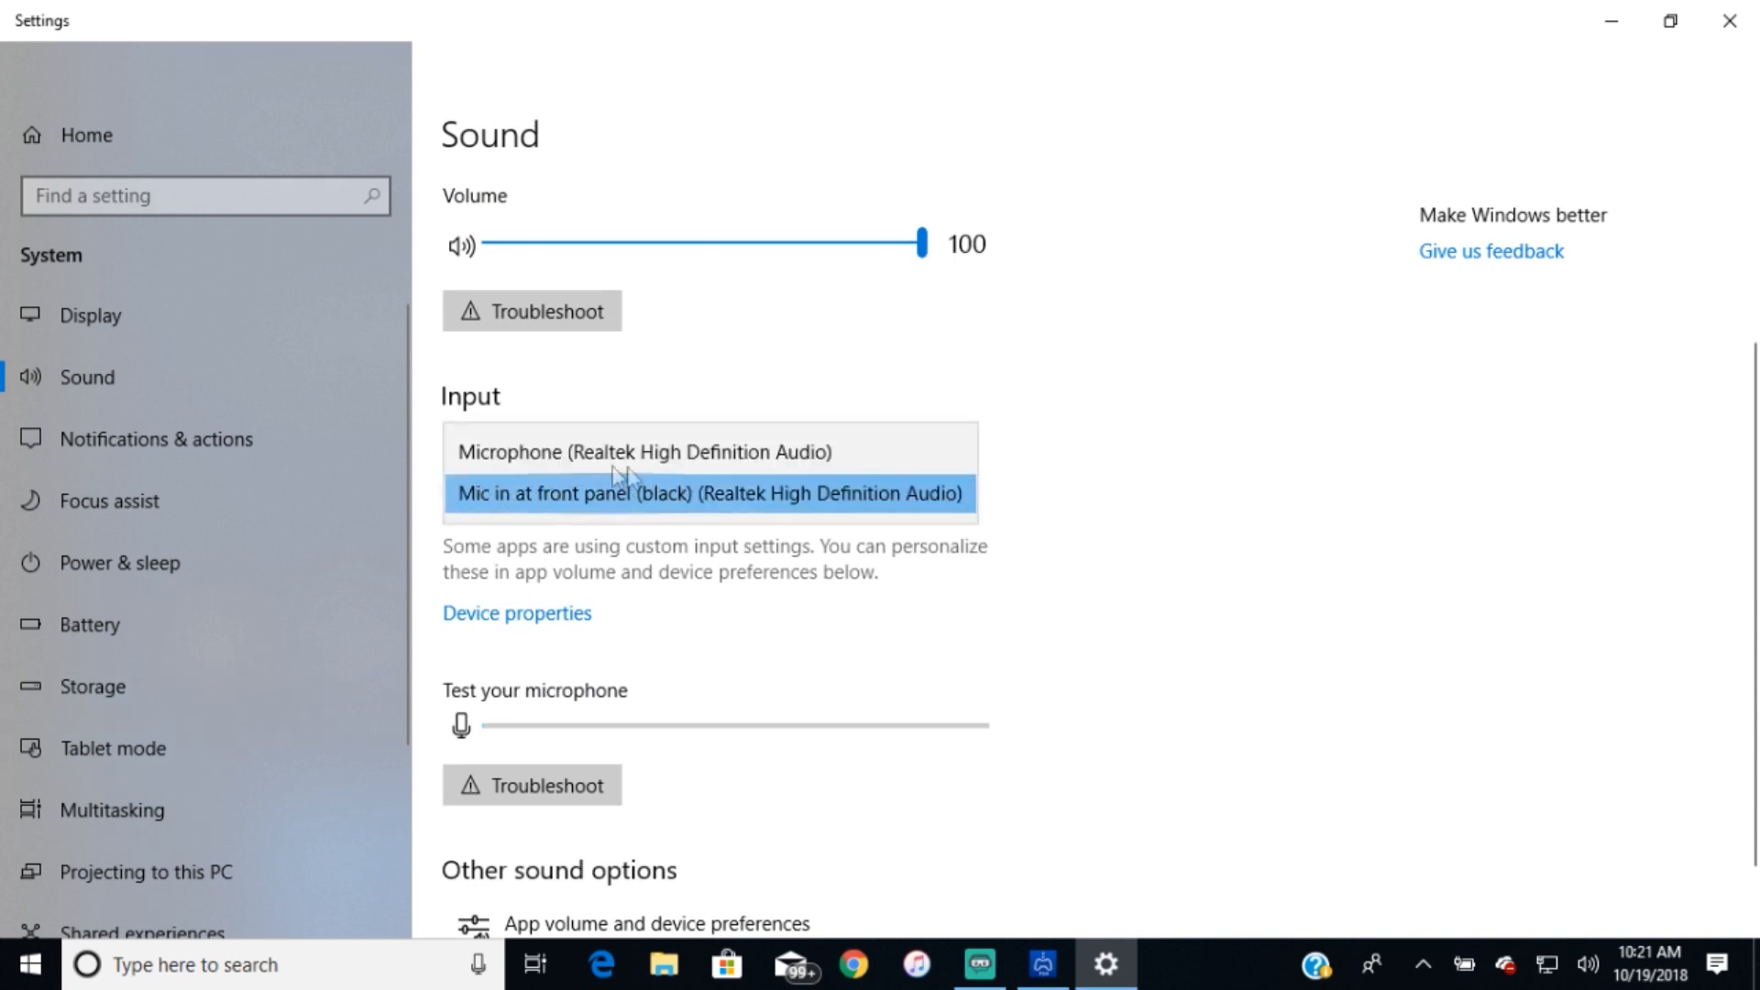
mouse_move(518, 534)
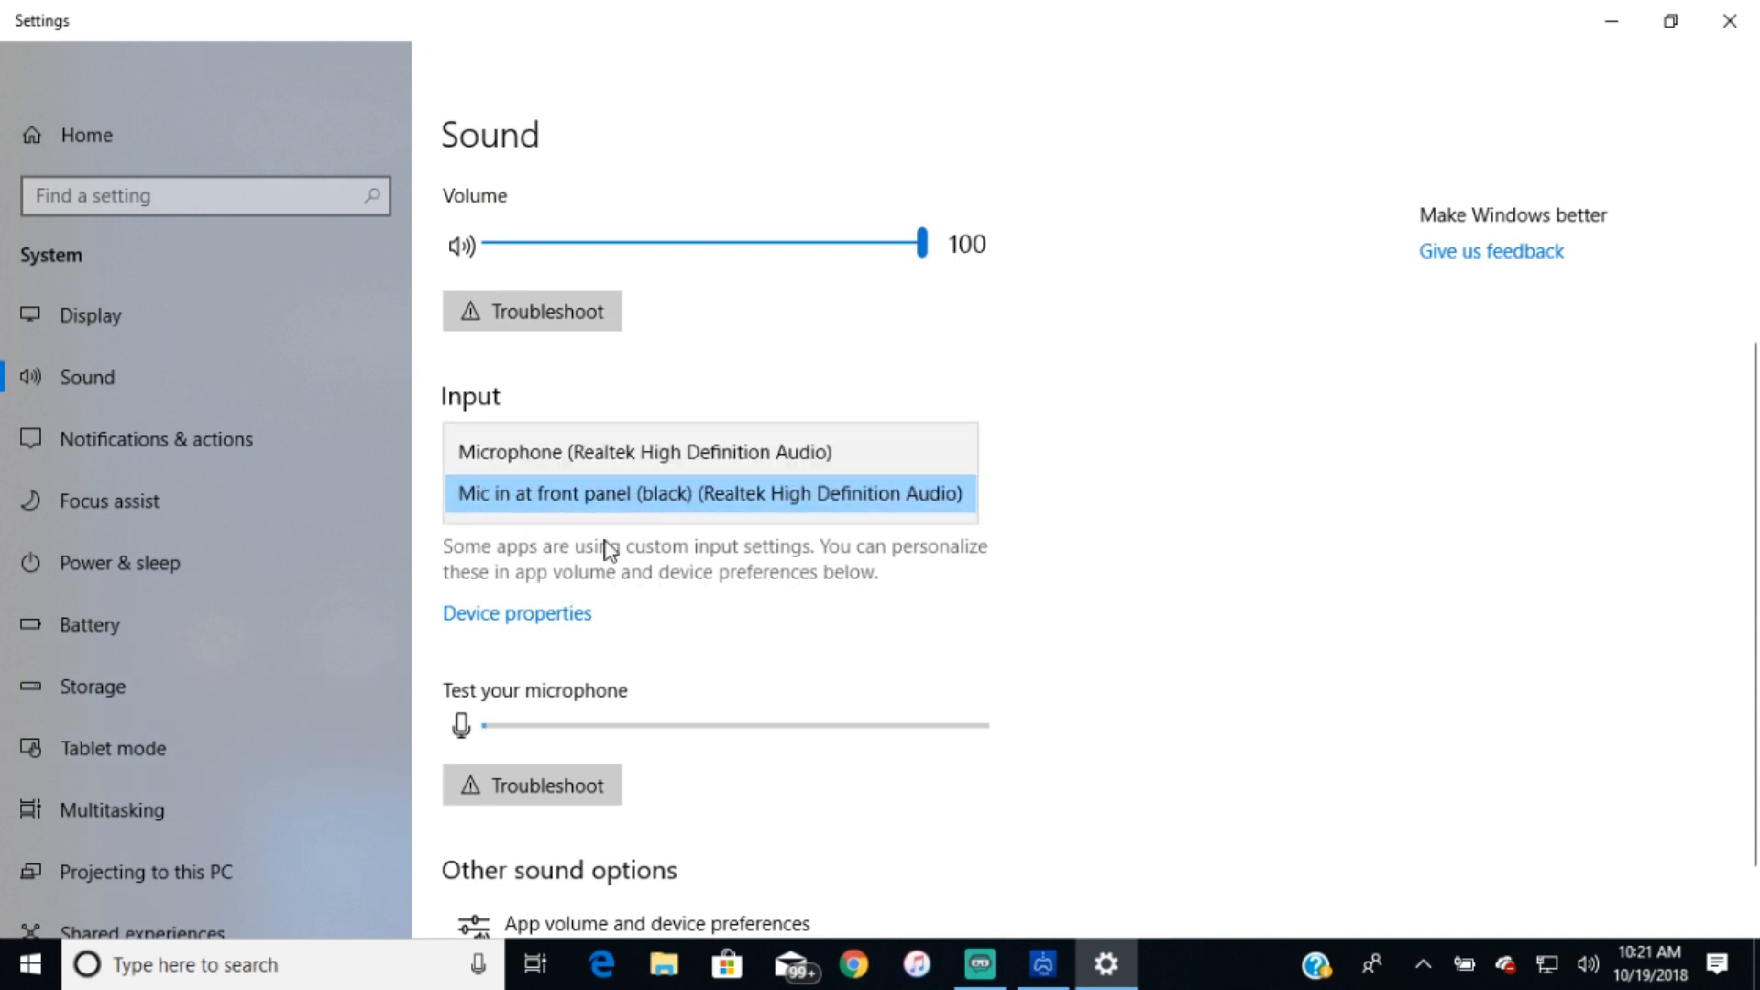
left_click(708, 493)
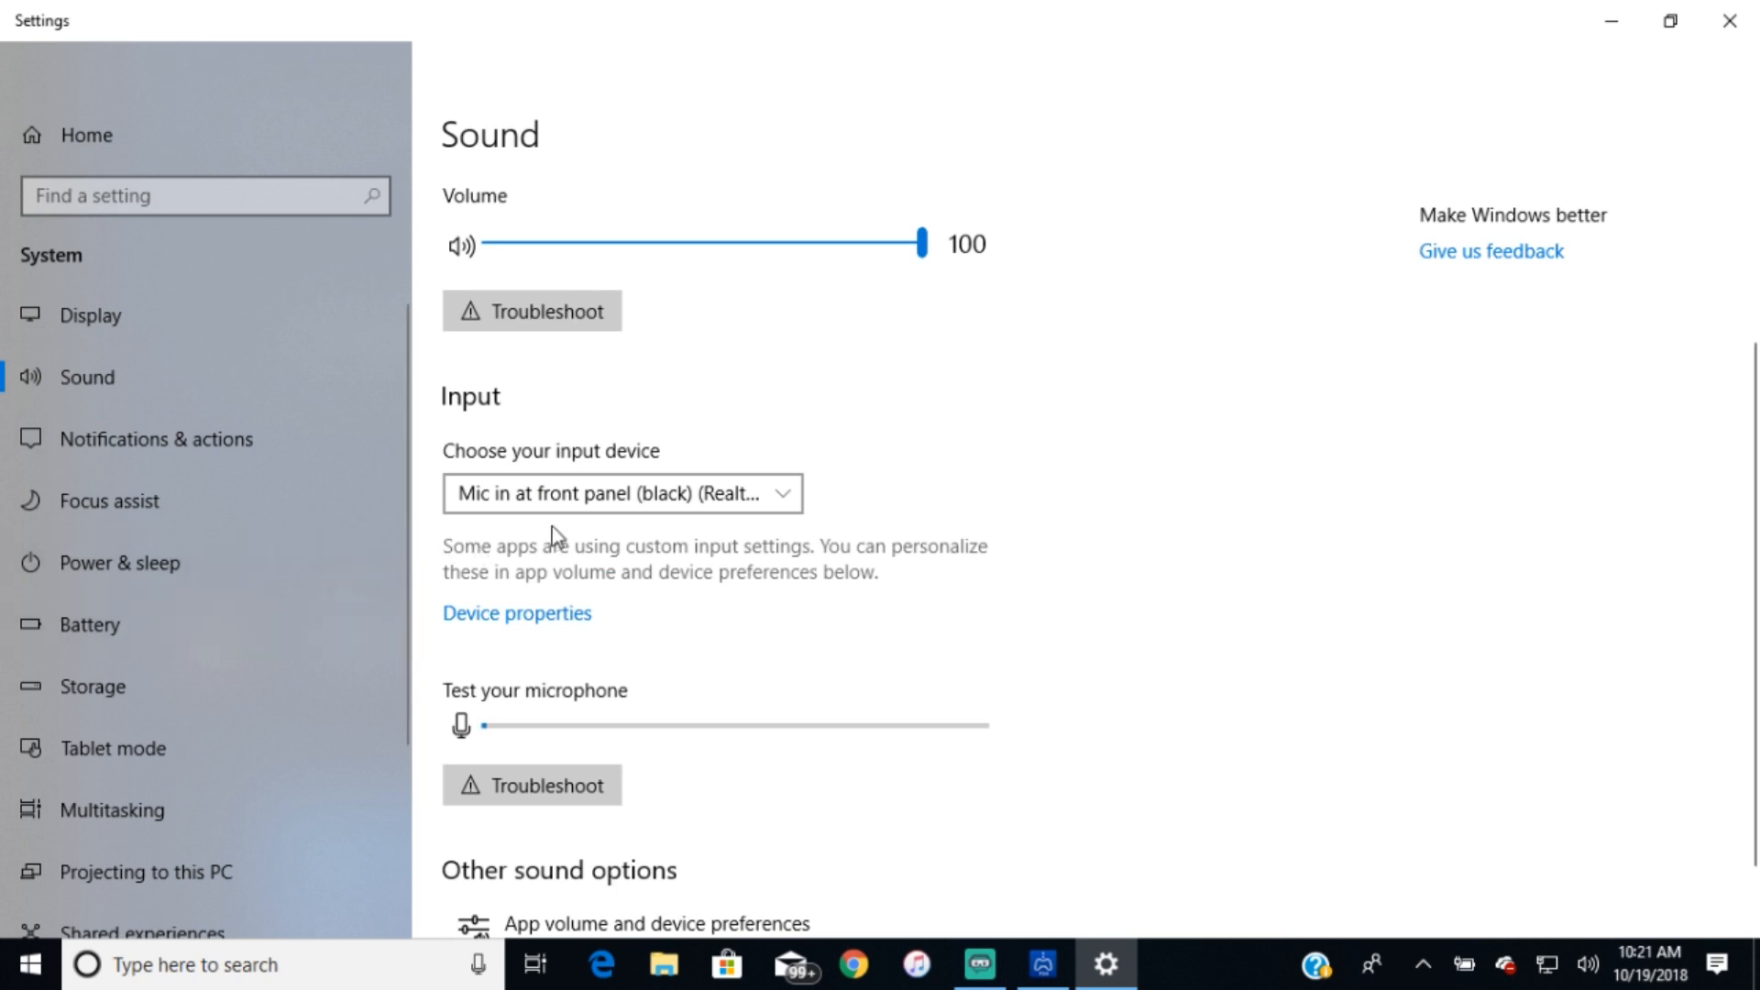
mouse_move(511, 556)
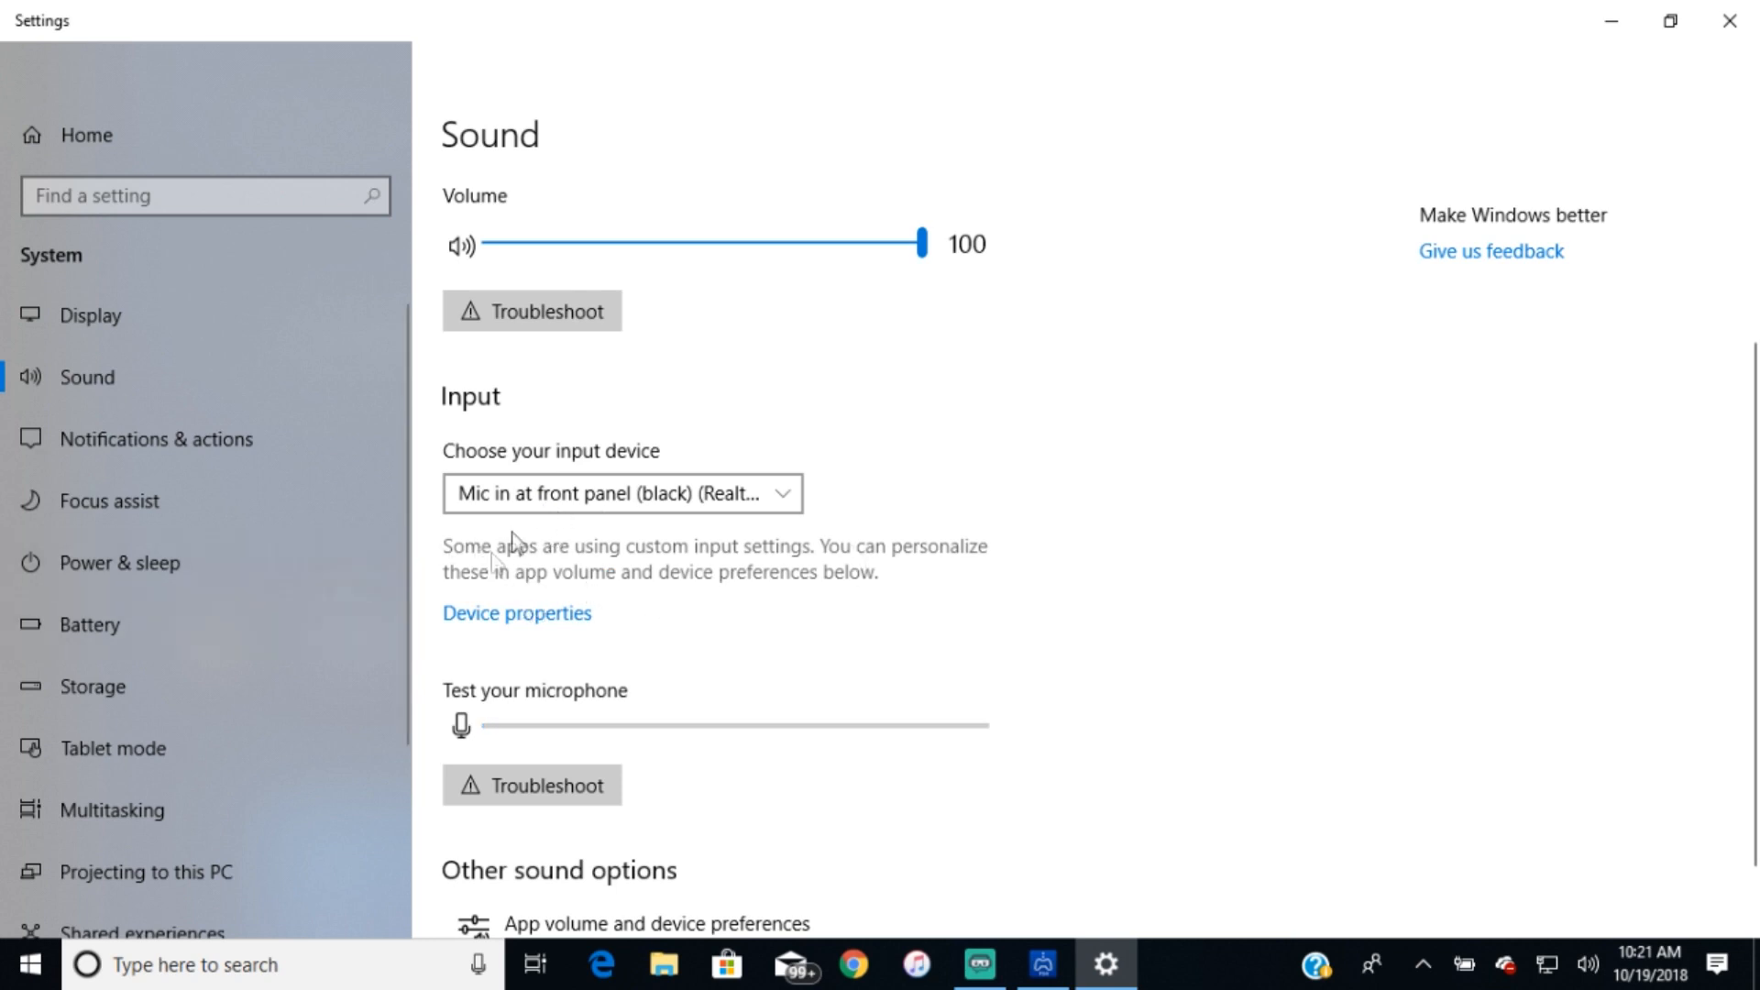
mouse_move(940, 484)
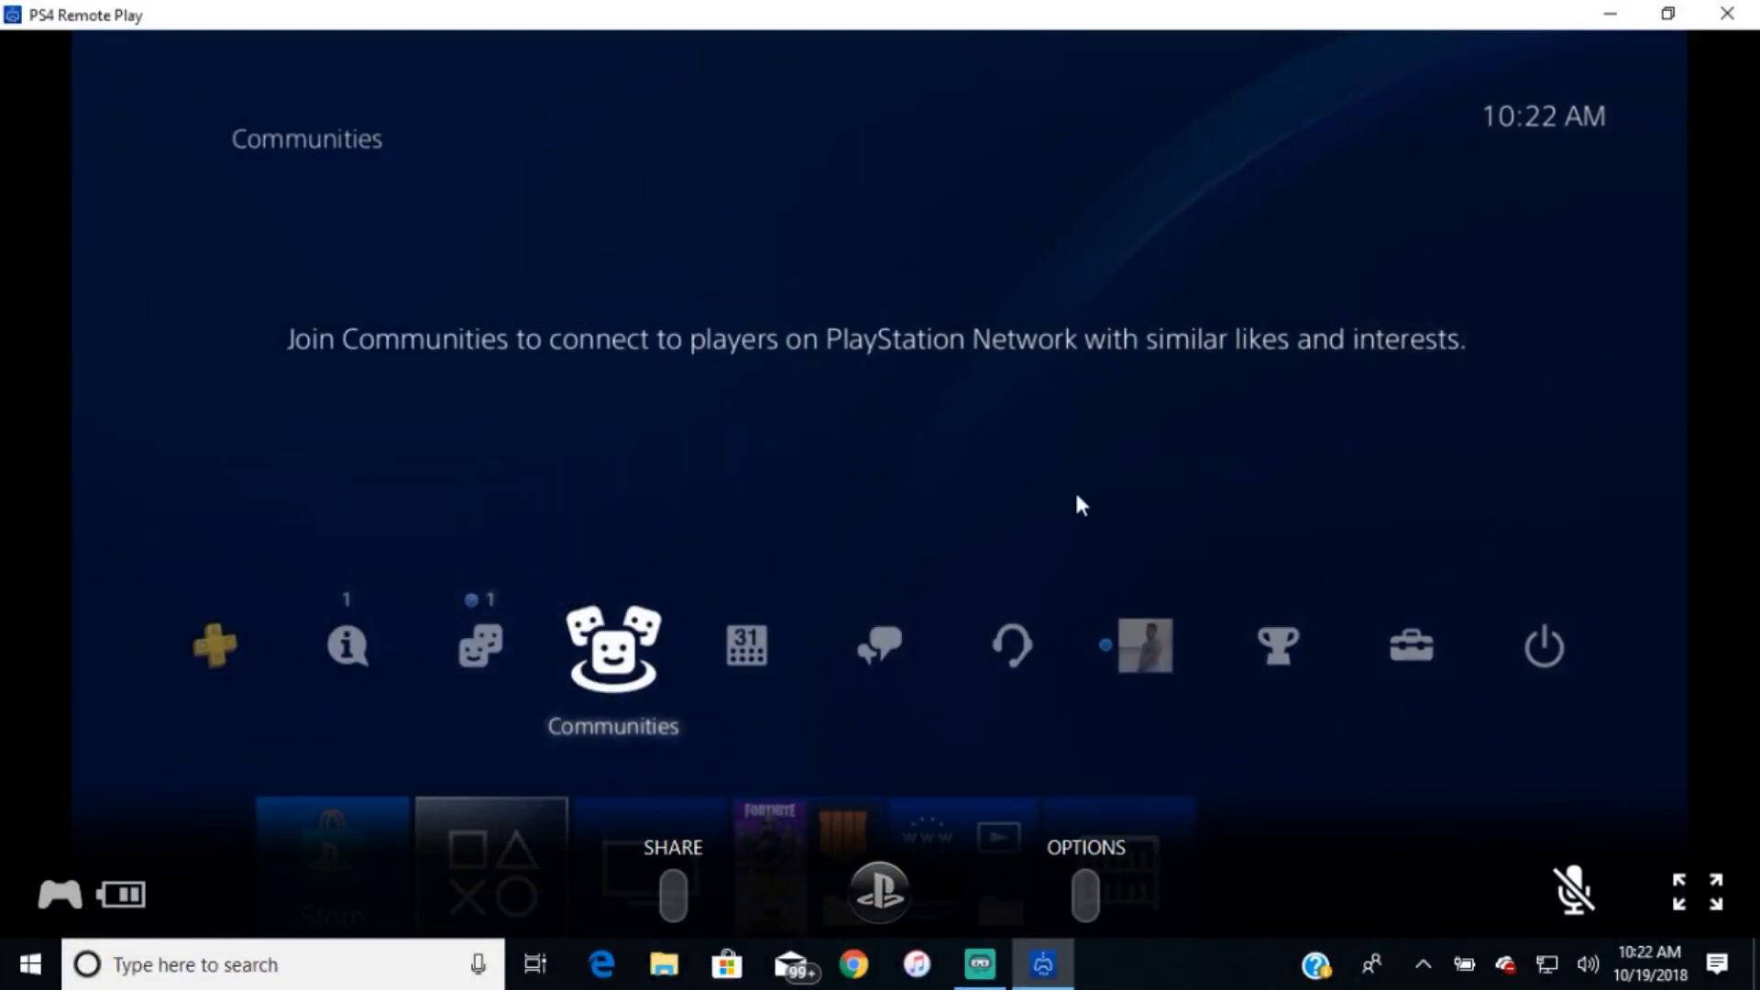
mouse_move(1501, 852)
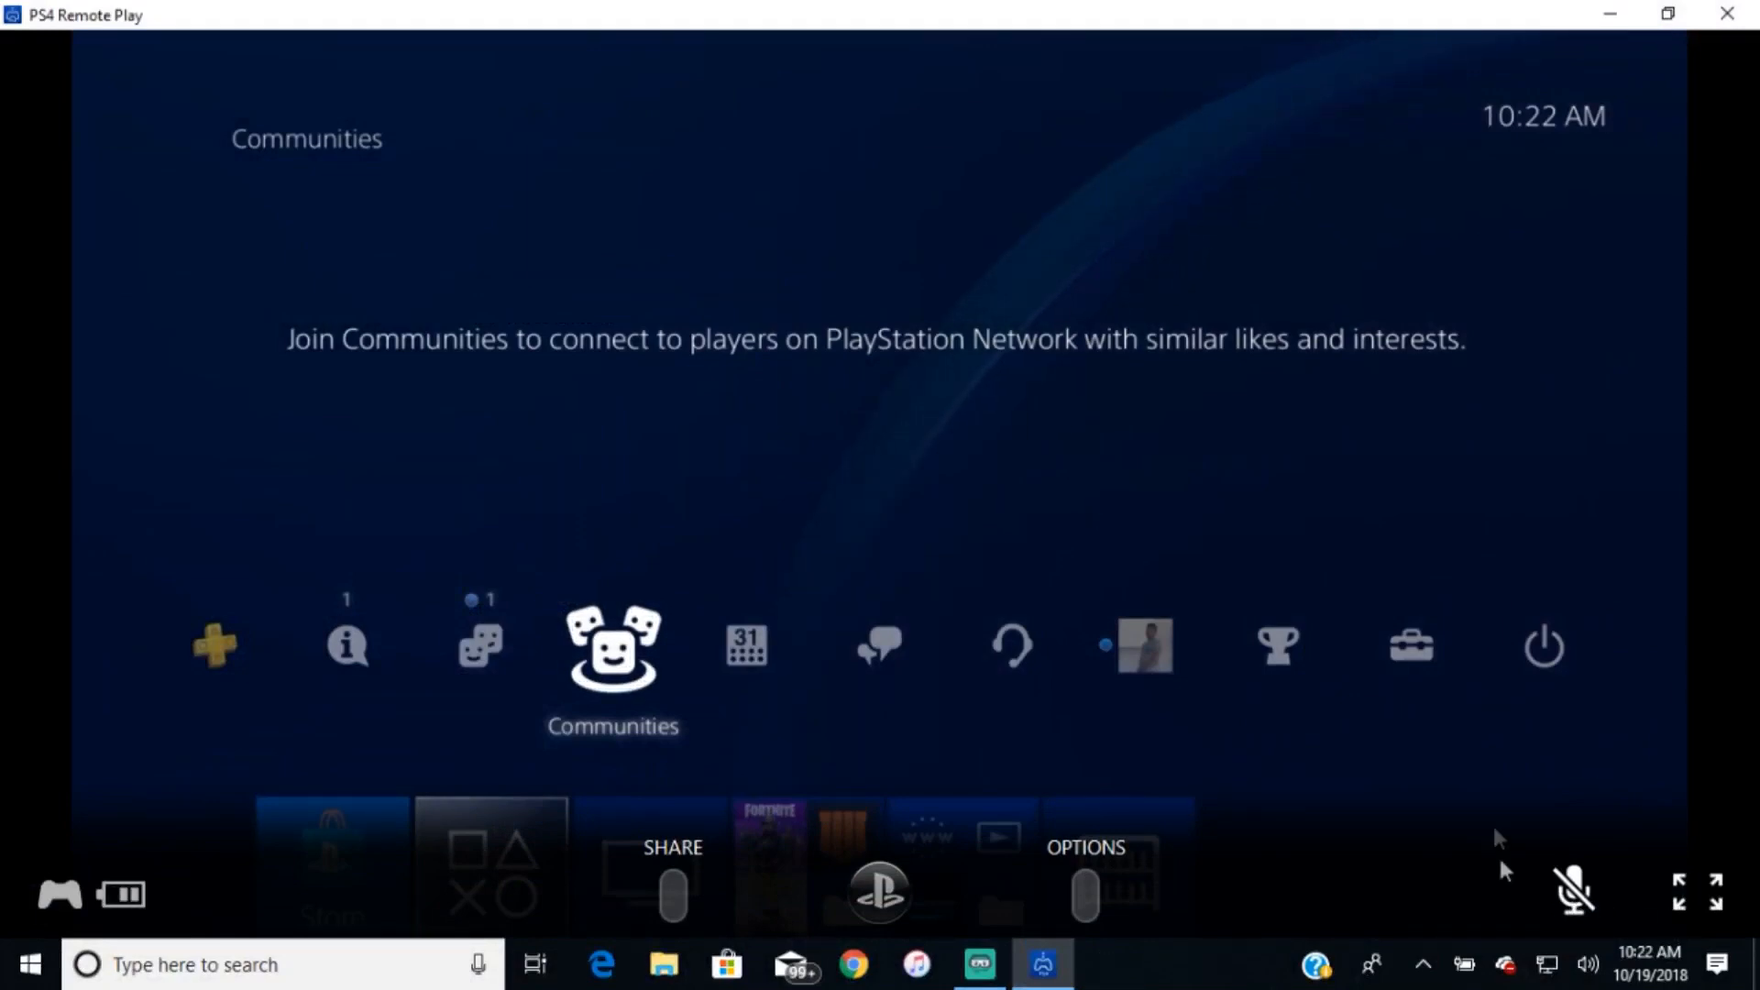
mouse_move(1582, 893)
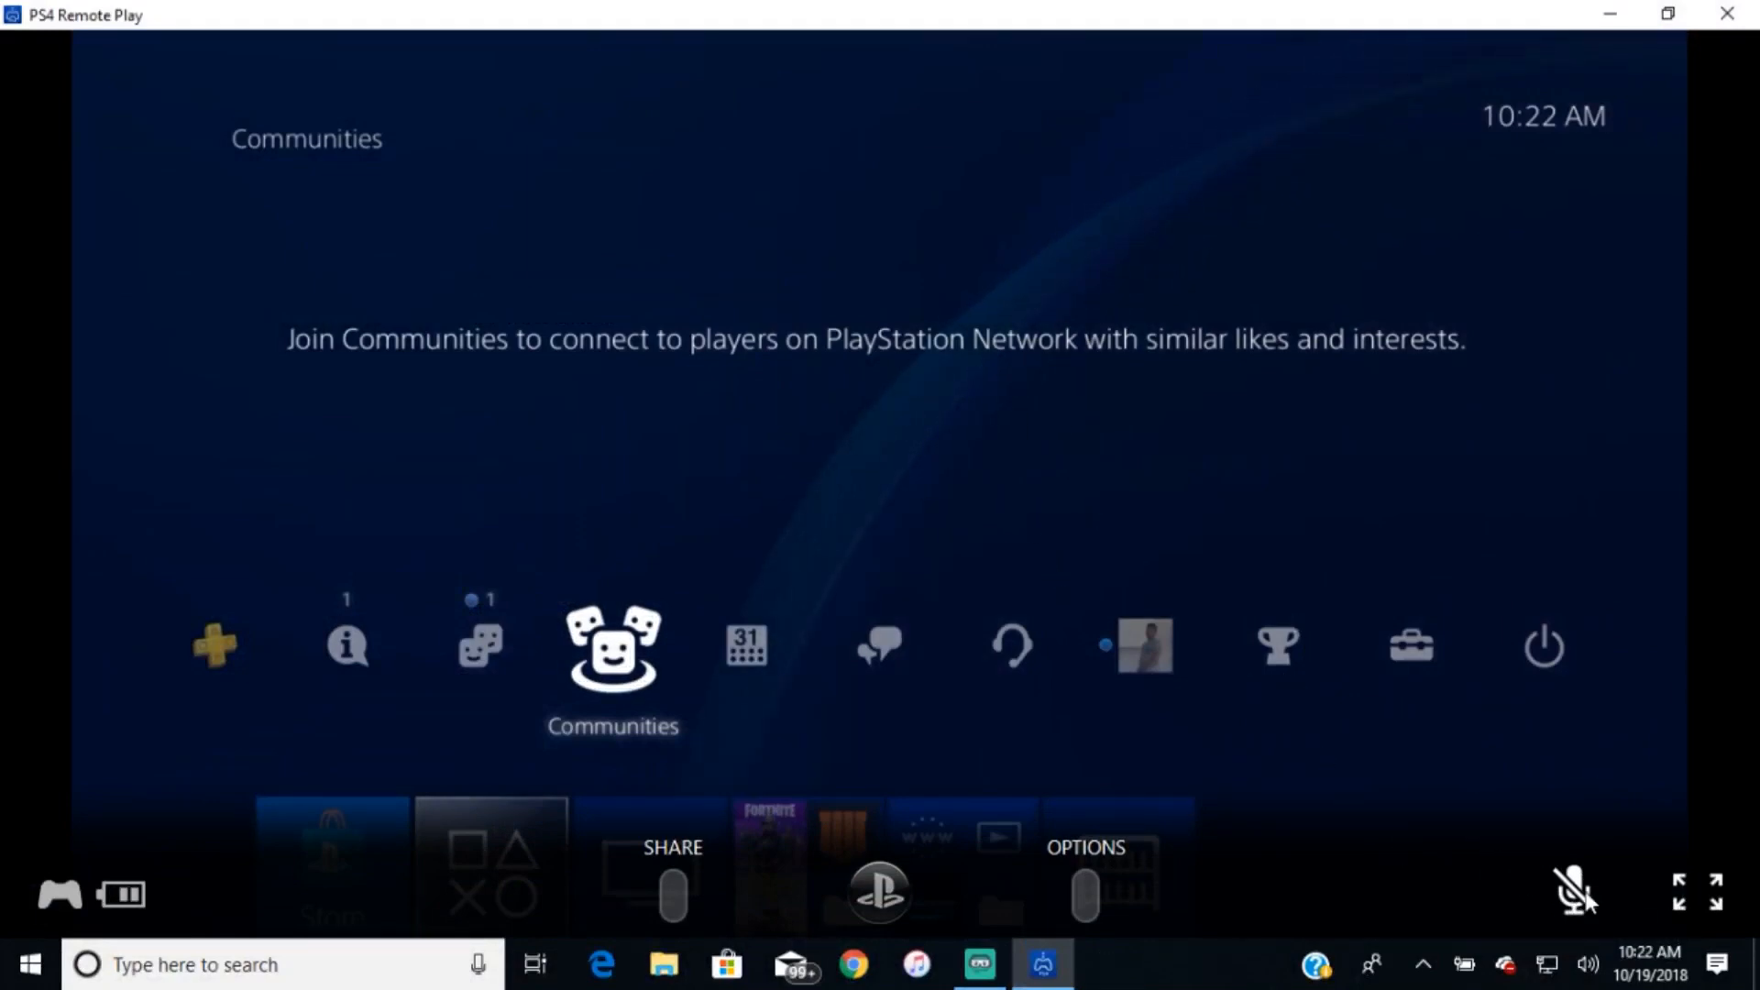
mouse_move(1577, 893)
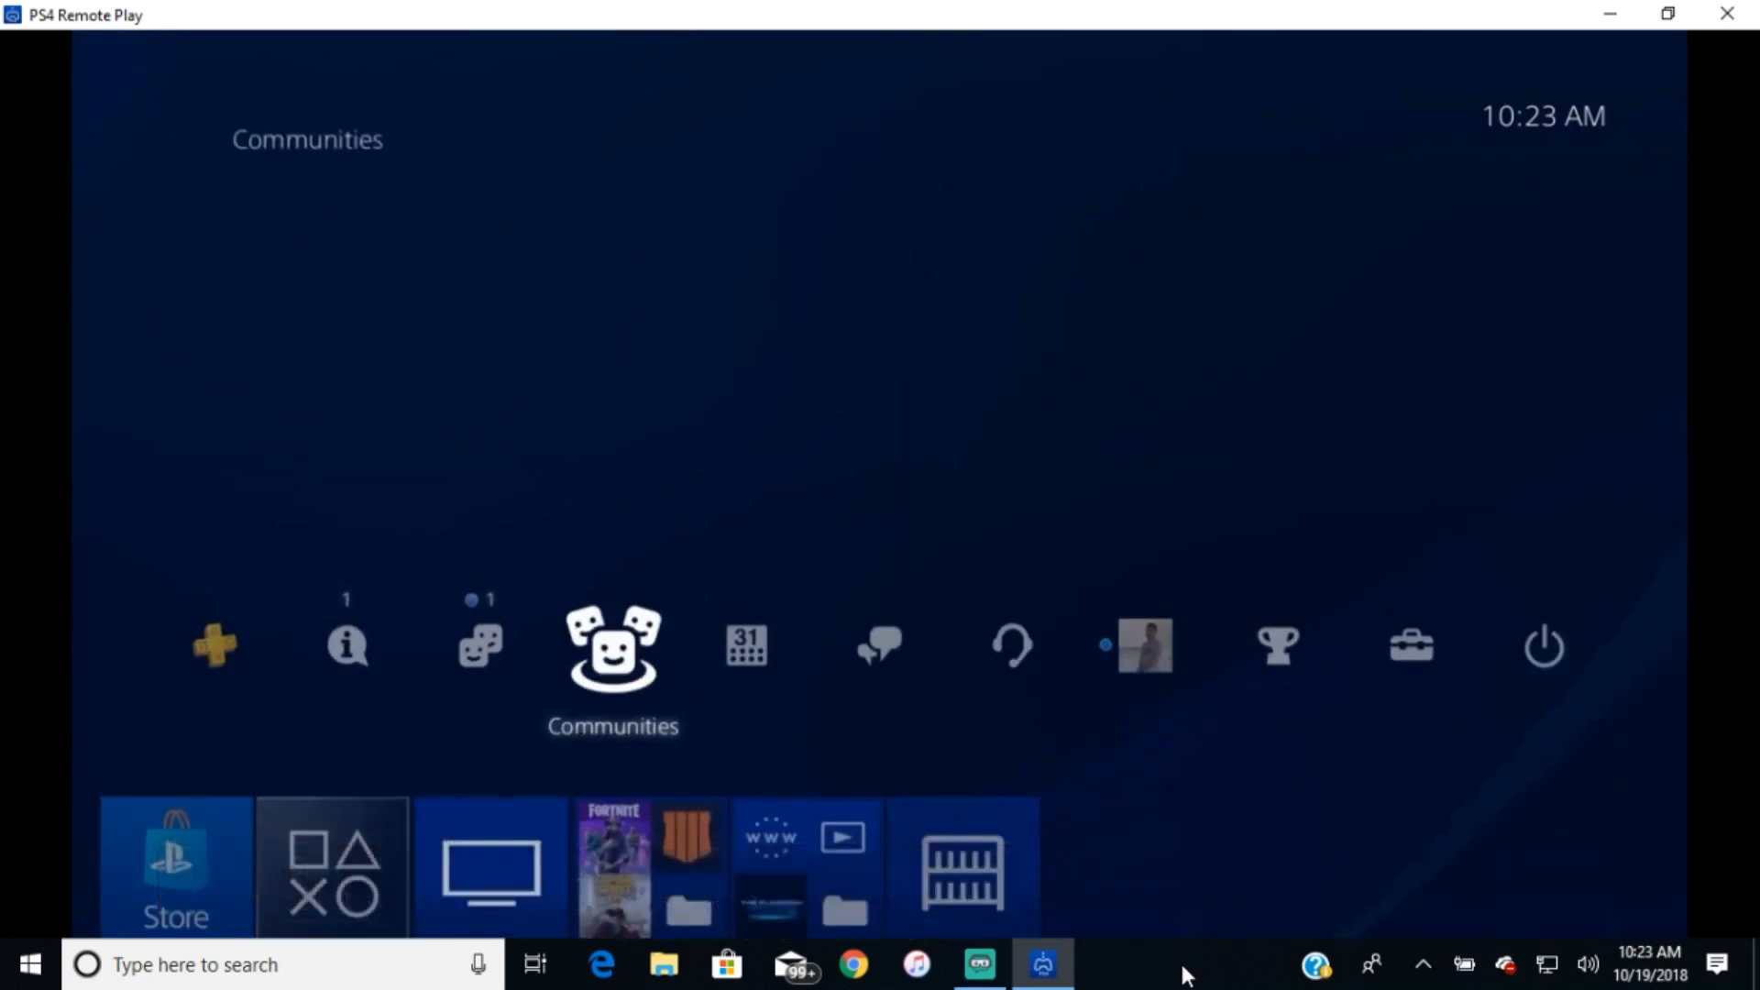
From Party choose Create Party, keep it private with 8 Players, and create it.
left_click(478, 645)
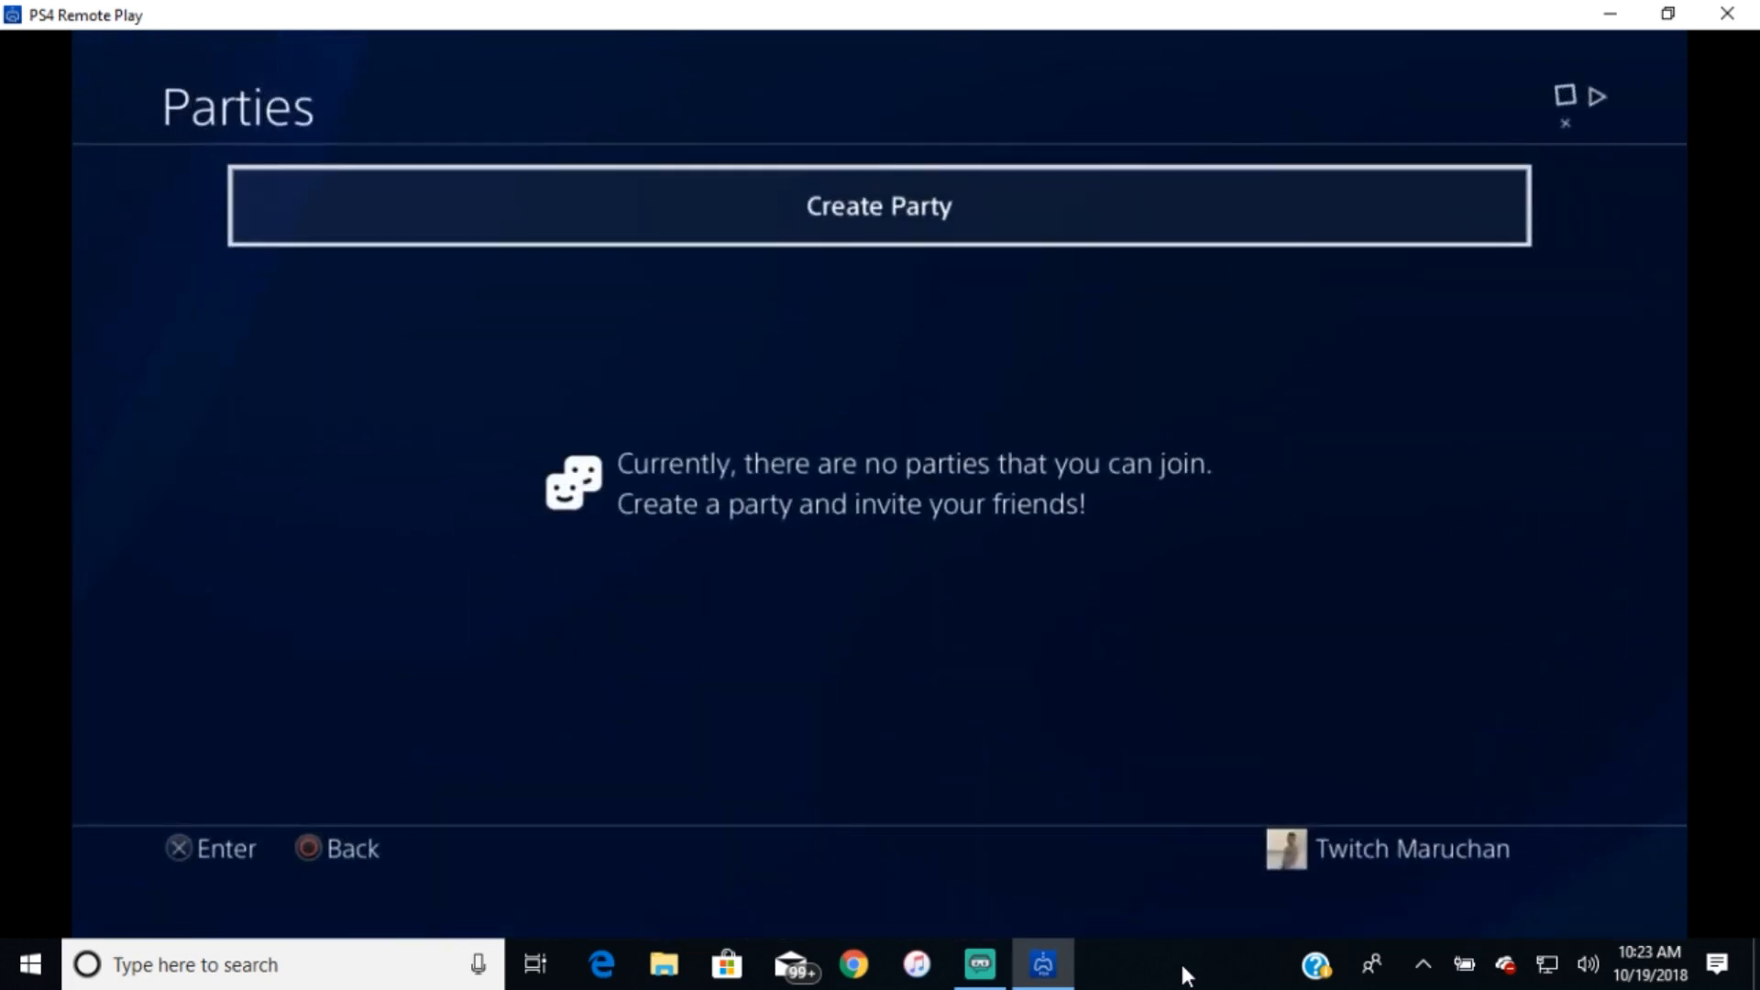
left_click(878, 206)
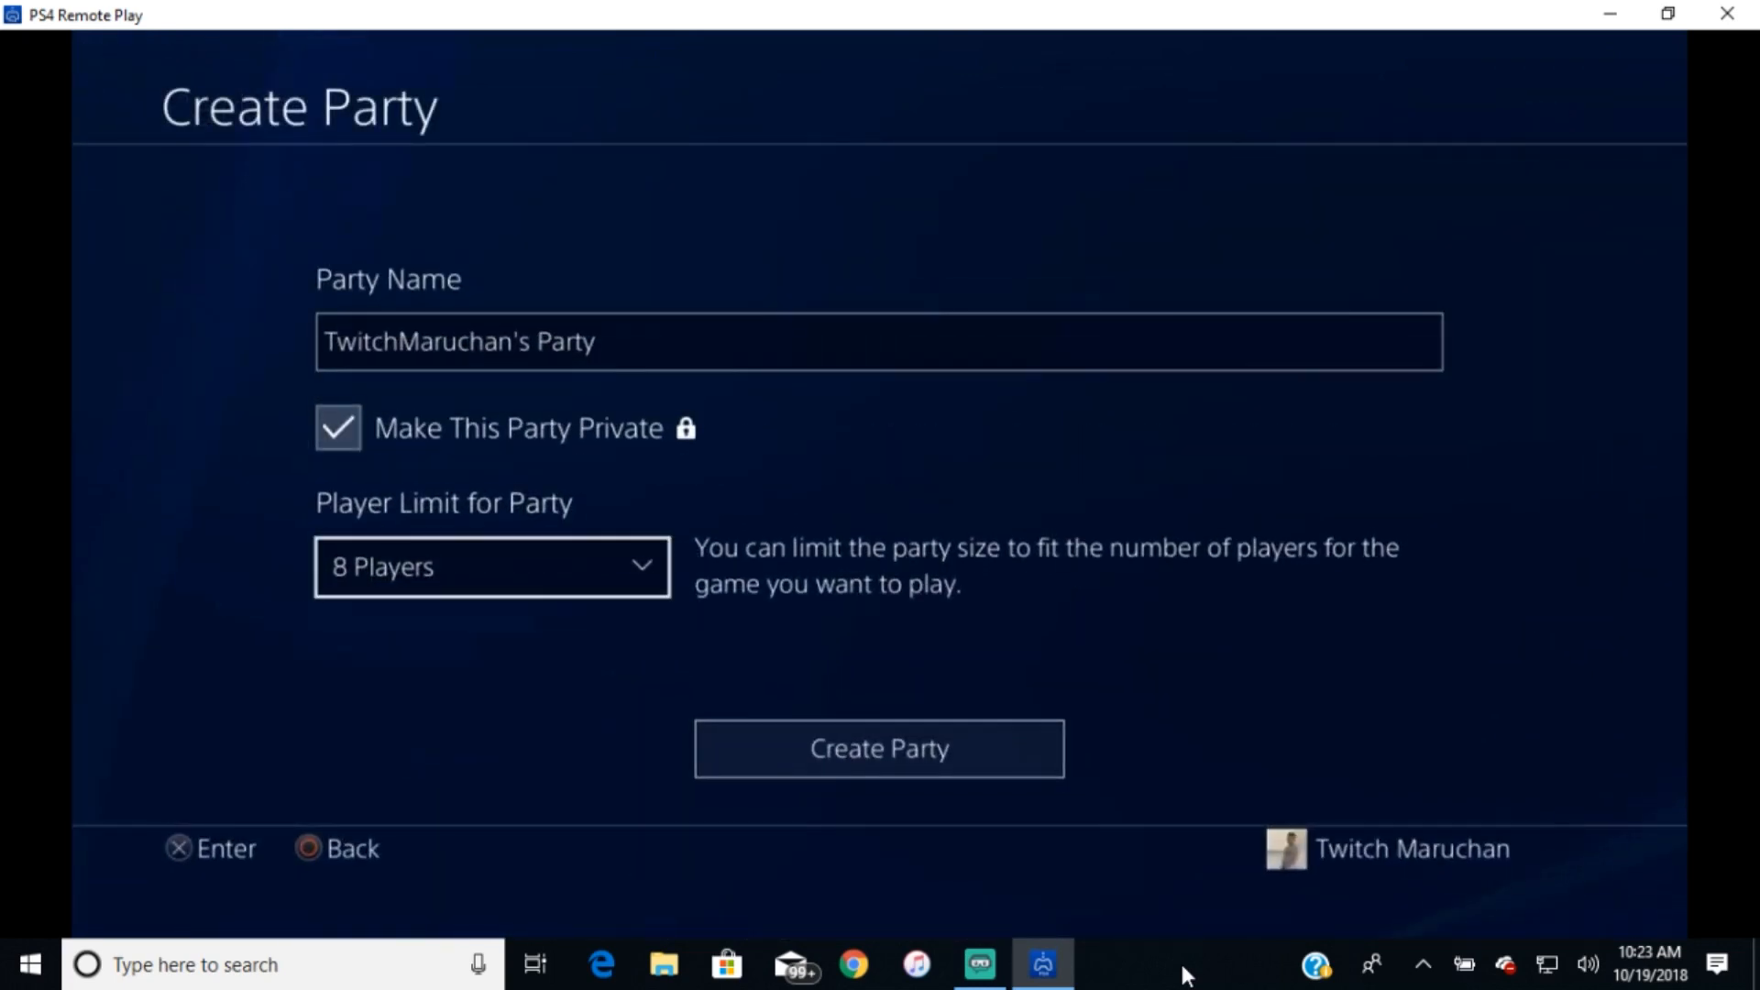
left_click(878, 748)
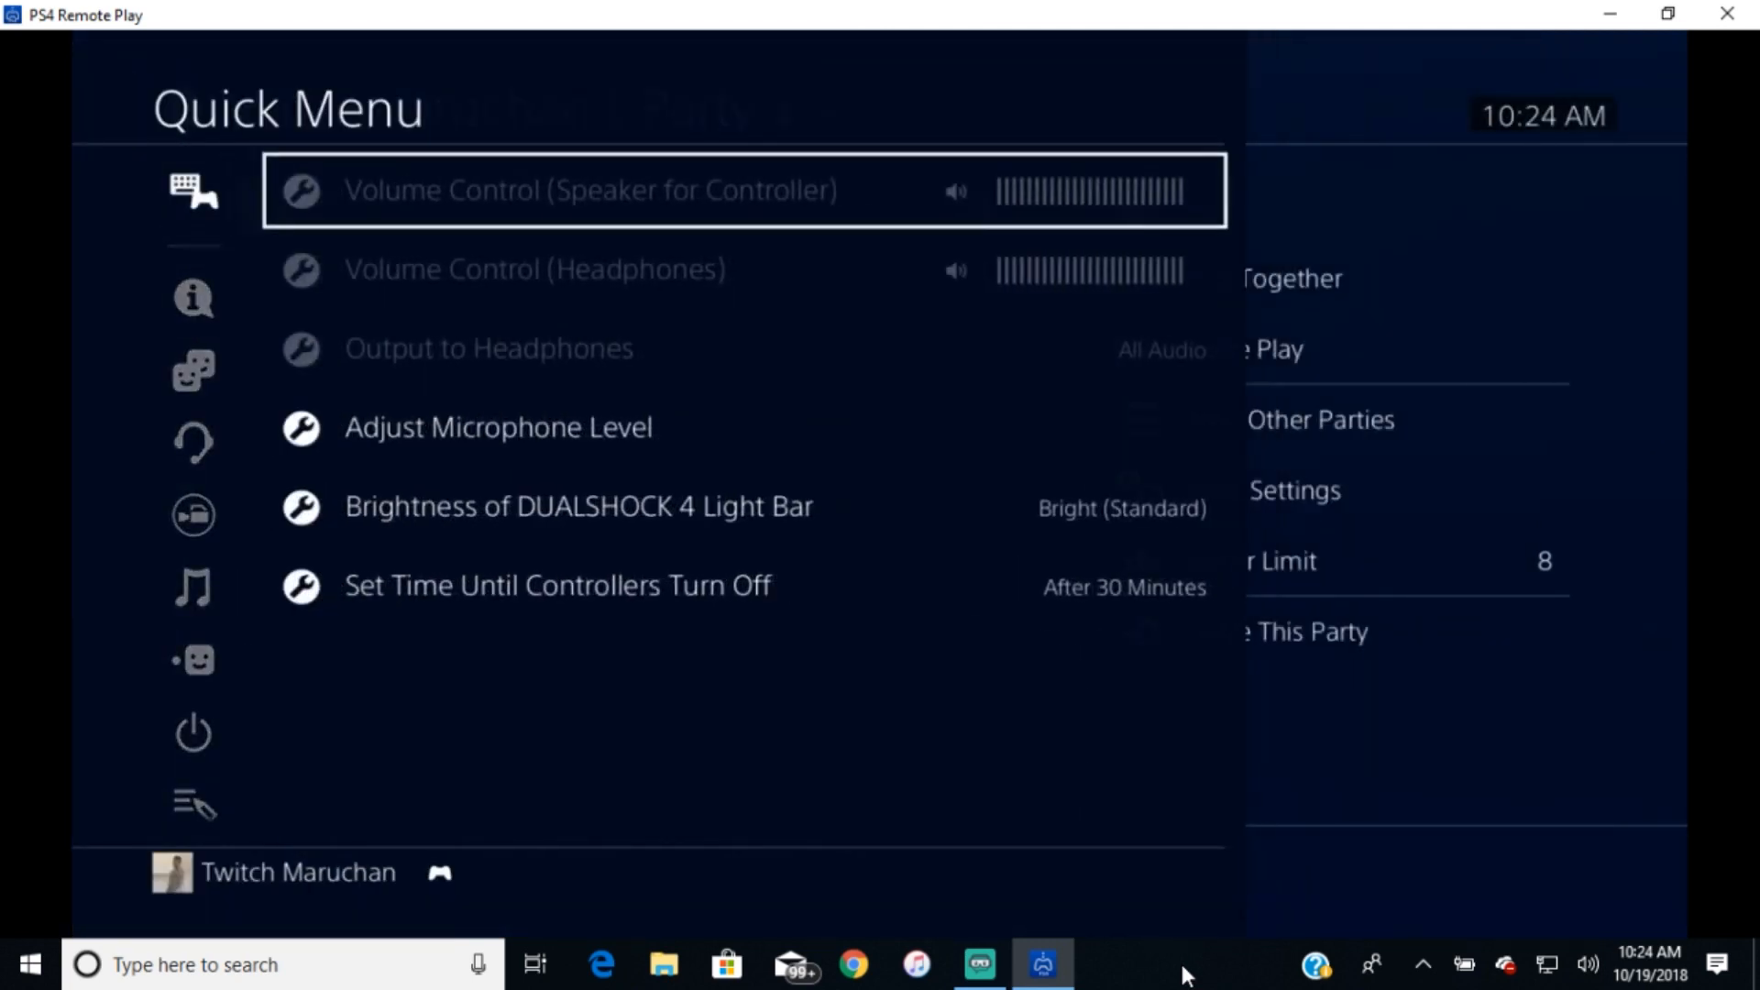
In Quick Menu Audio Devices confirm 'Microphone on Remote Play Device' as input and adjust the microphone level.
left_click(497, 427)
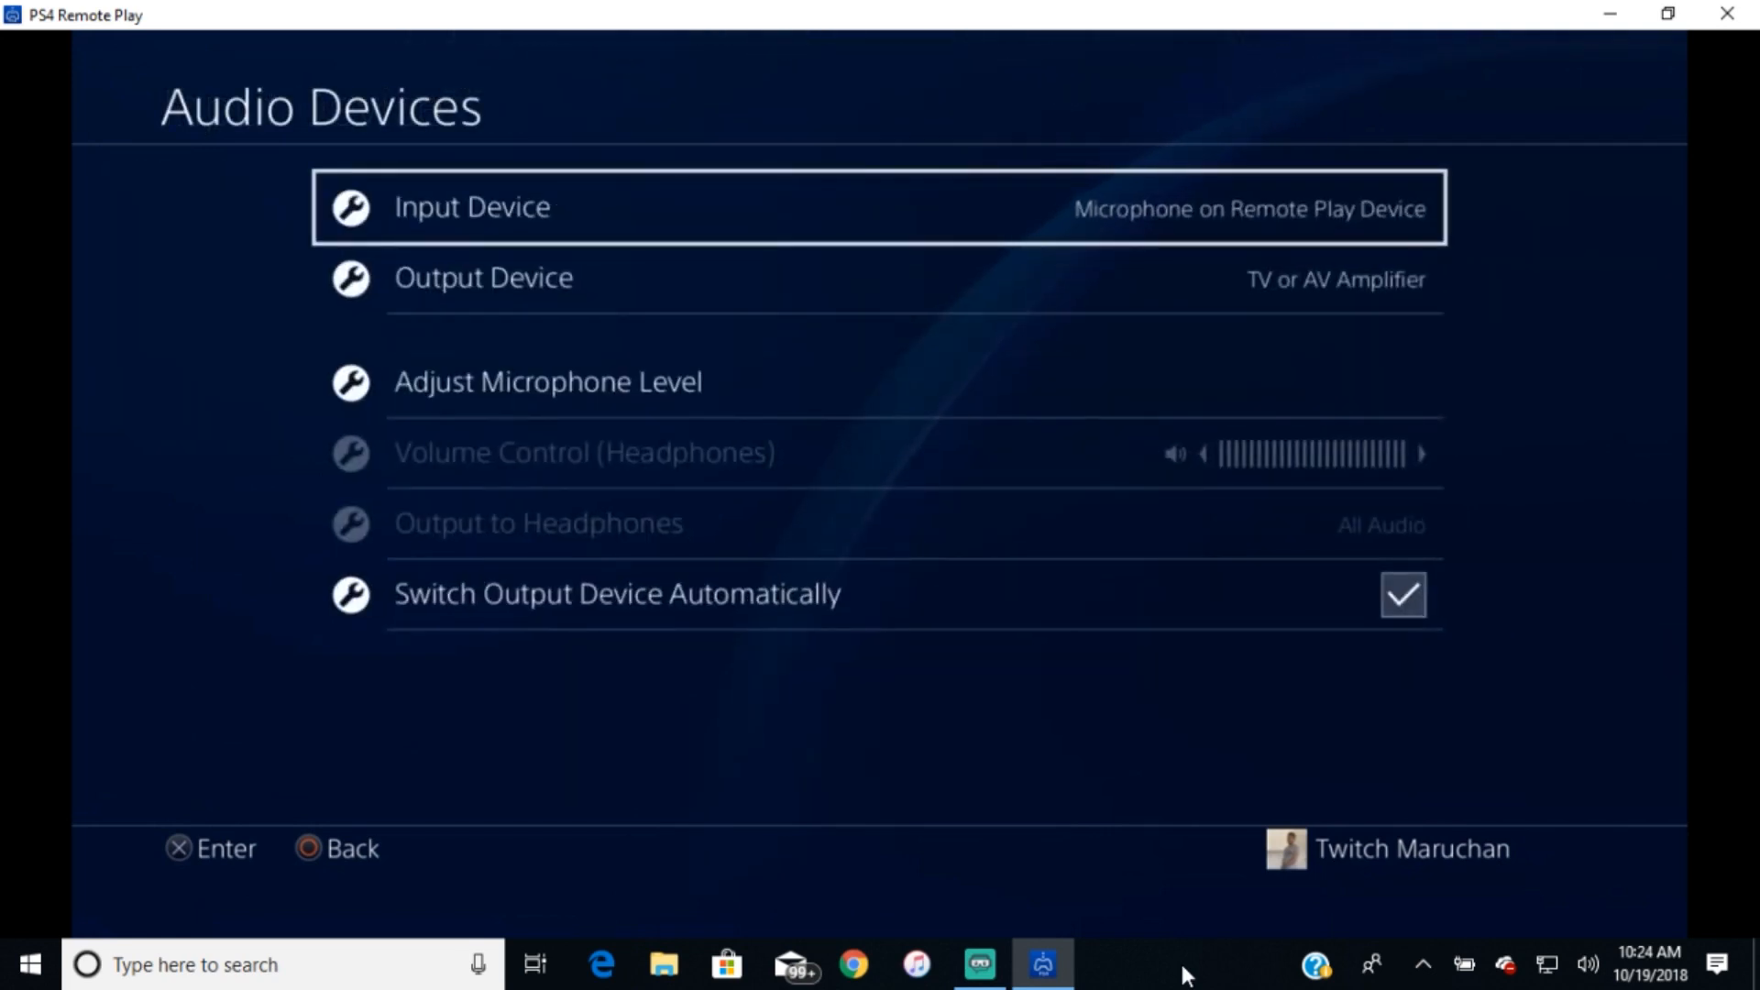
left_click(482, 277)
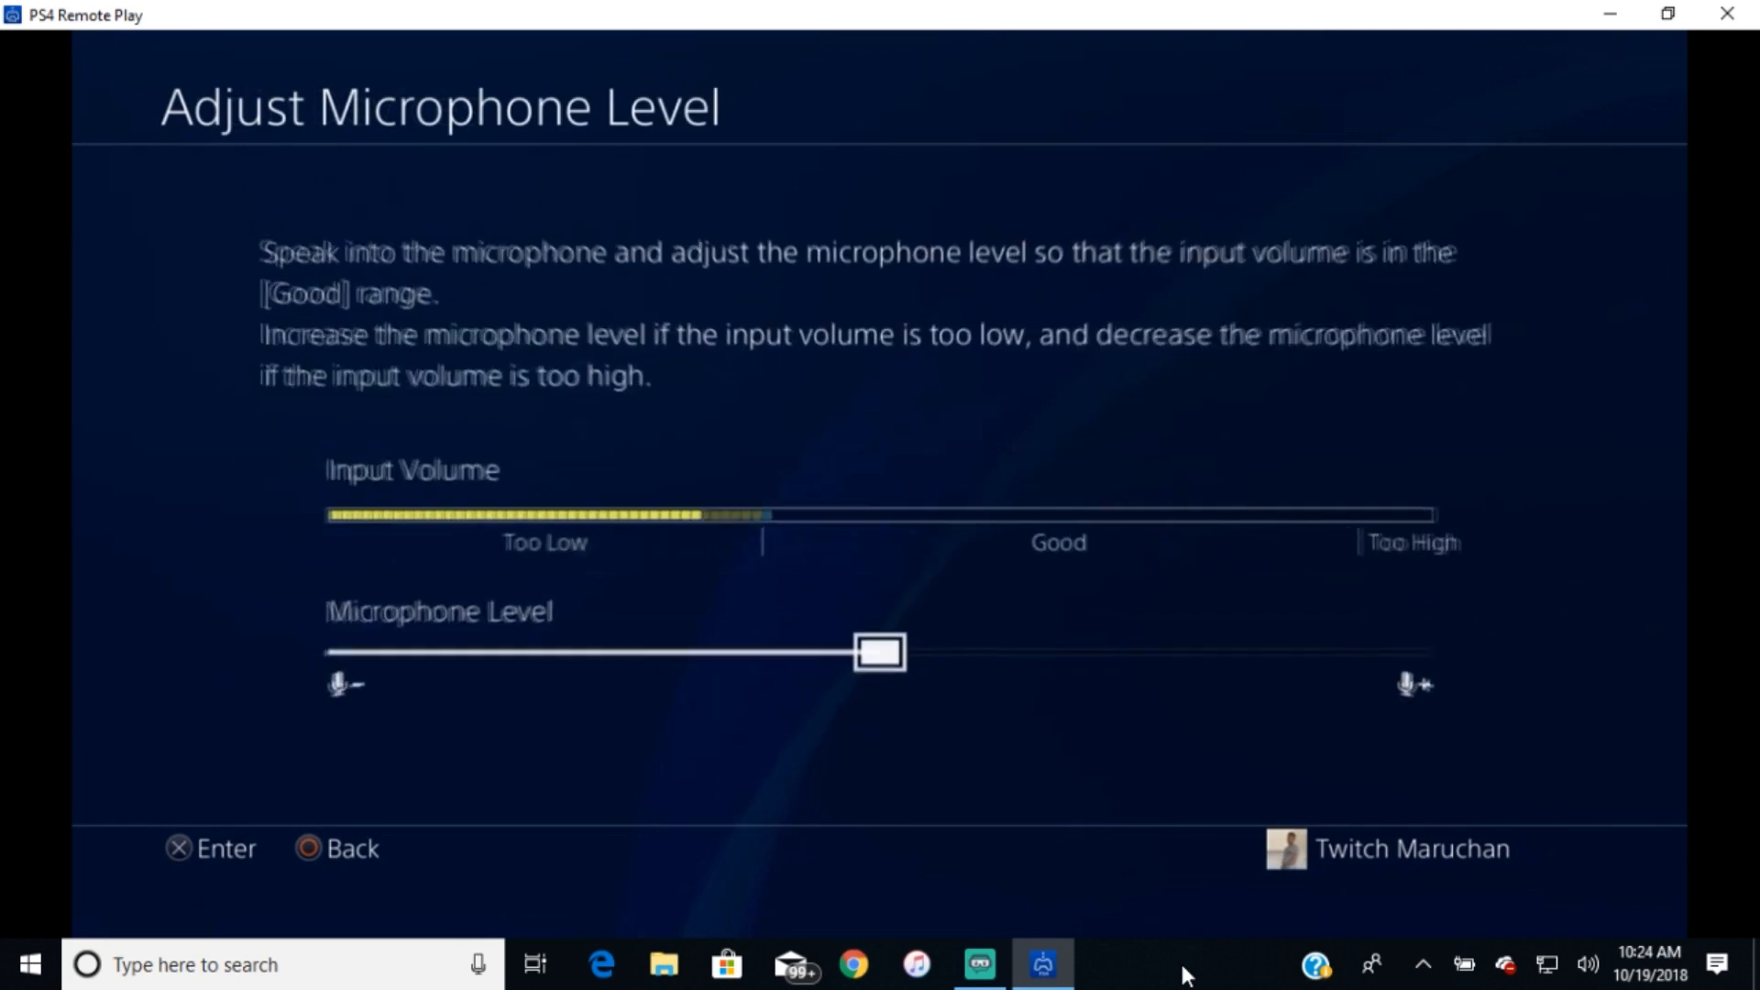
left_click(337, 847)
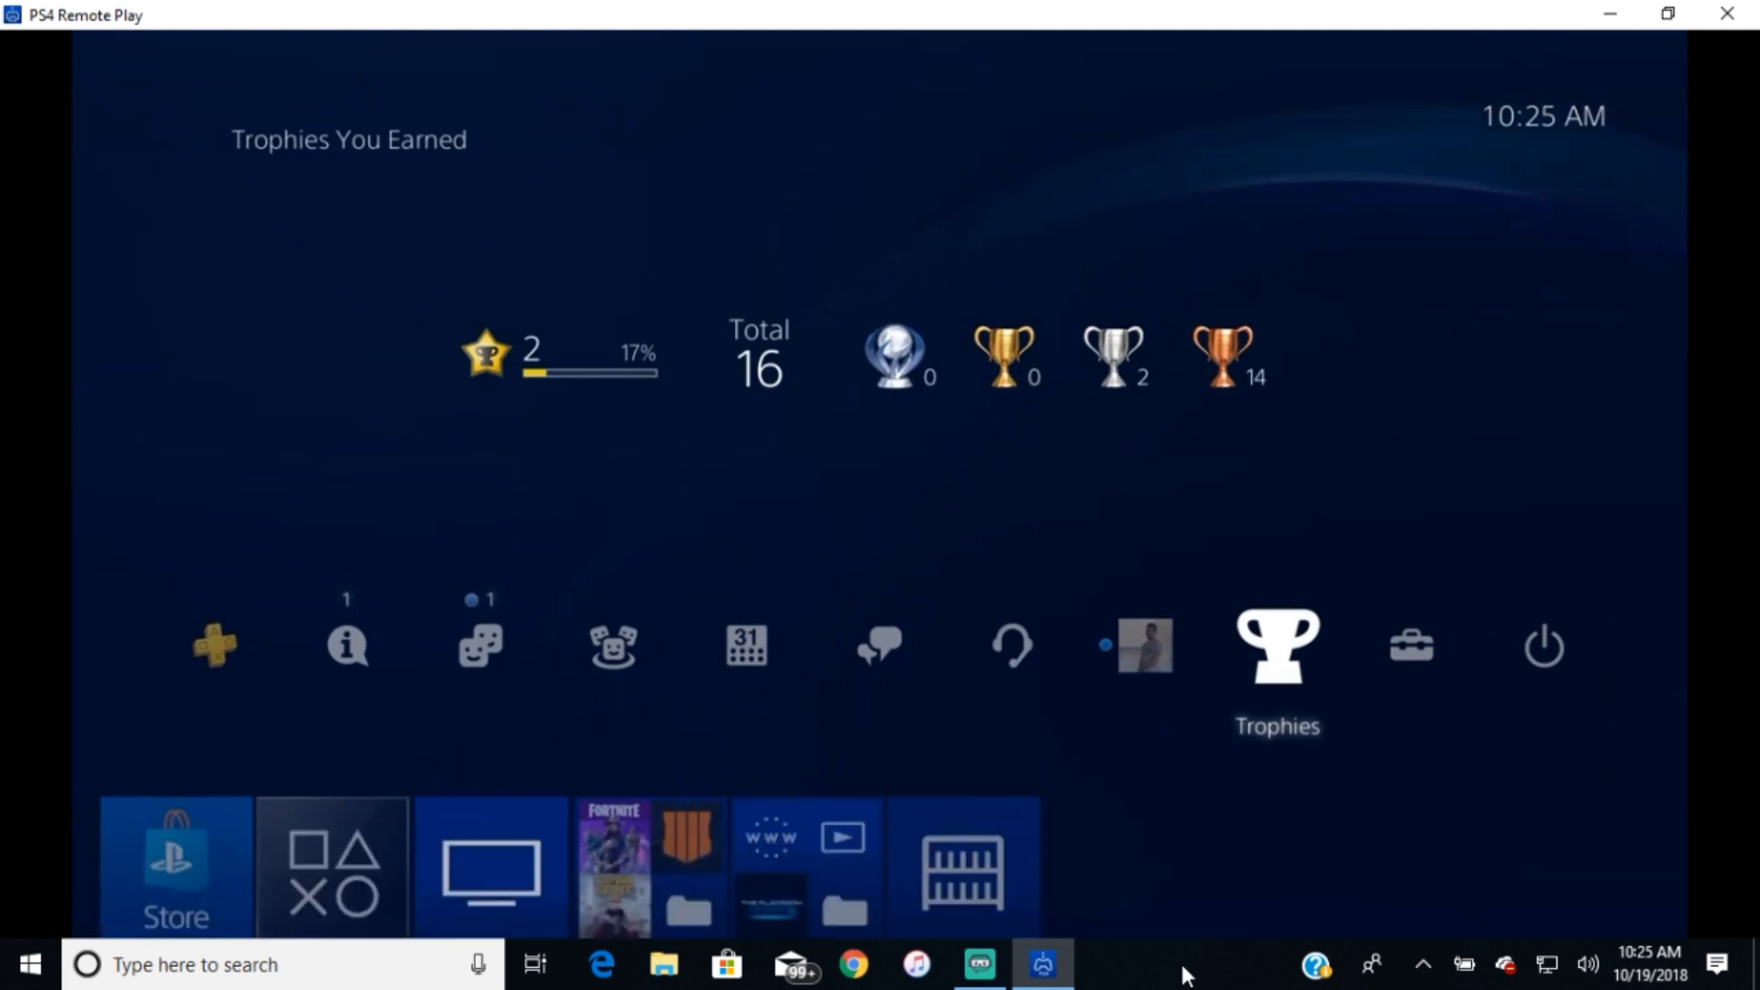
left_click(977, 962)
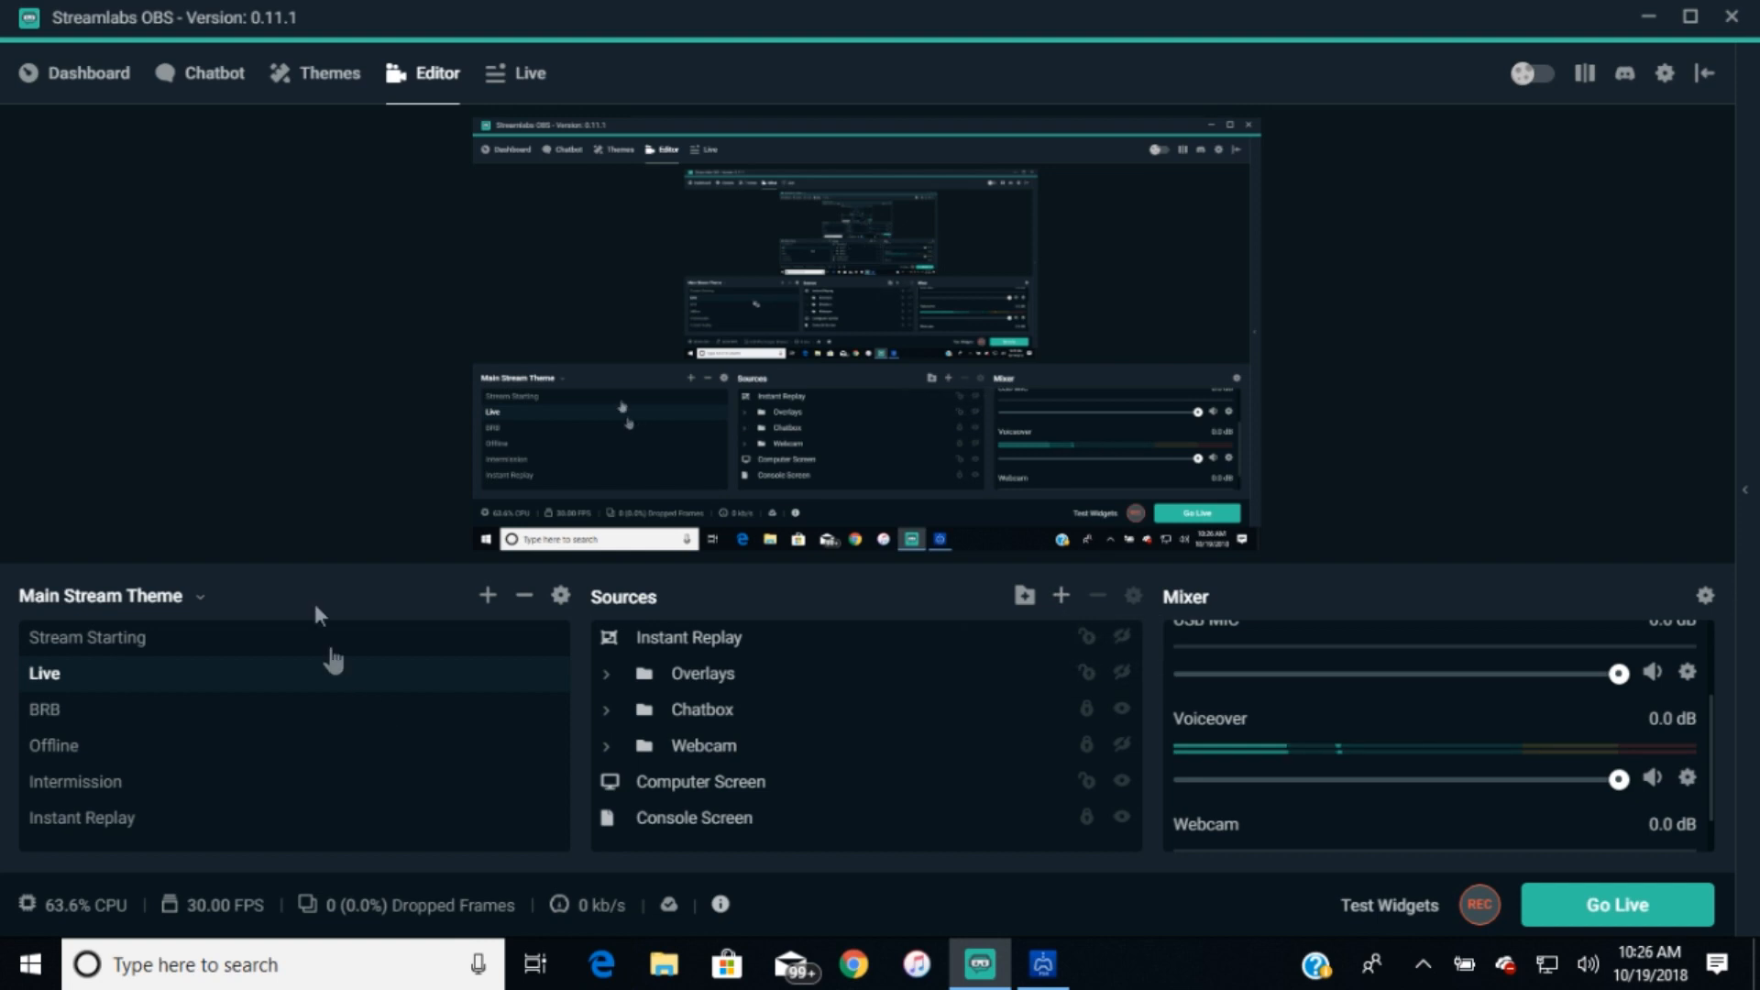
mouse_move(1005, 624)
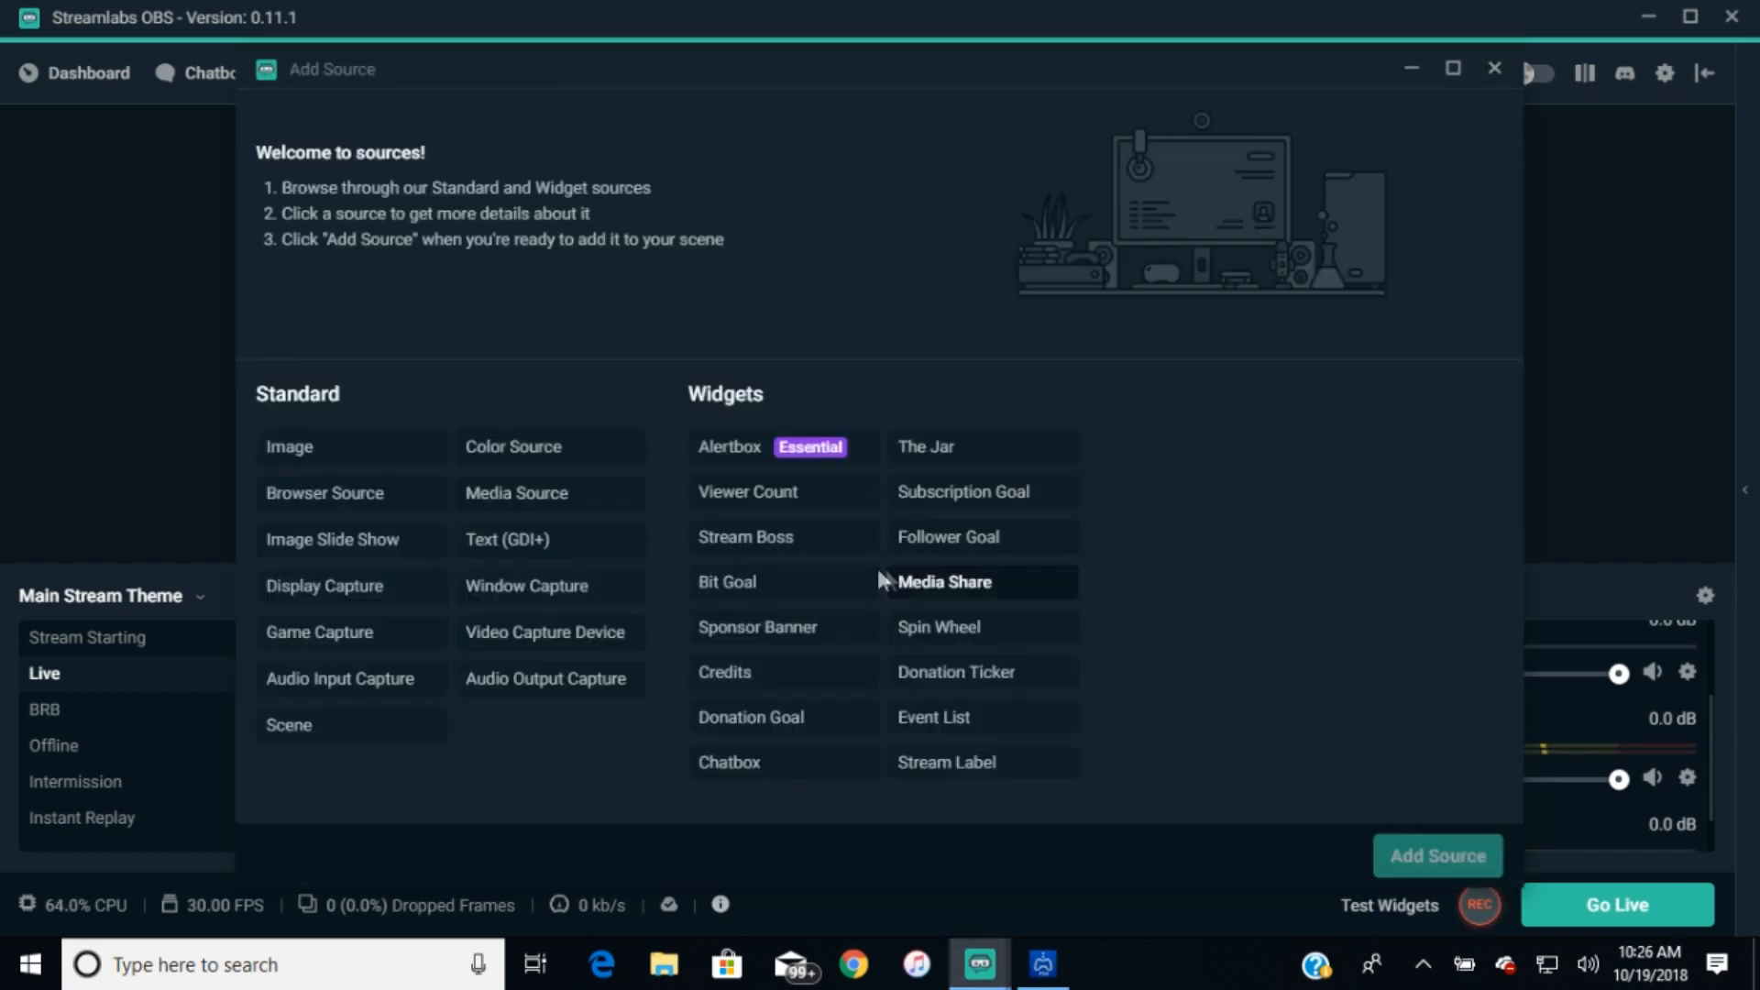
Add a Window Capture source to the scene and name it Gameplay.
left_click(526, 585)
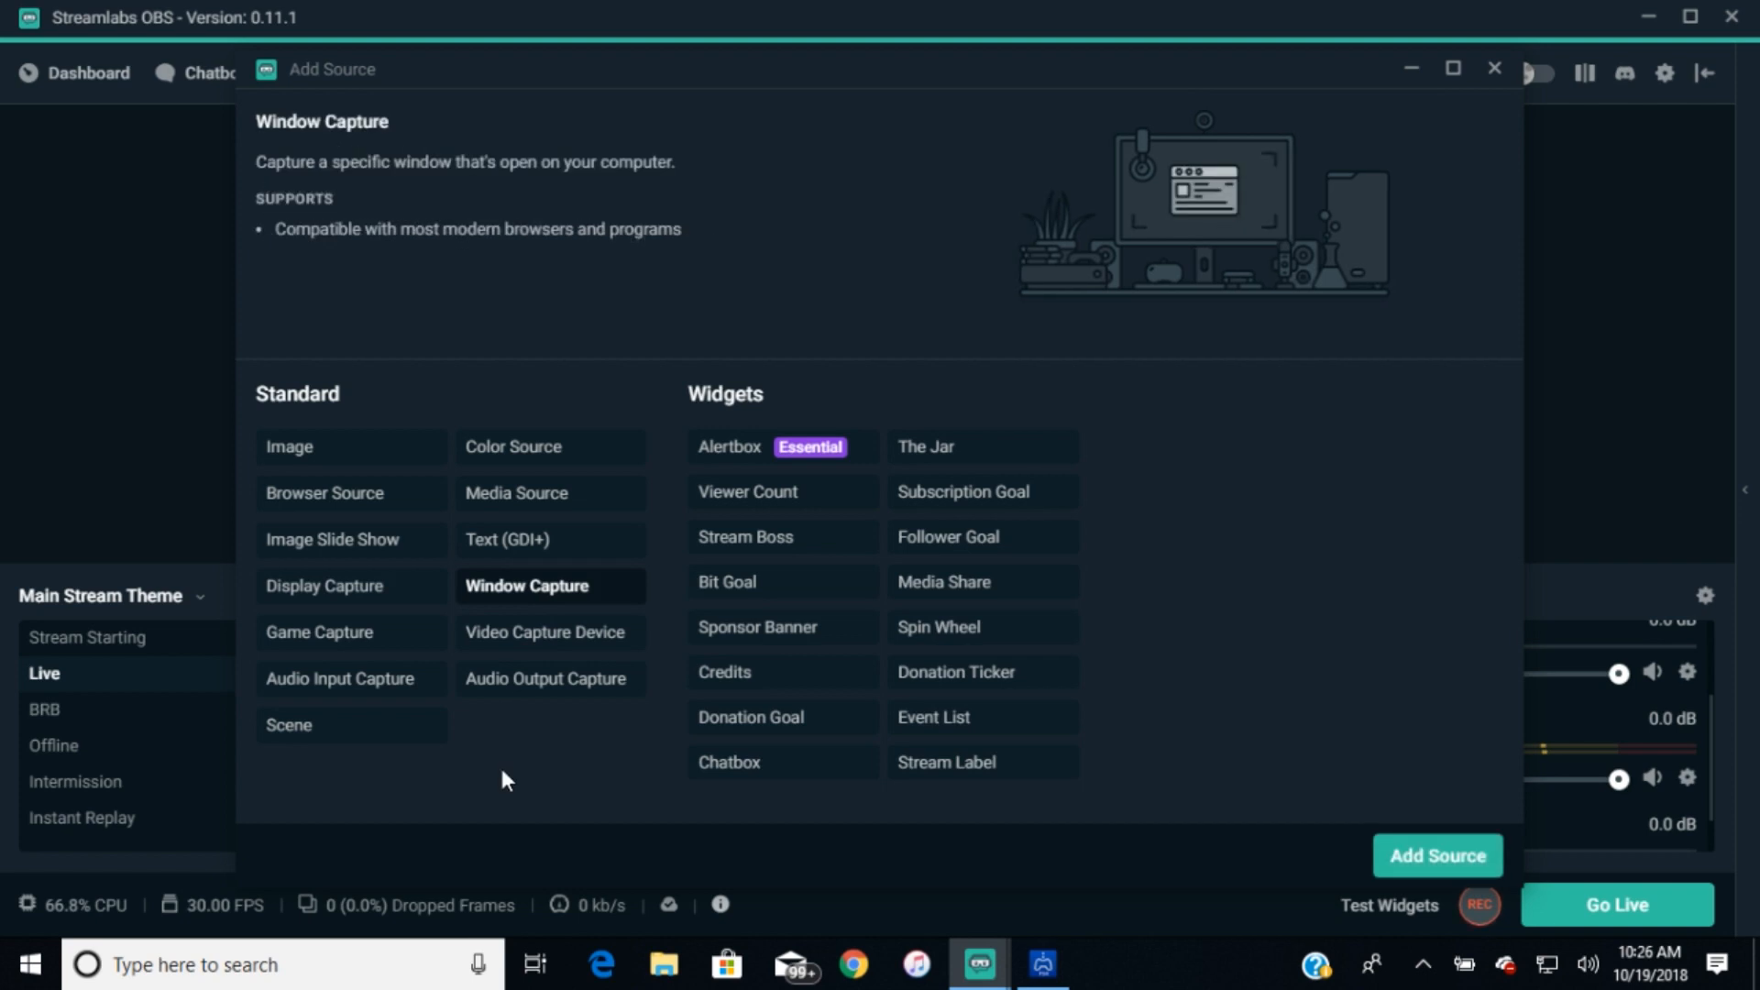
mouse_move(1380, 983)
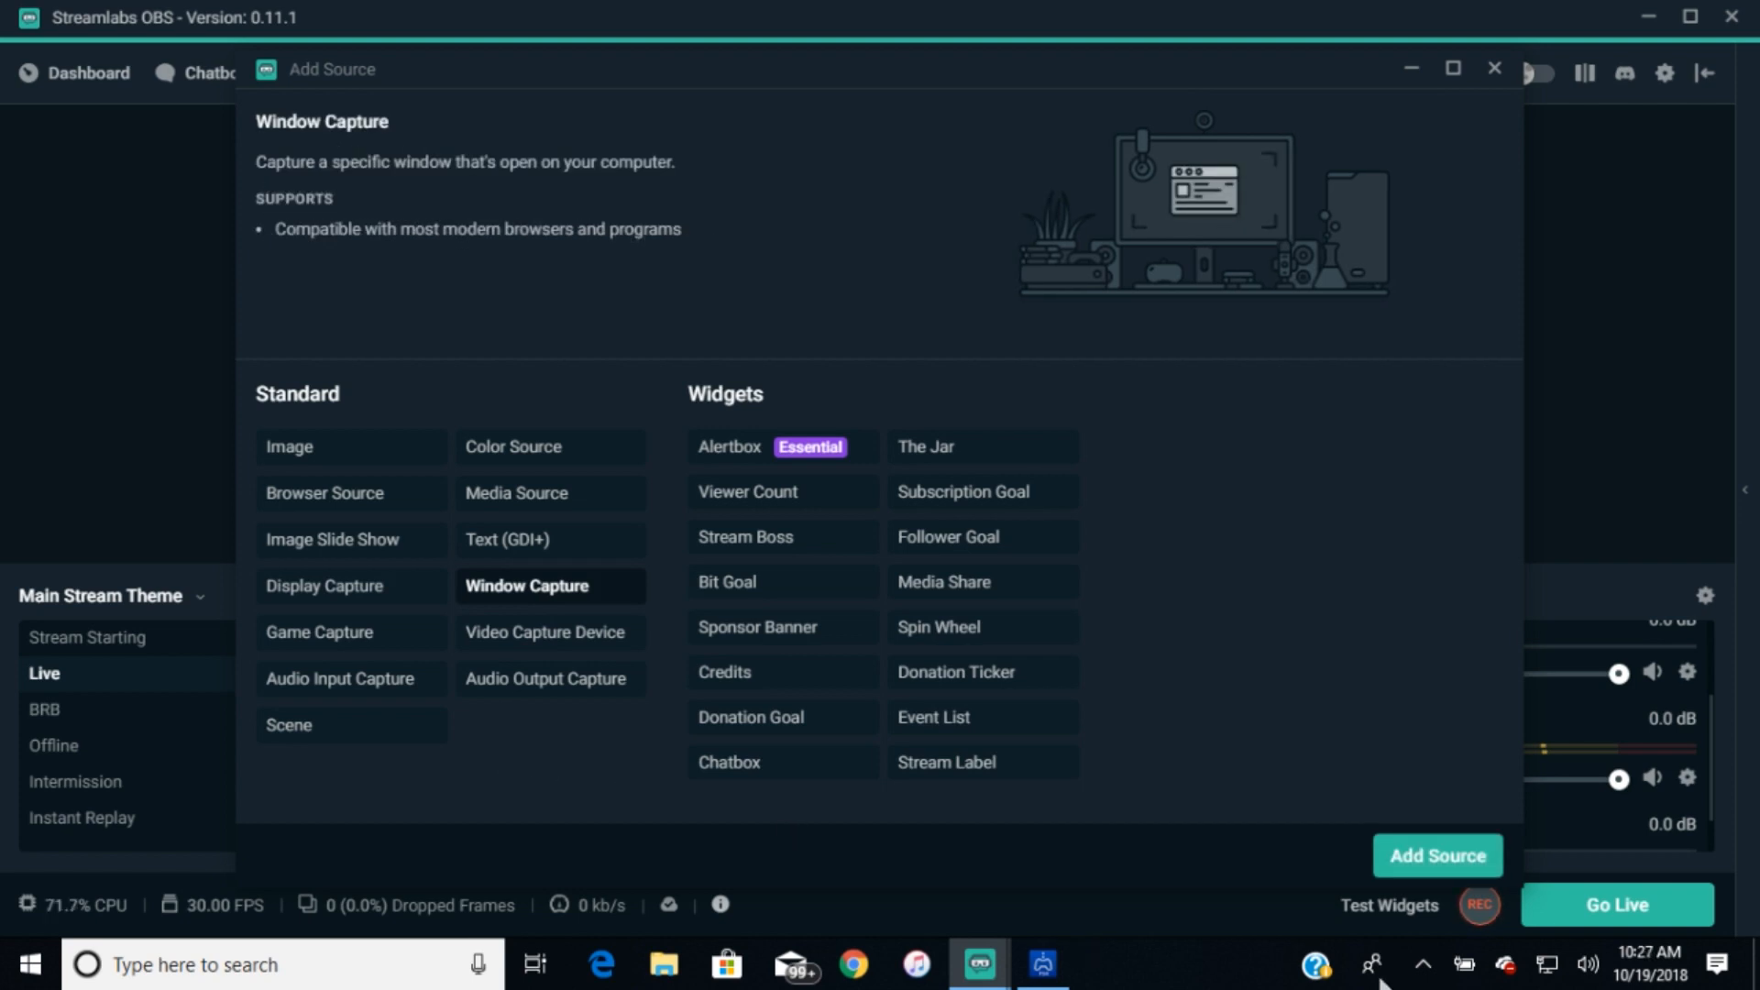
left_click(1437, 856)
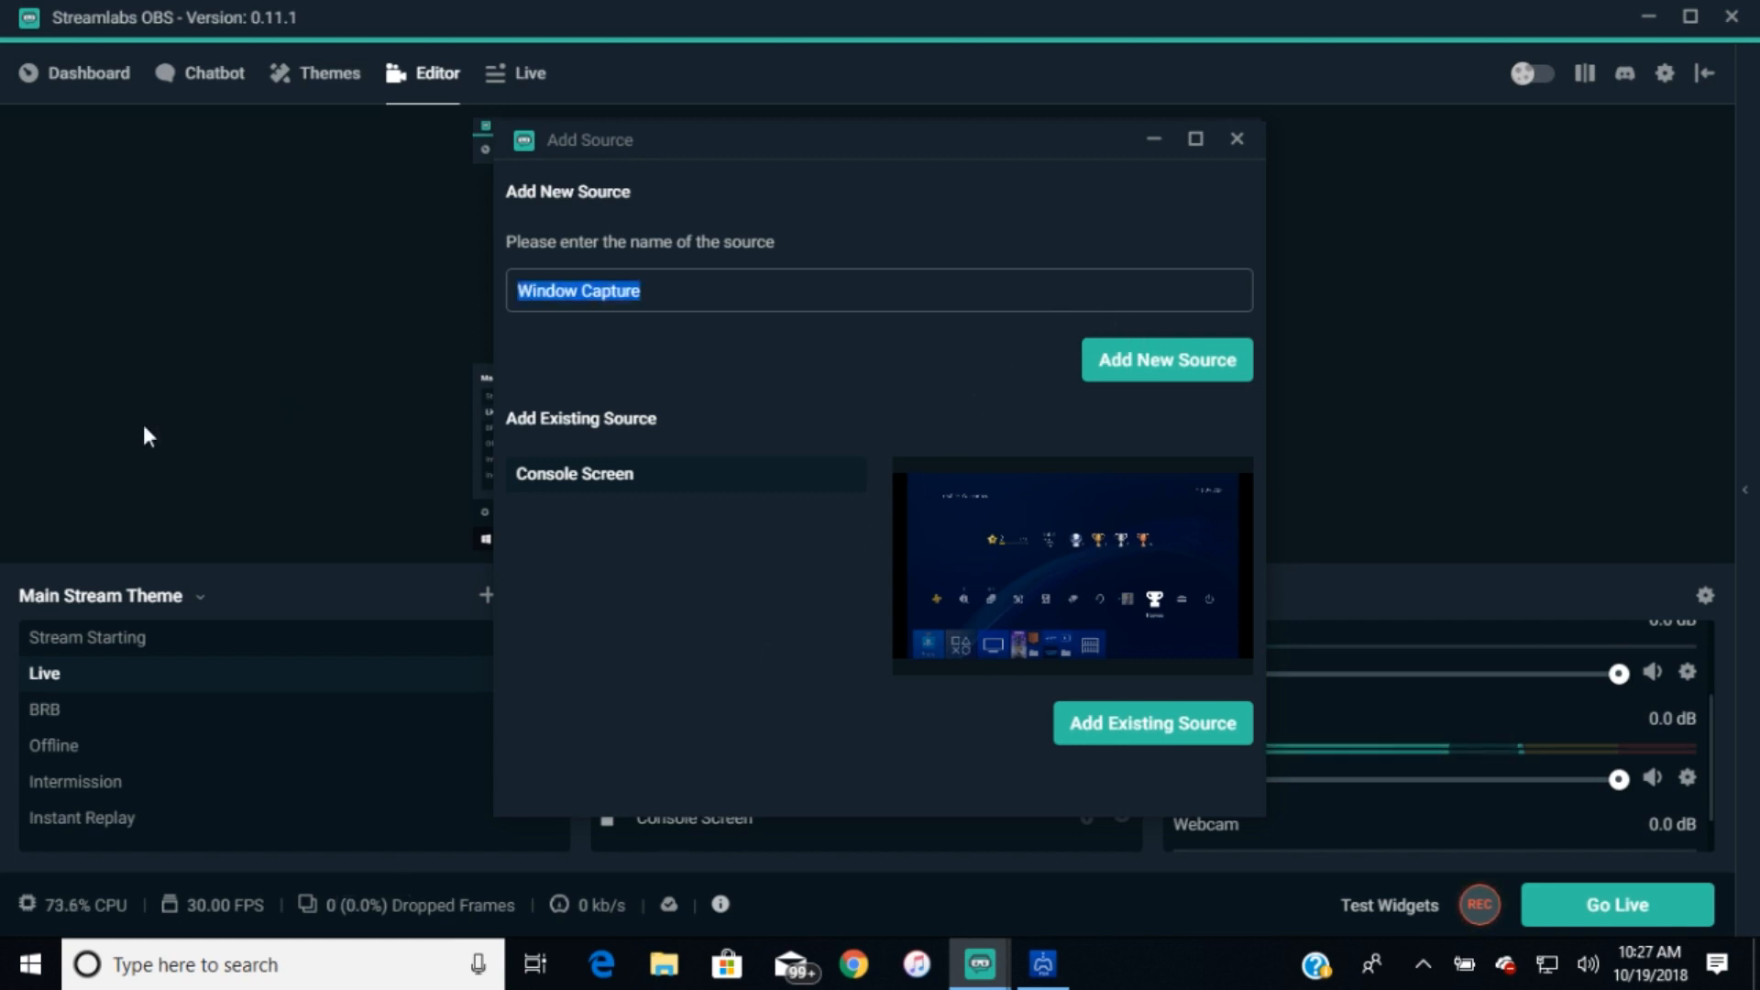
type("Gam")
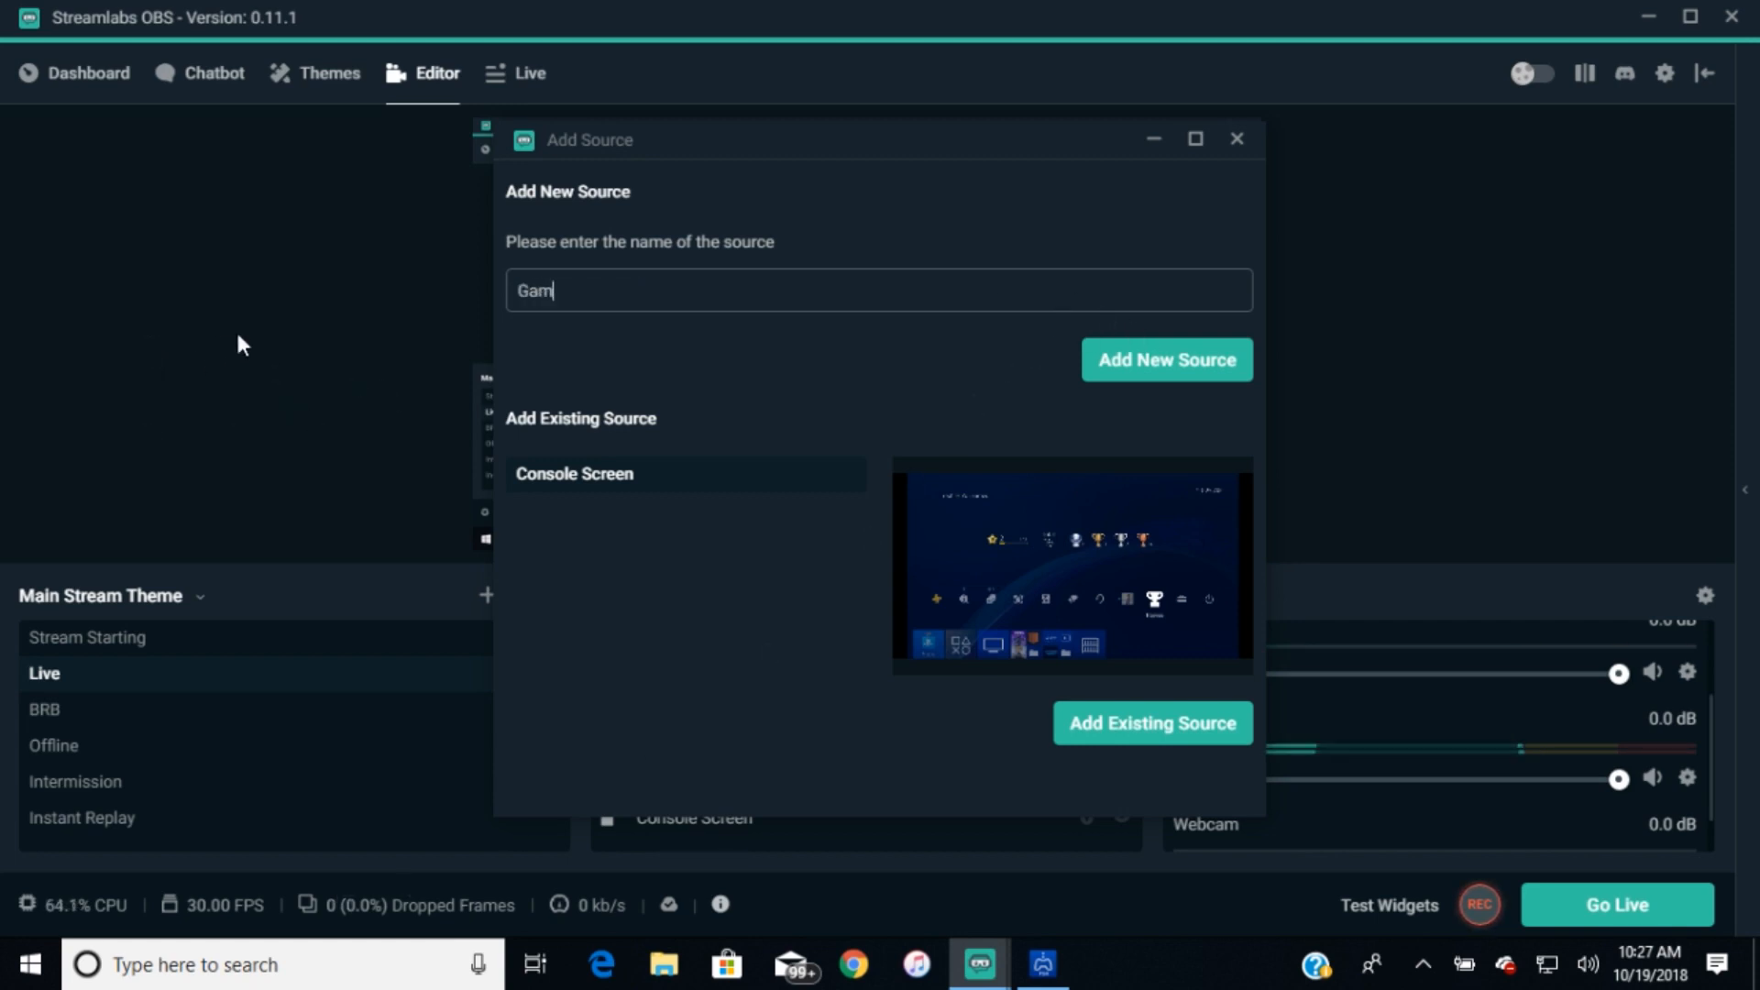
type("eplay")
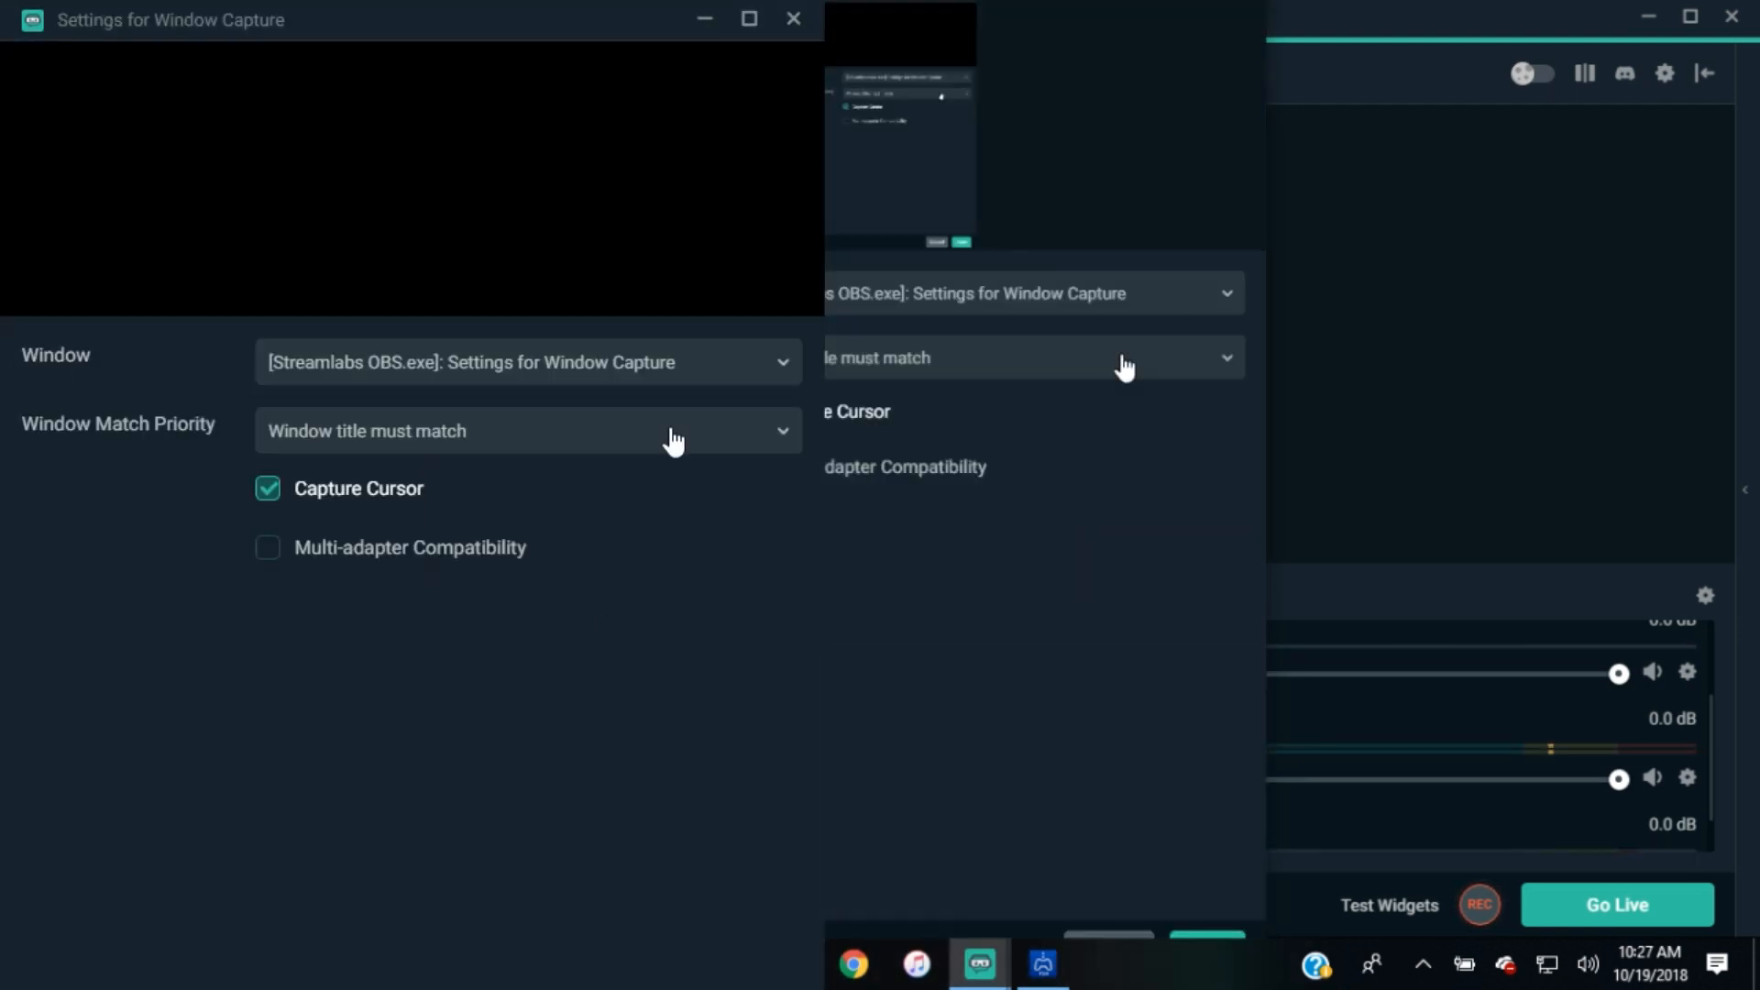
Point the Gameplay capture at the Remote Play window and bring up the PS4 party screen in it.
left_click(528, 361)
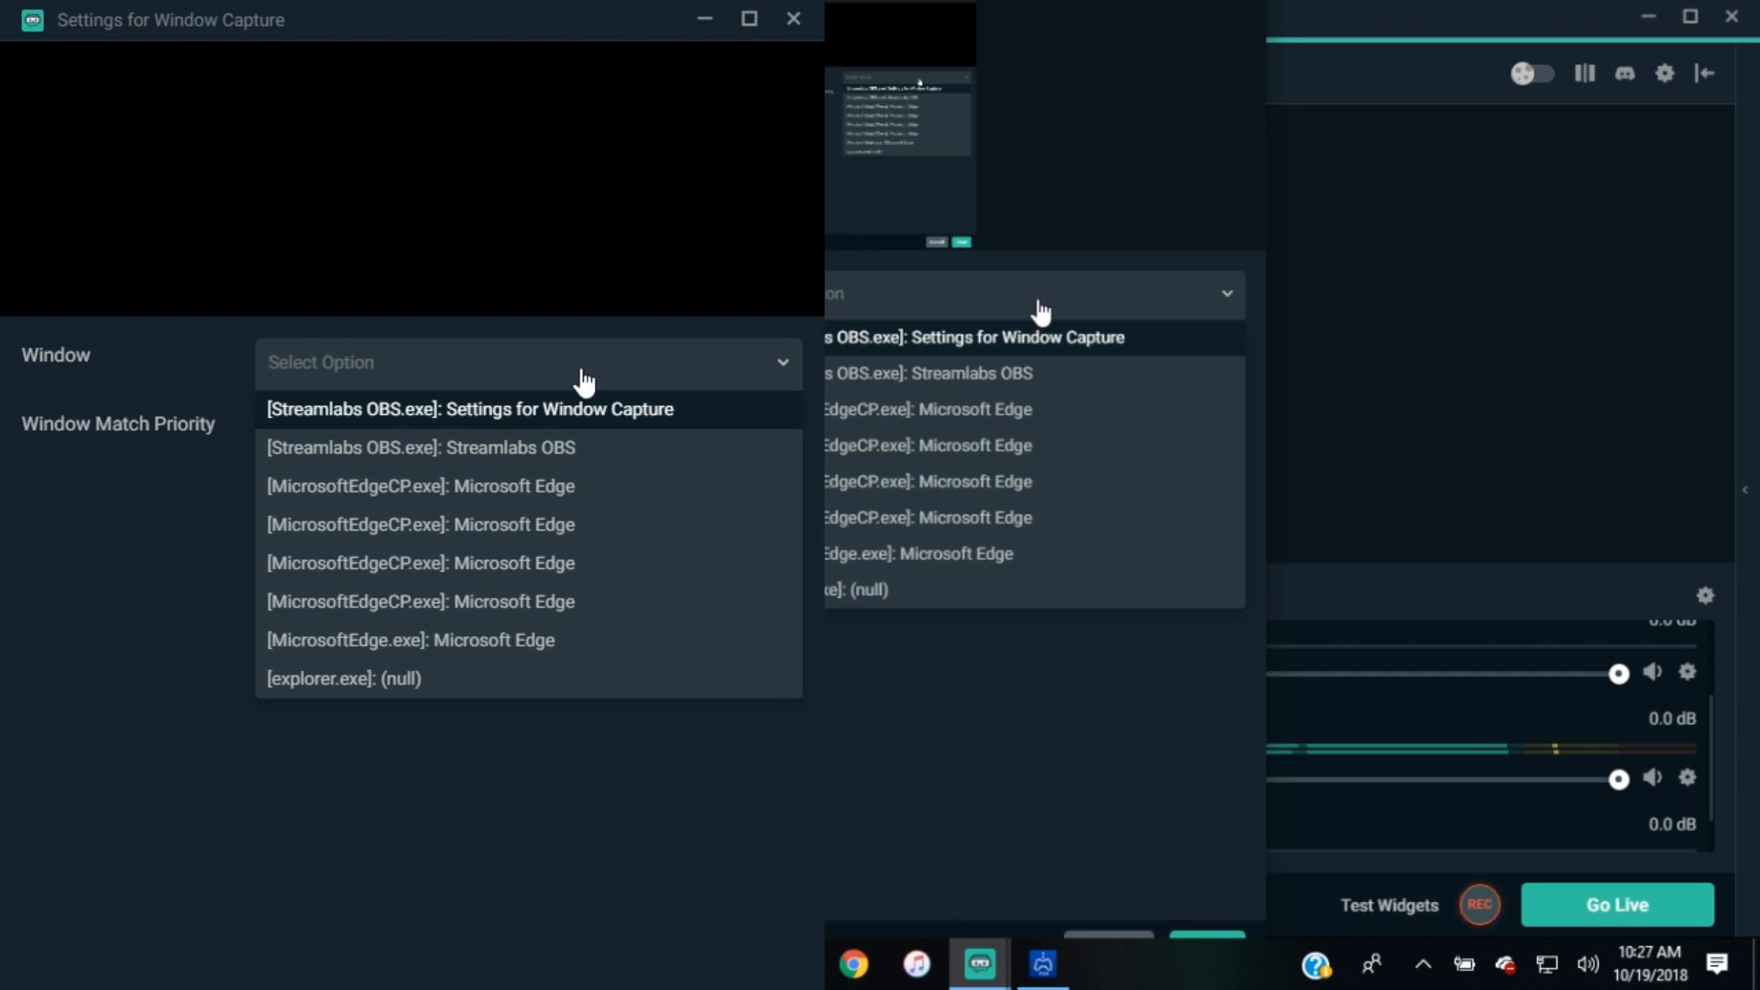
left_click(468, 409)
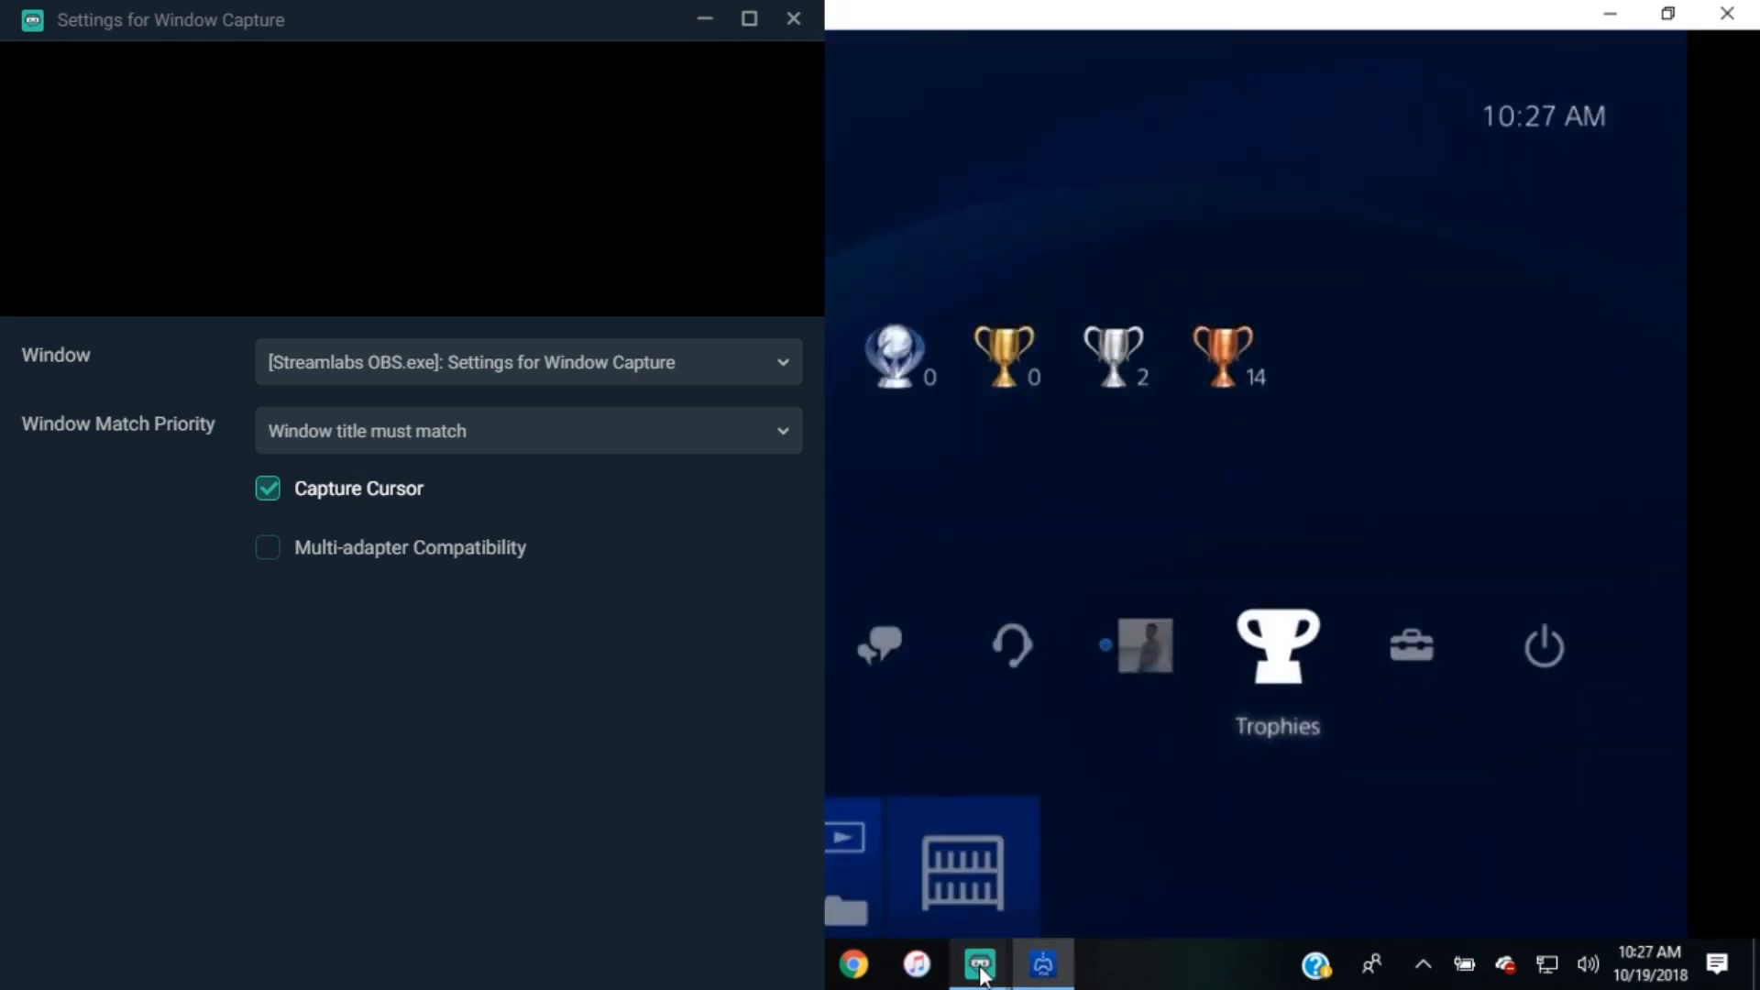
left_click(977, 962)
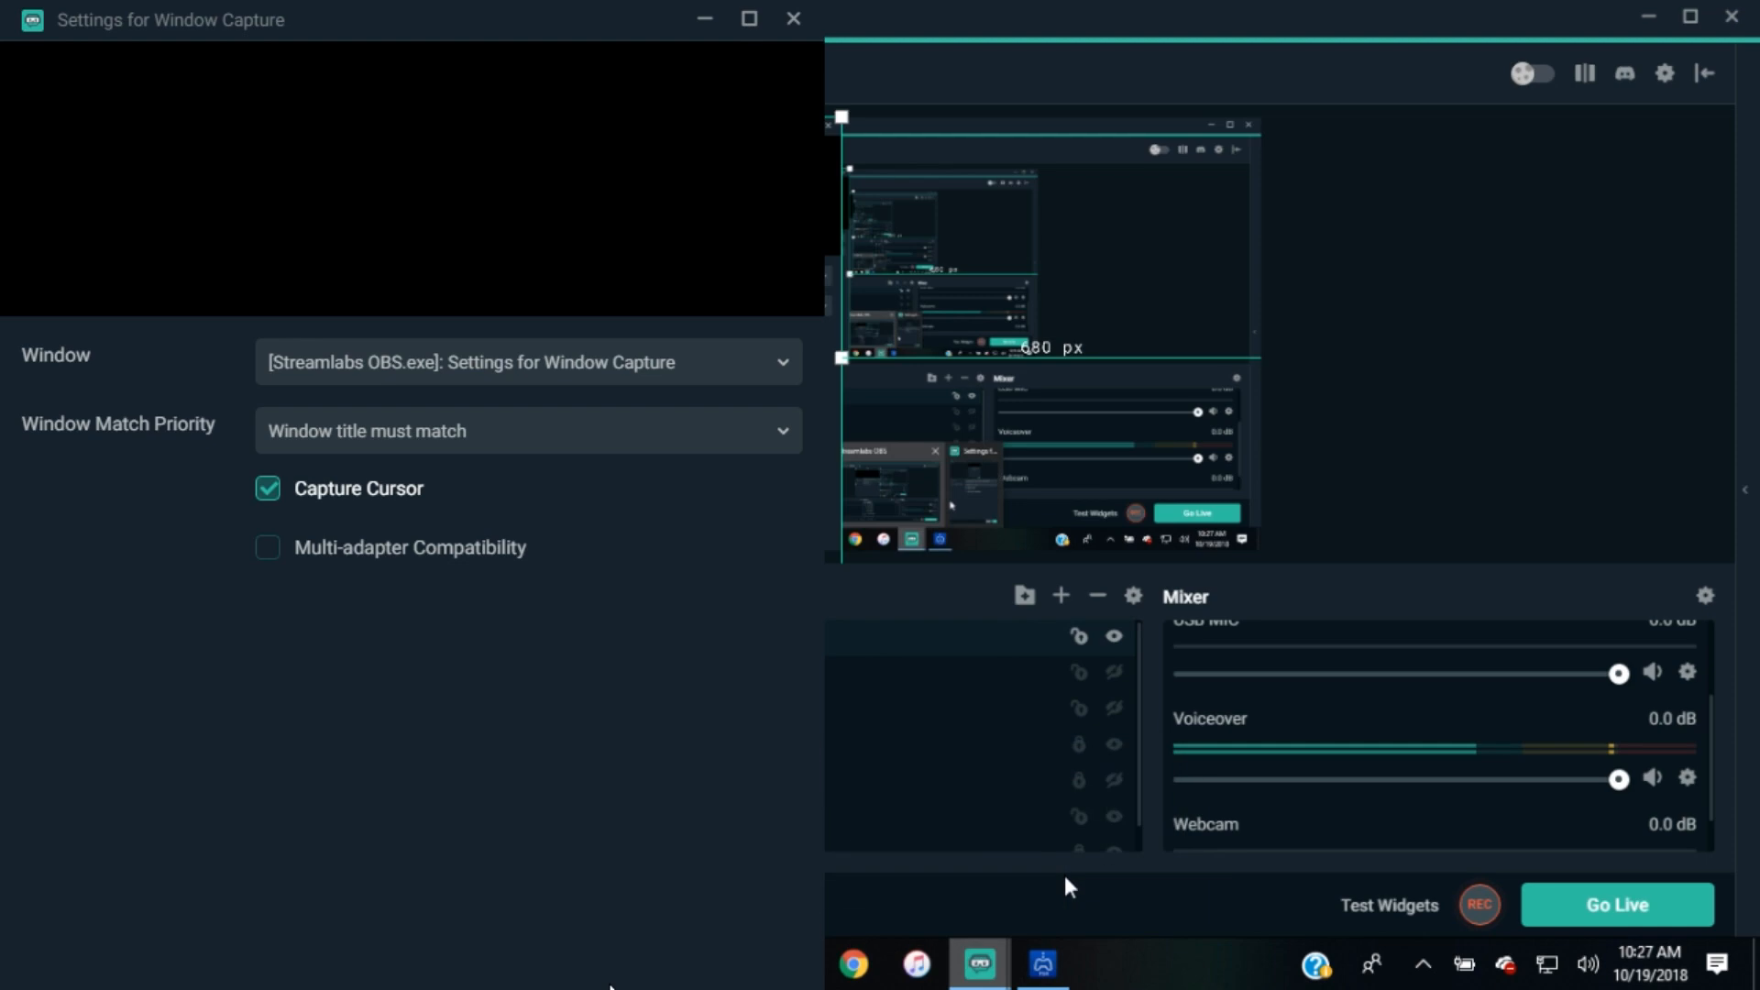
mouse_move(1132, 594)
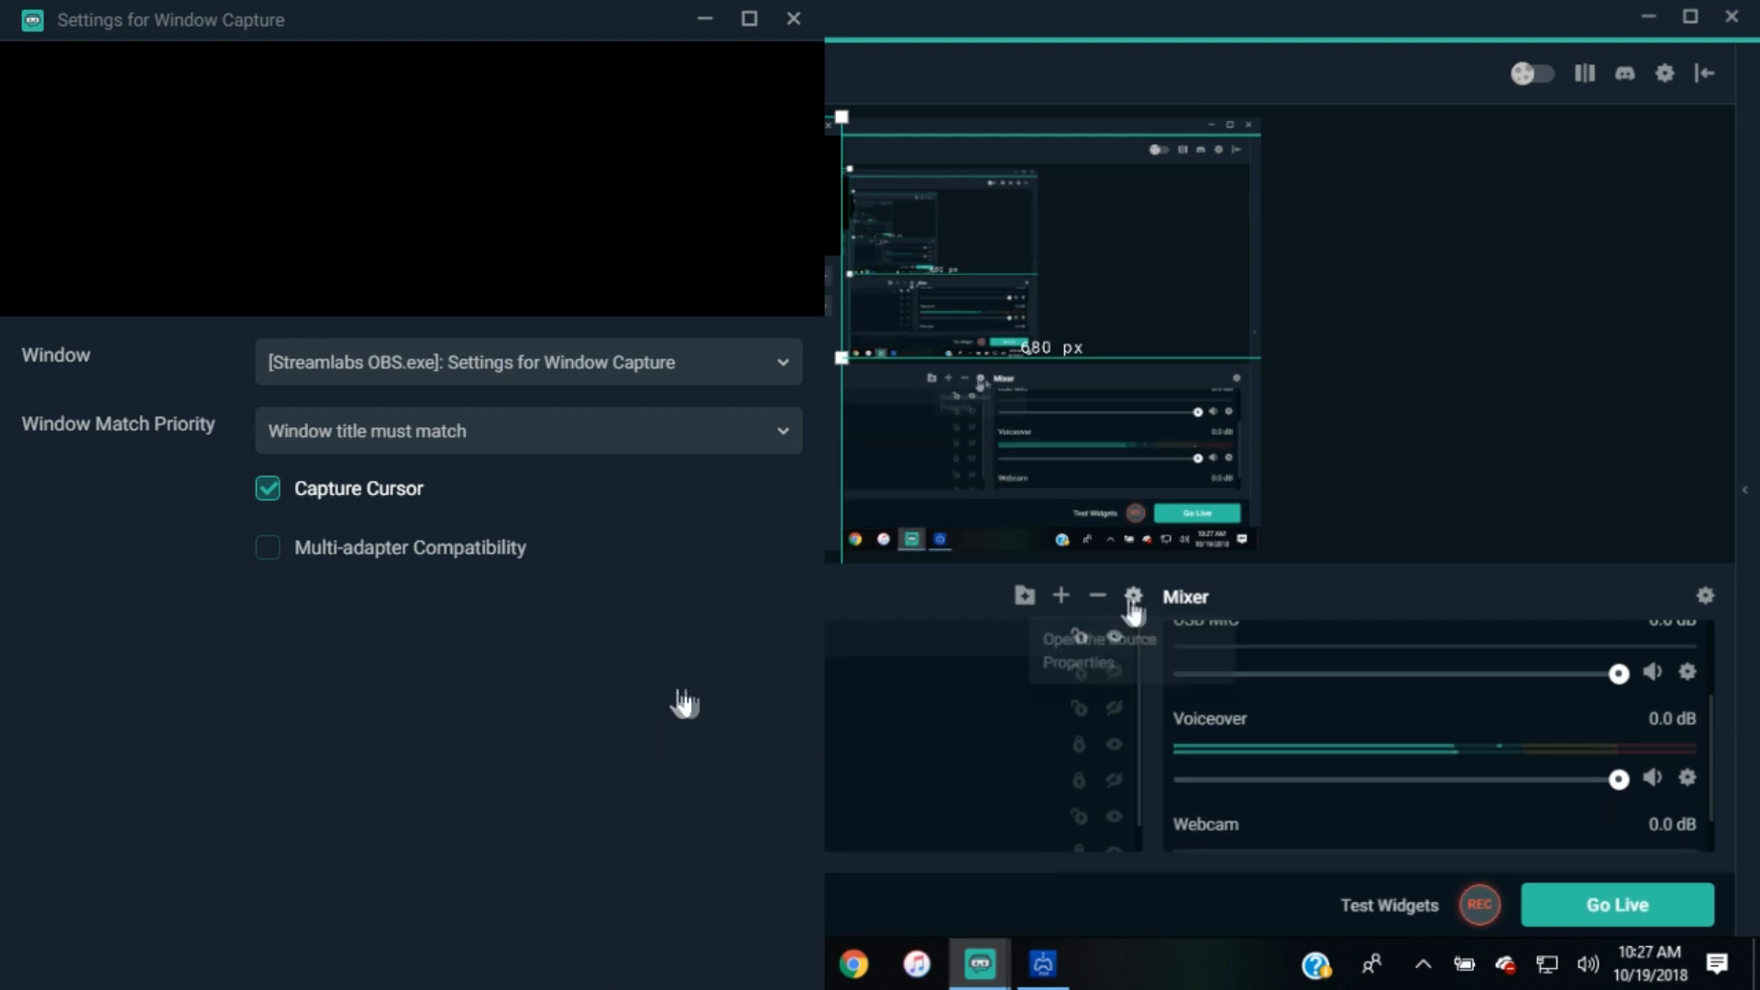
left_click(528, 361)
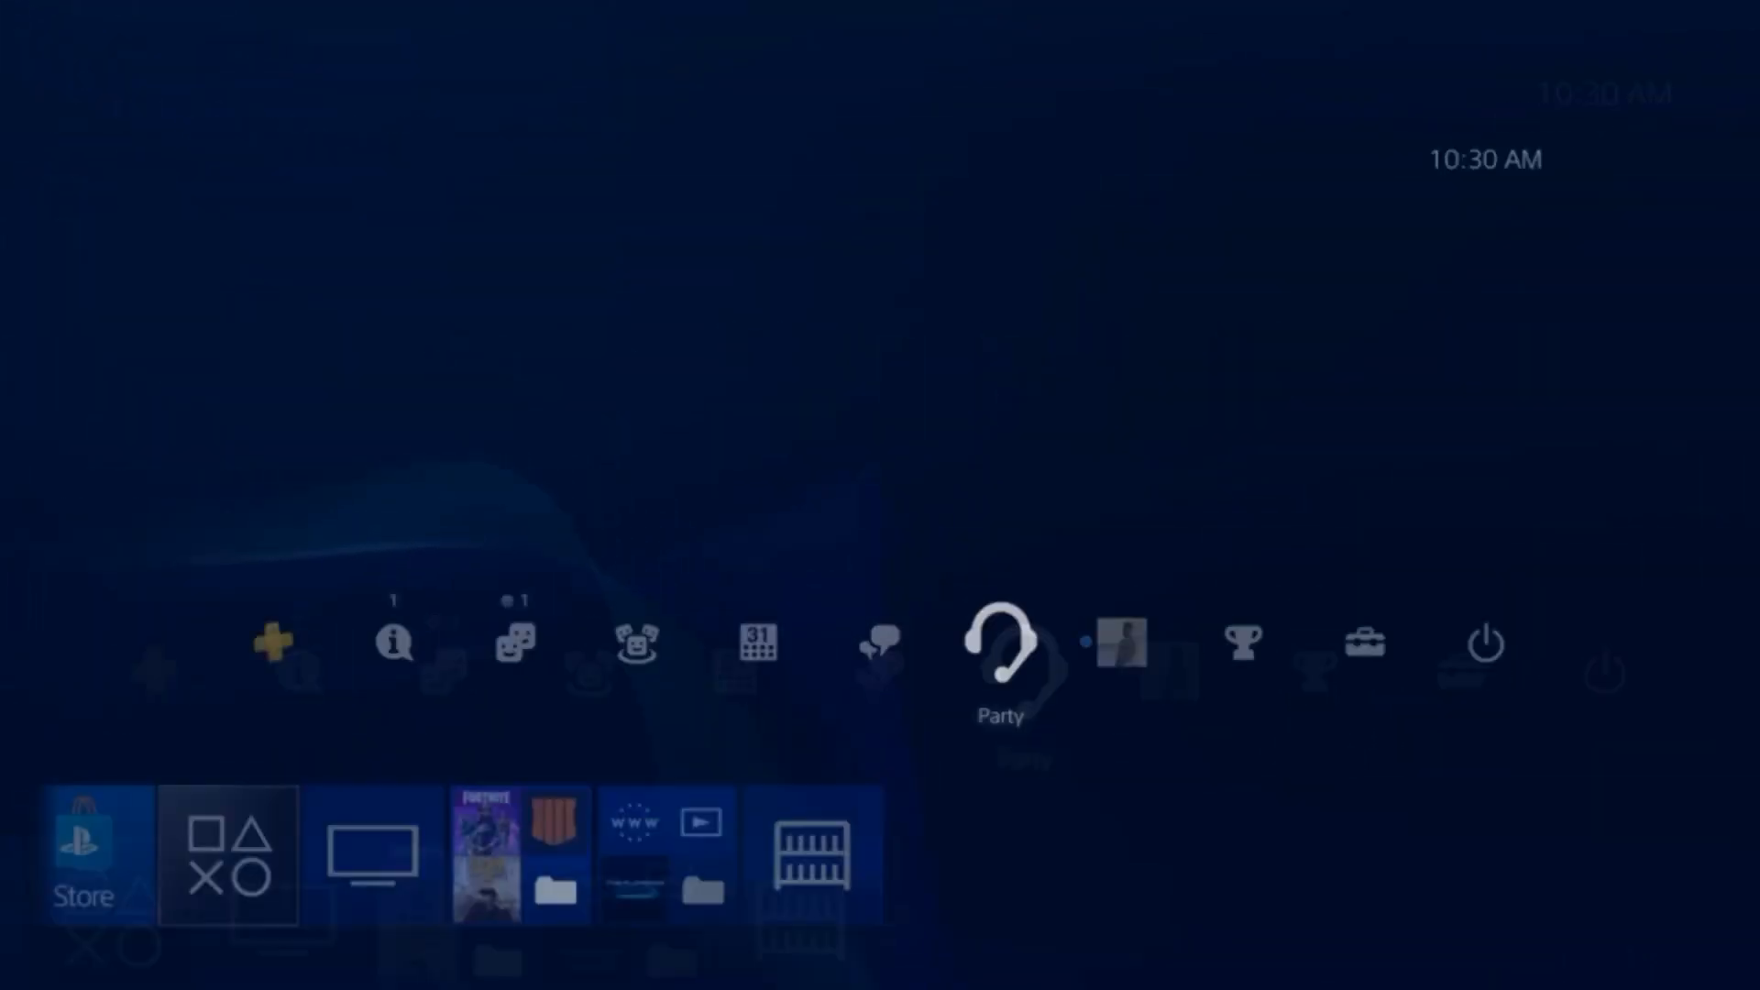
left_click(1001, 641)
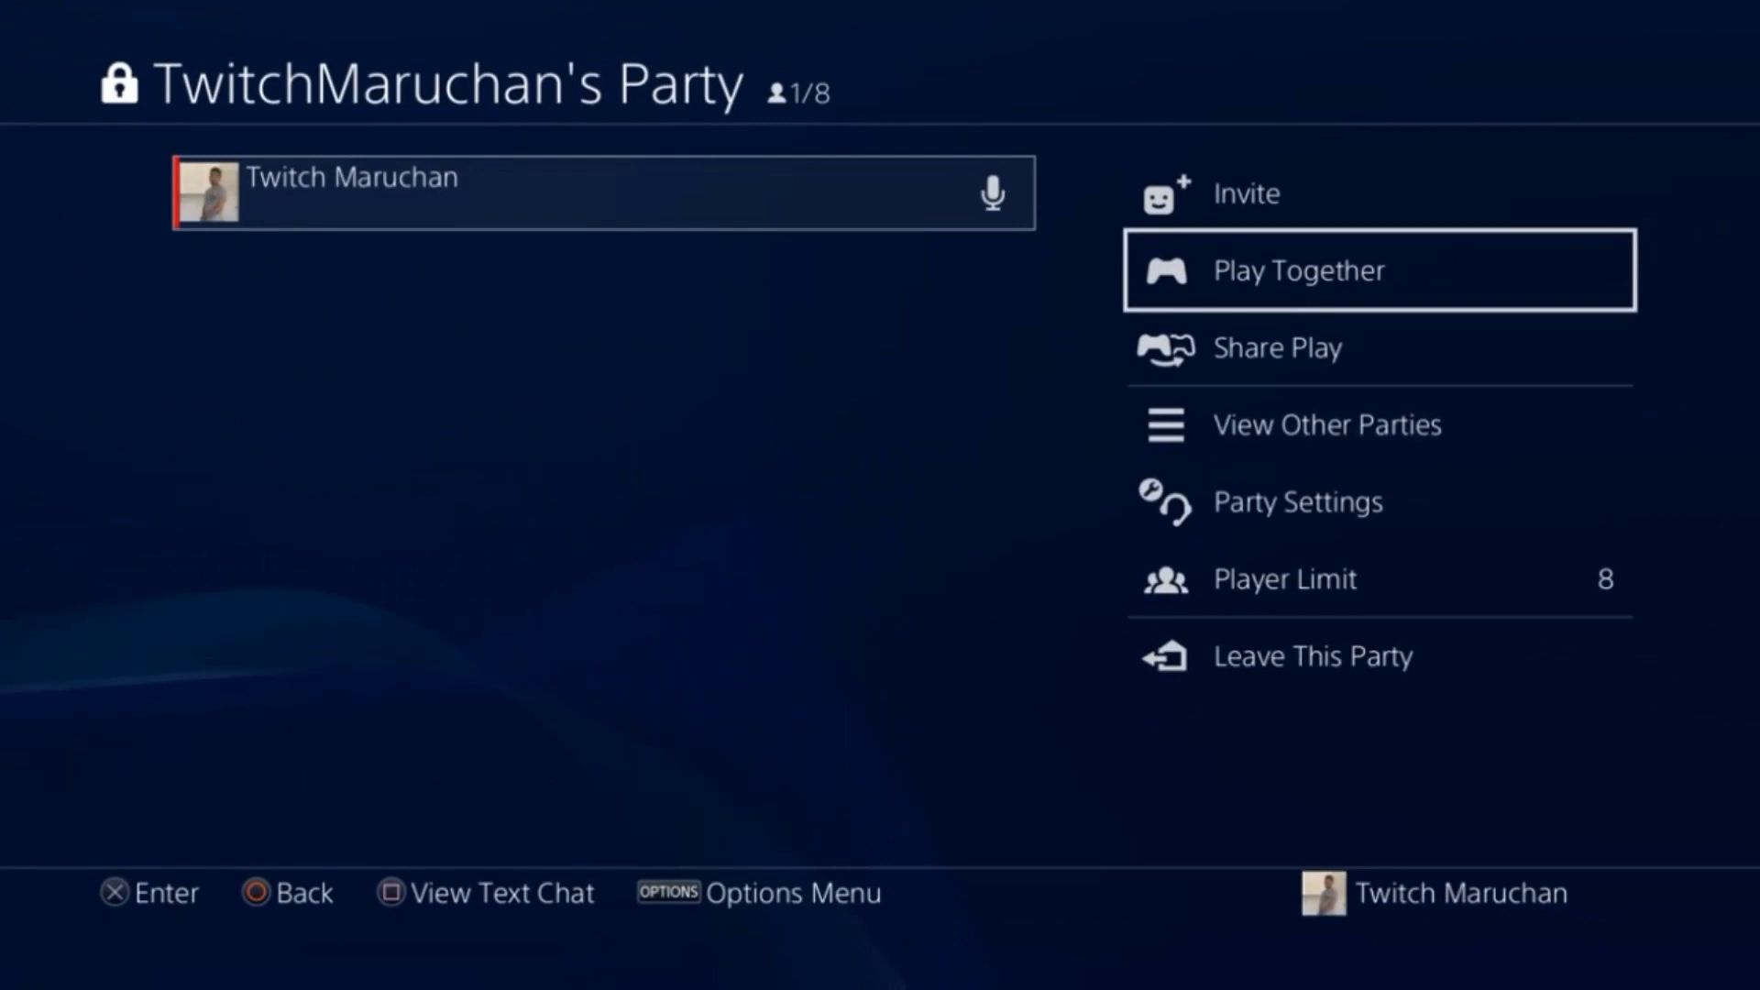